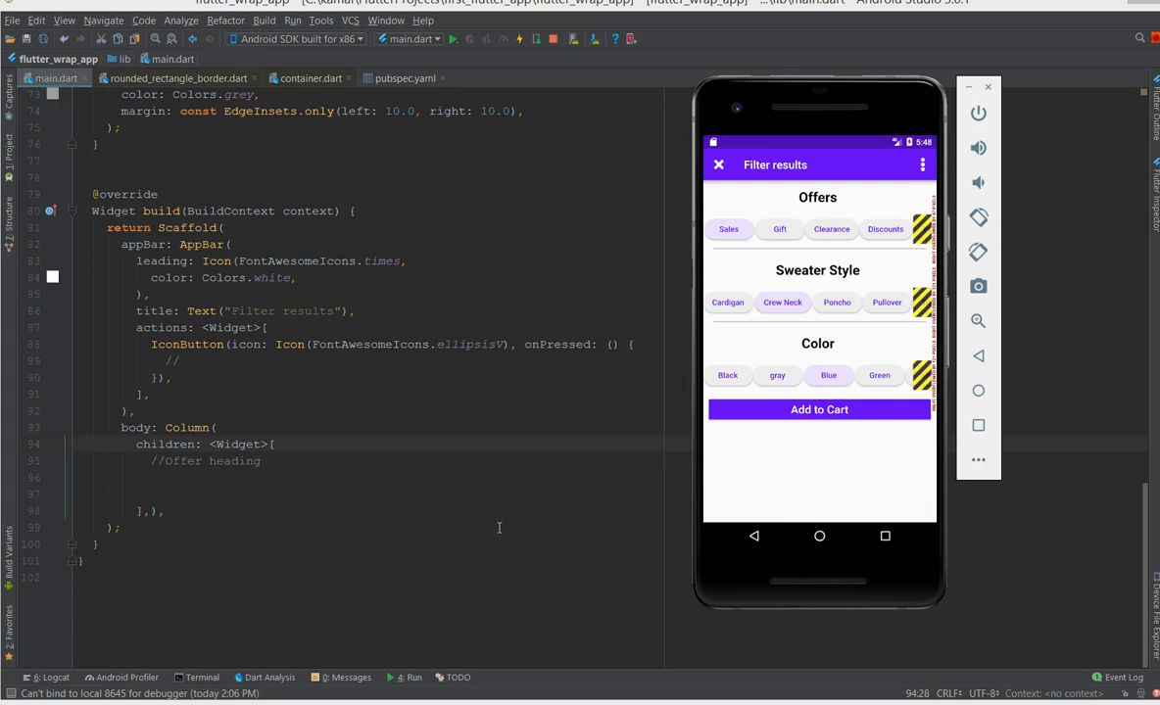
mouse_move(484, 602)
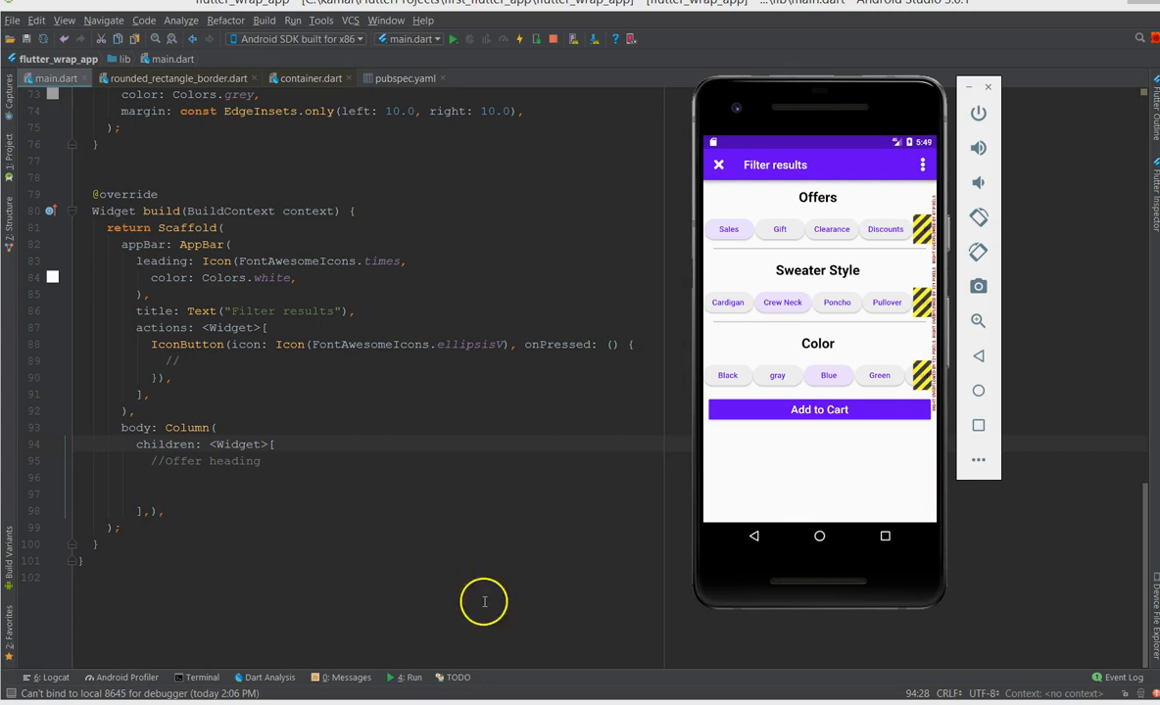
mouse_move(917, 403)
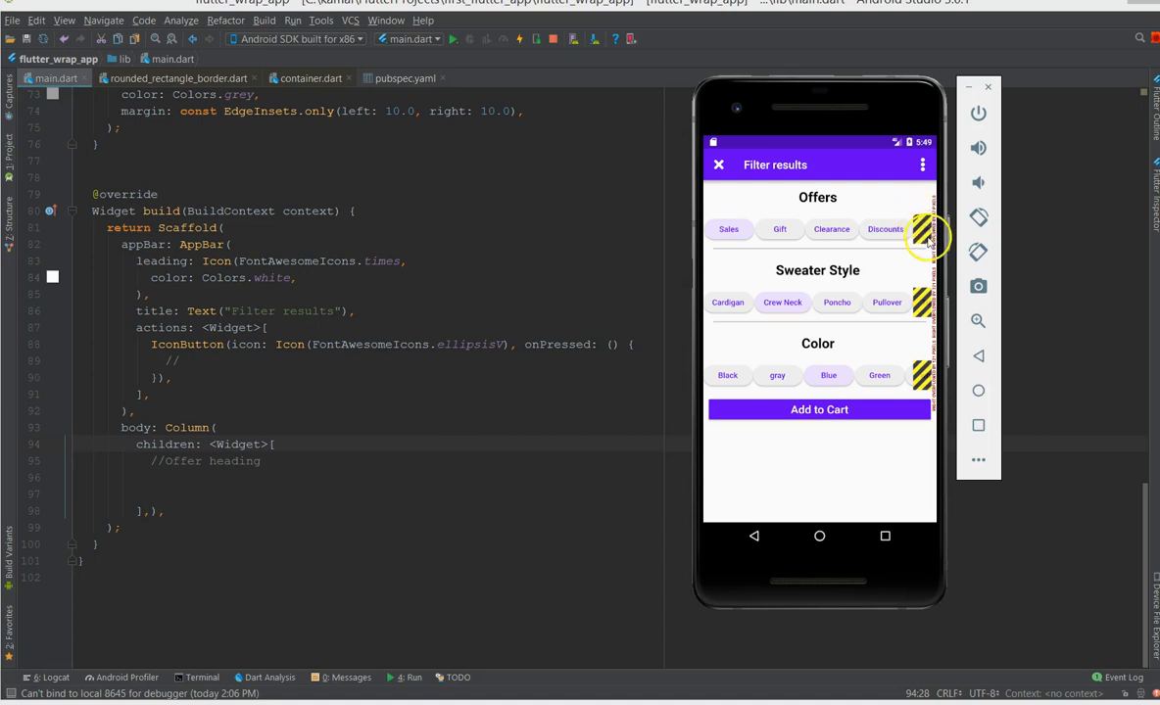
mouse_move(897, 247)
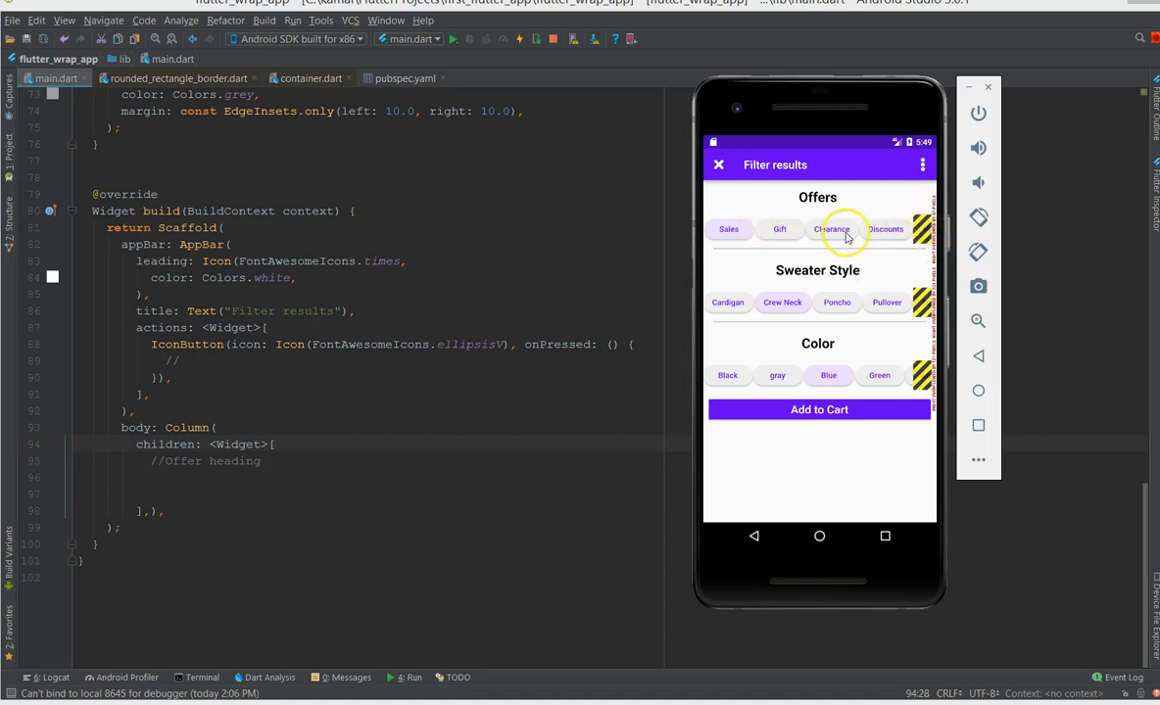
mouse_move(925, 243)
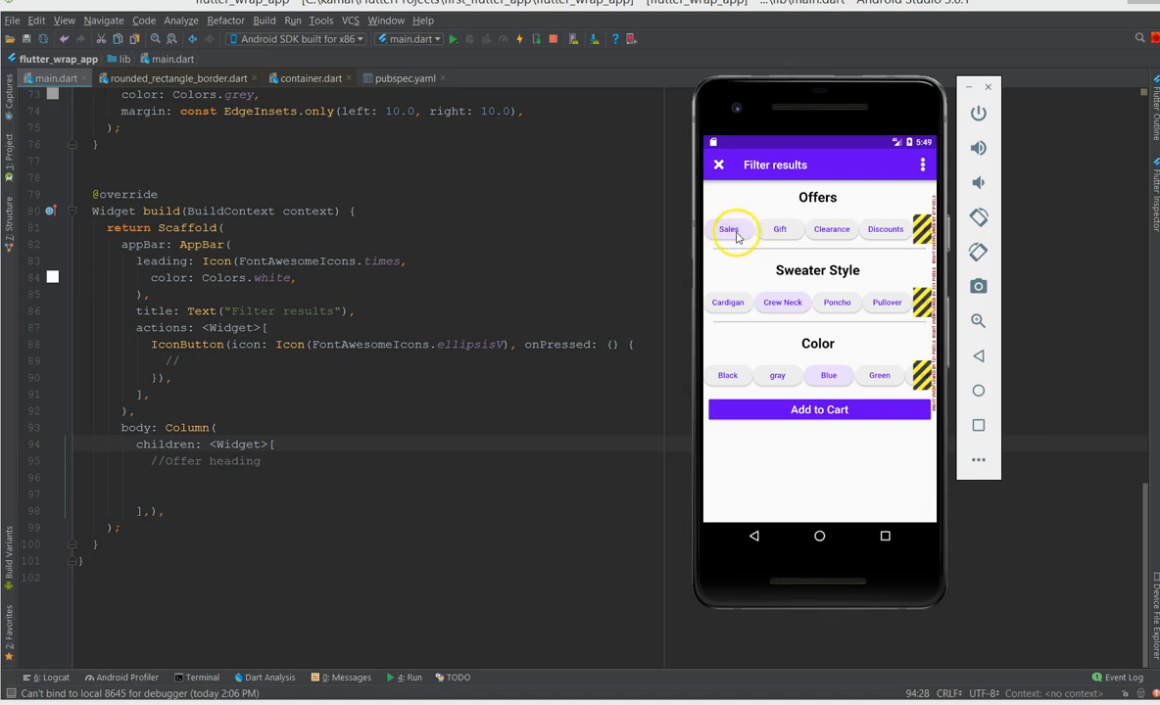
mouse_move(809, 230)
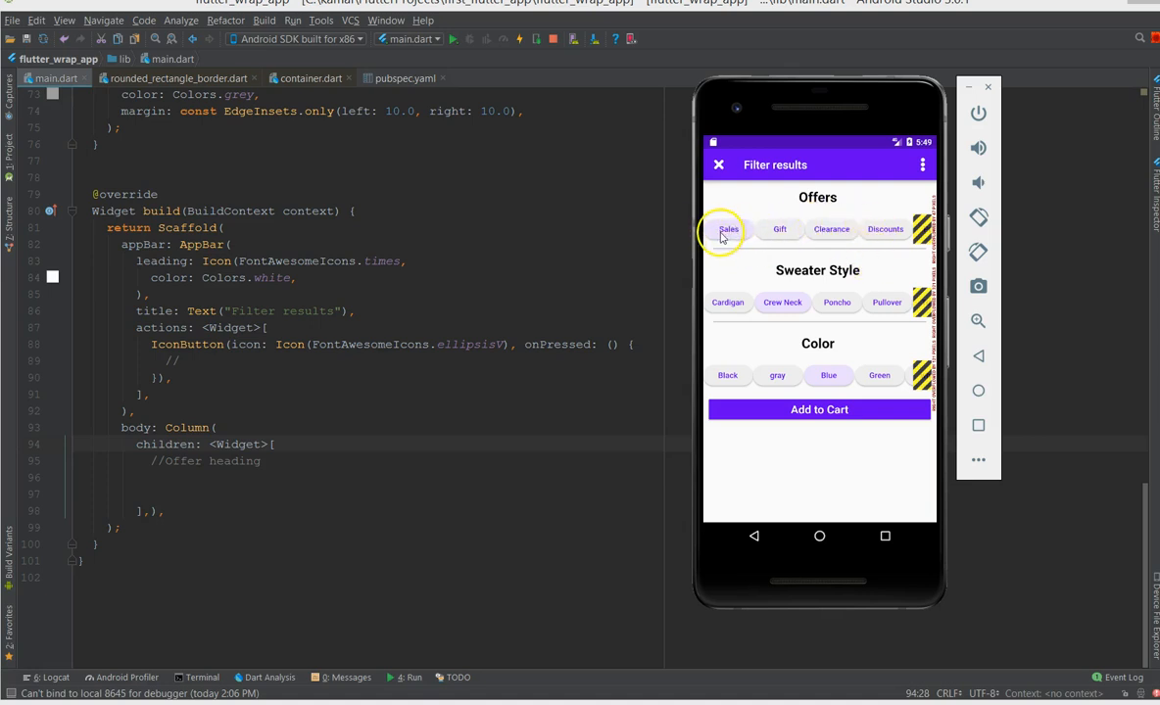
mouse_move(760, 239)
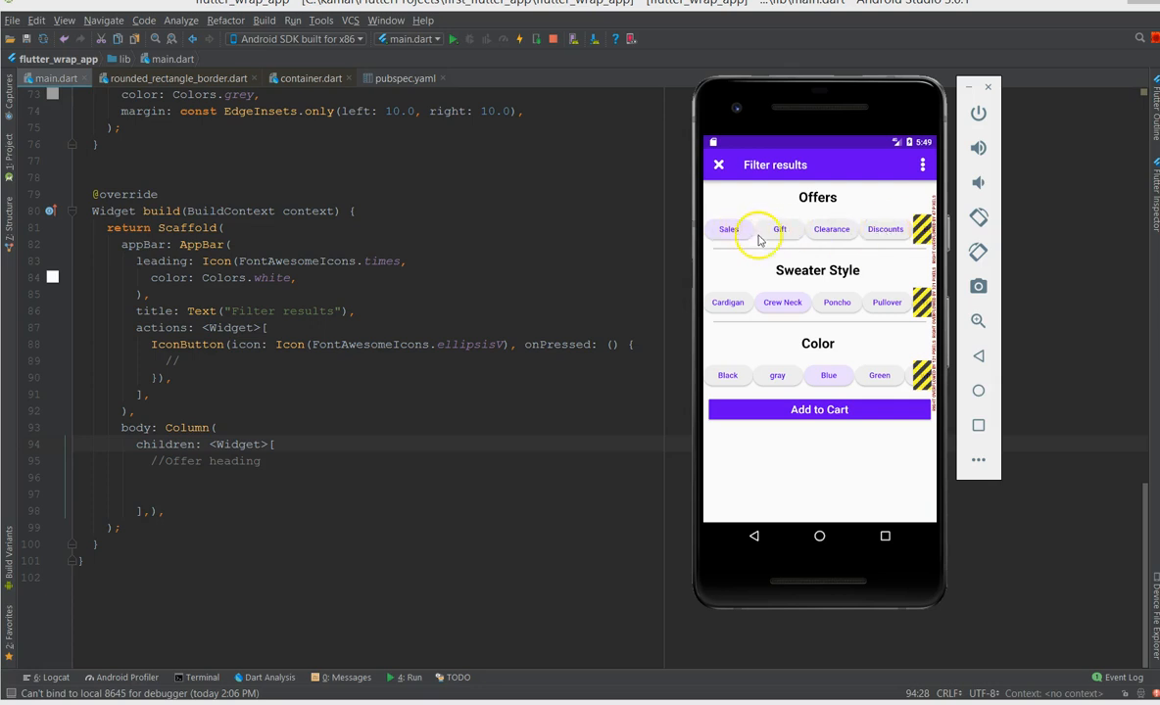
mouse_move(876, 233)
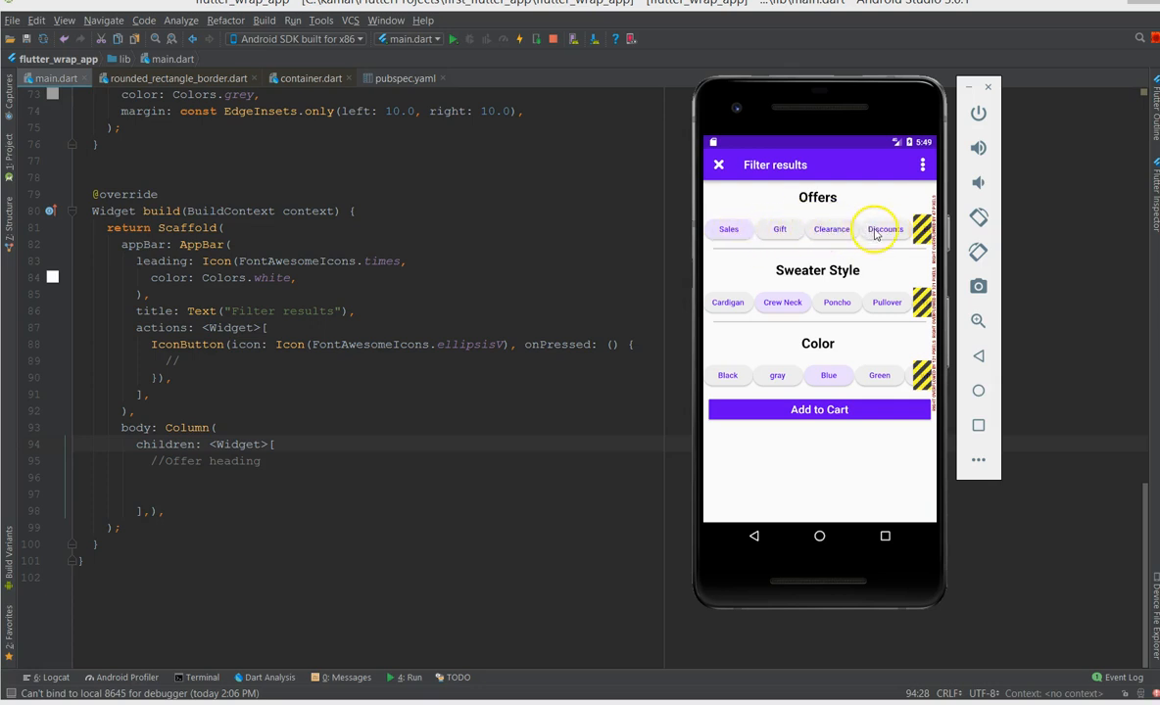
mouse_move(921, 228)
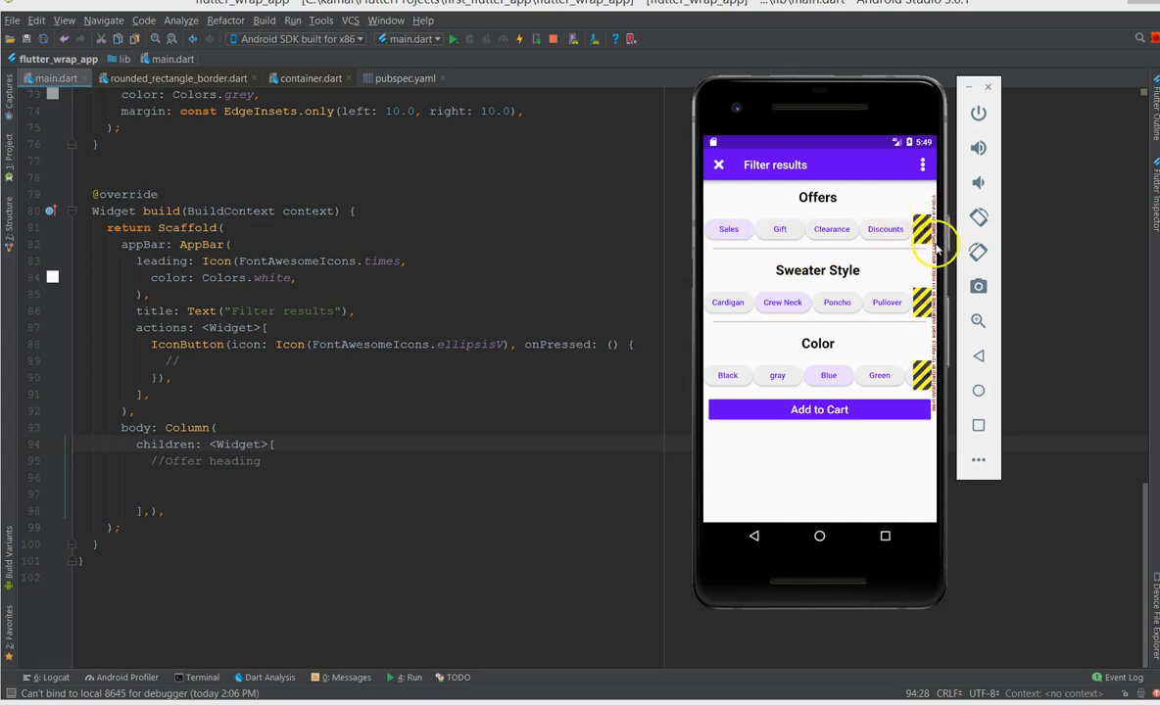
mouse_move(925, 239)
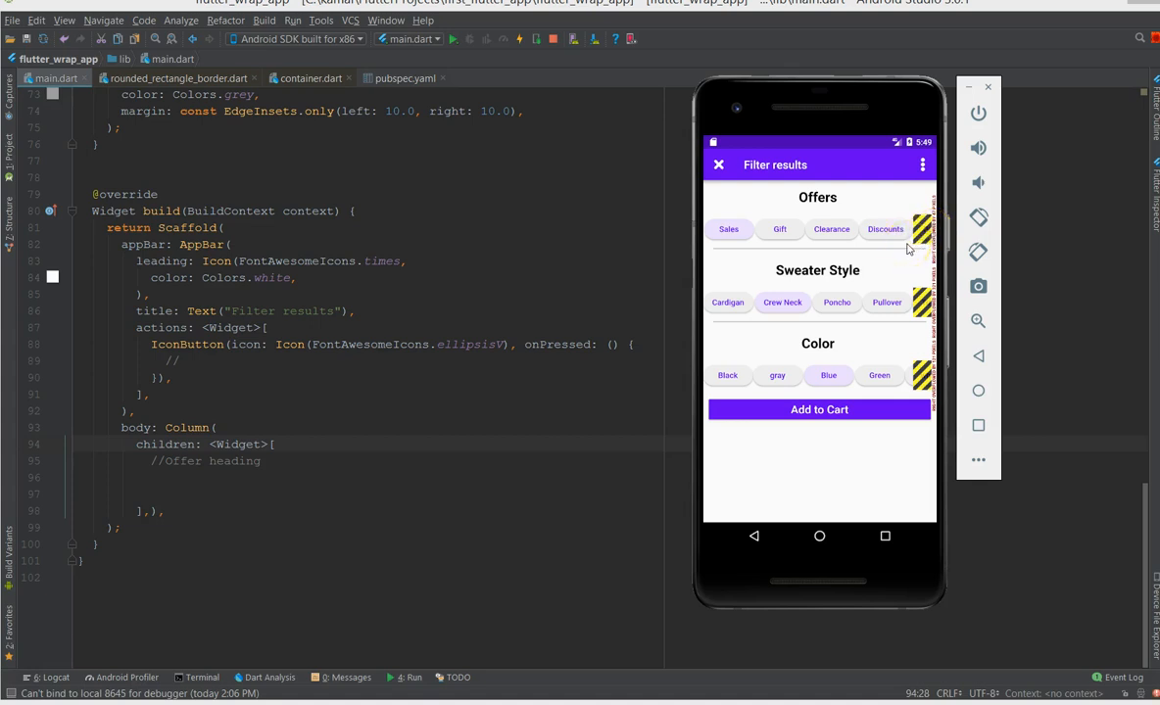
mouse_move(978, 235)
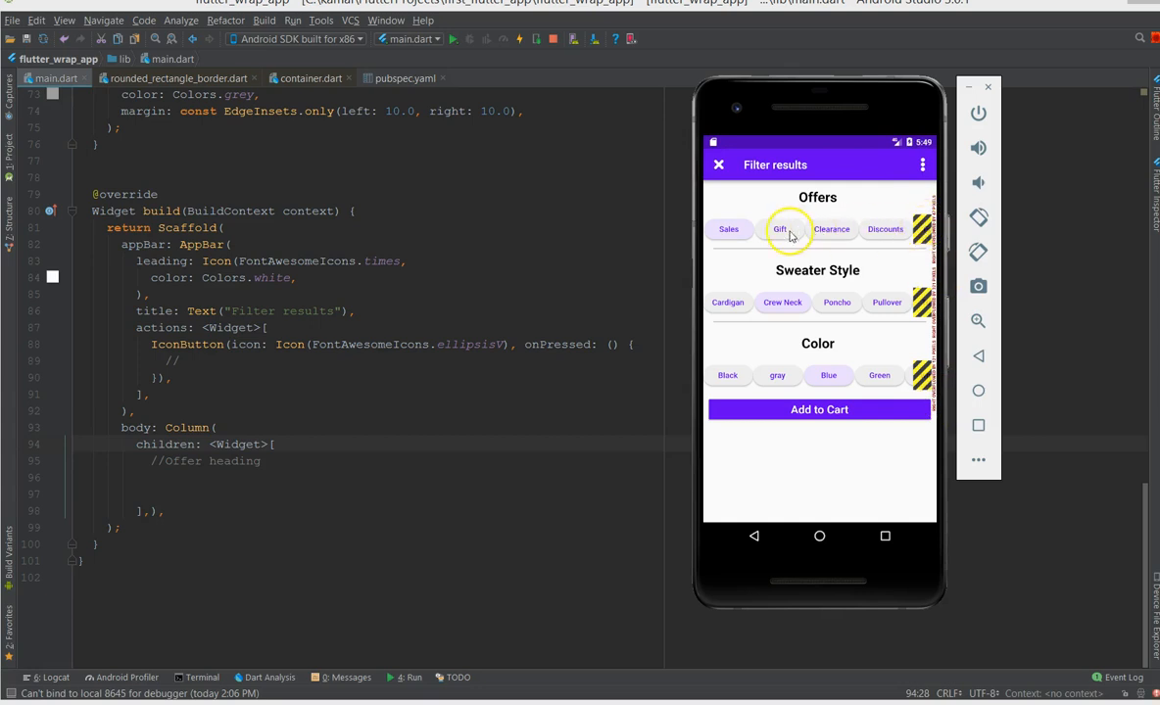
mouse_move(920, 239)
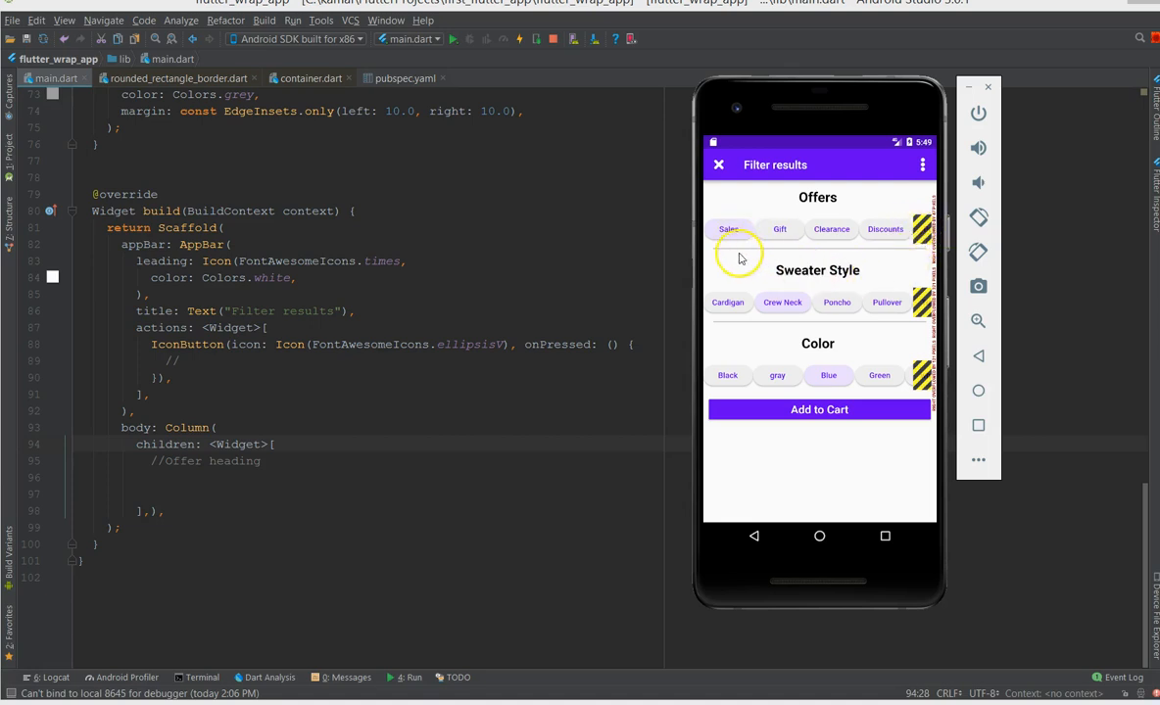
mouse_move(925, 237)
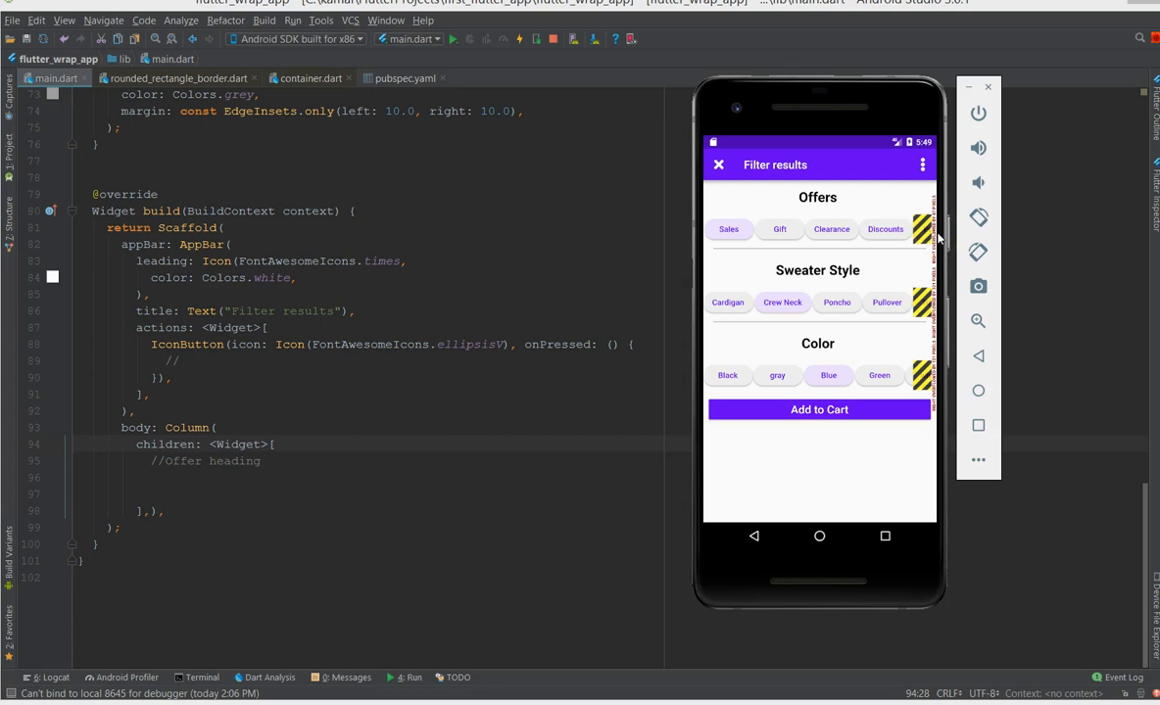
mouse_move(702, 186)
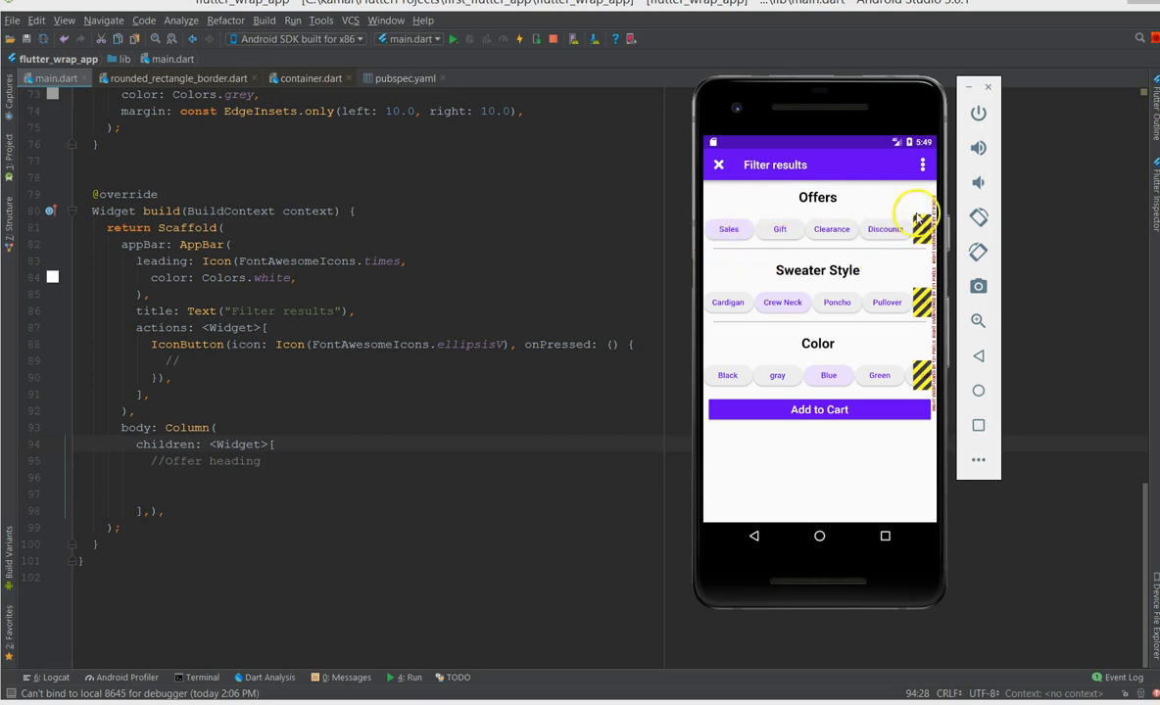
mouse_move(819, 361)
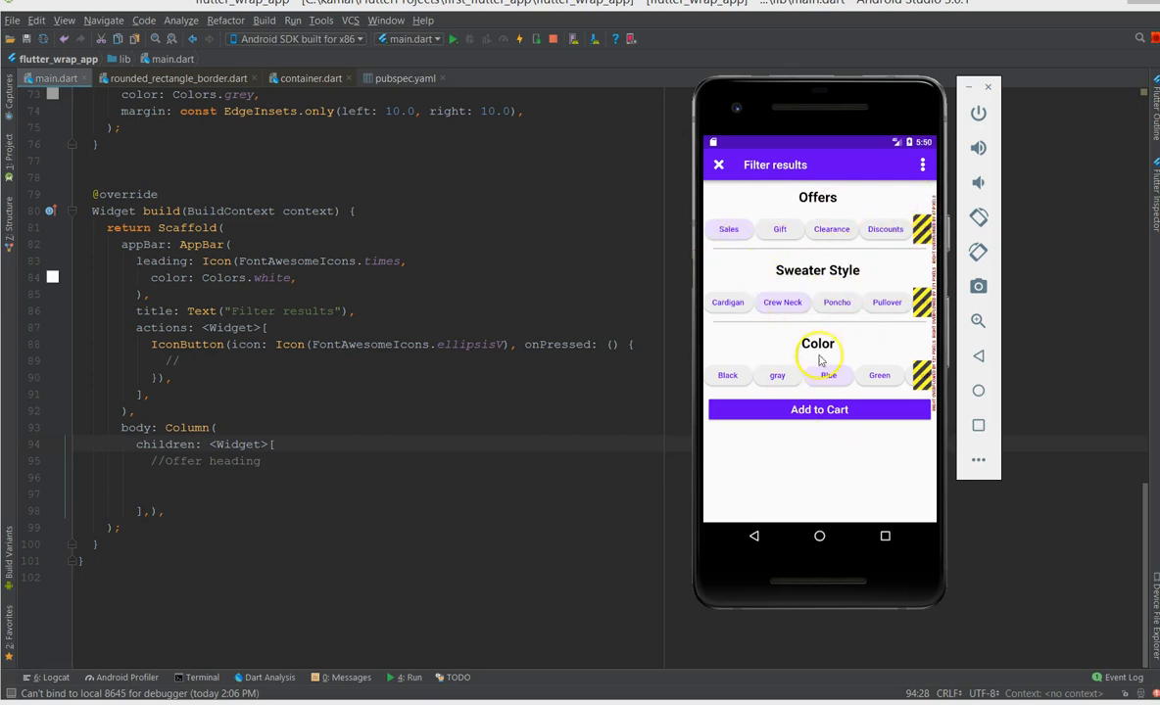
mouse_move(849, 360)
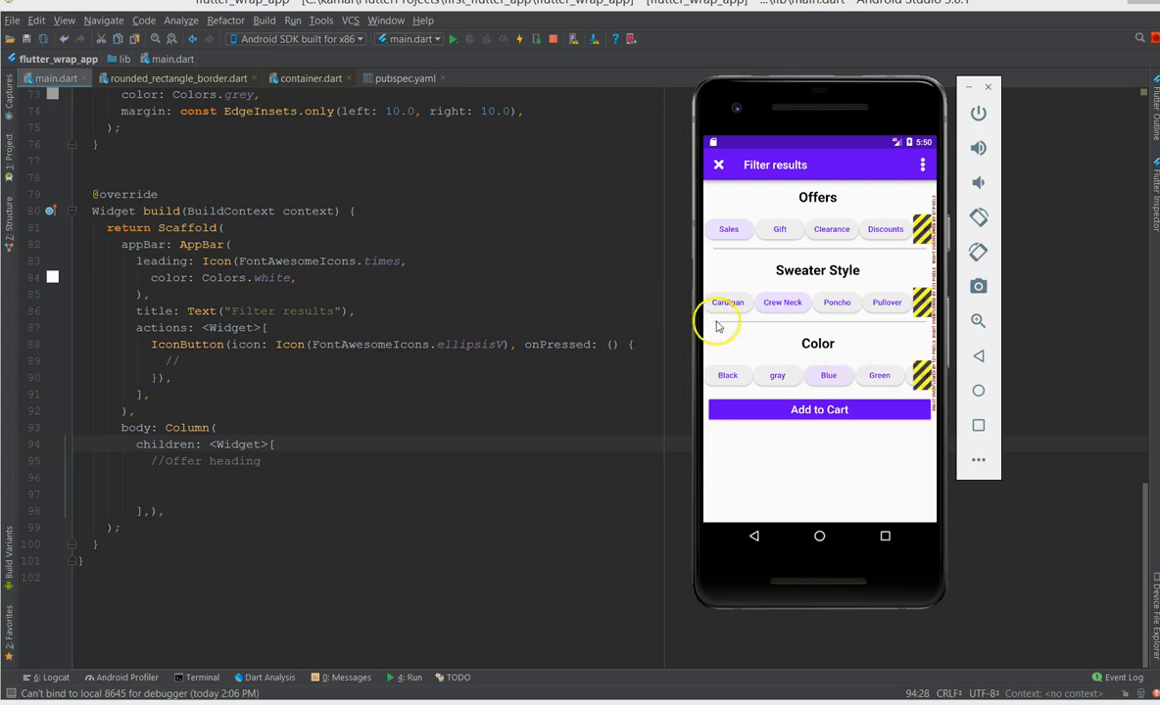
mouse_move(801, 200)
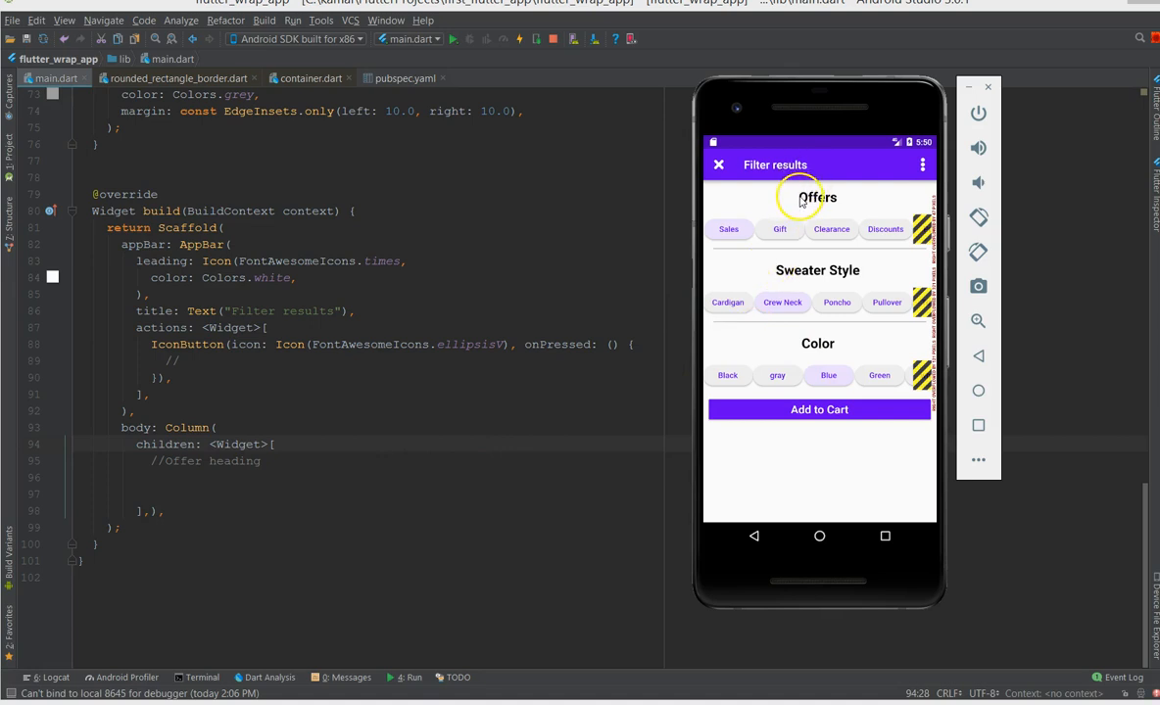
mouse_move(878, 239)
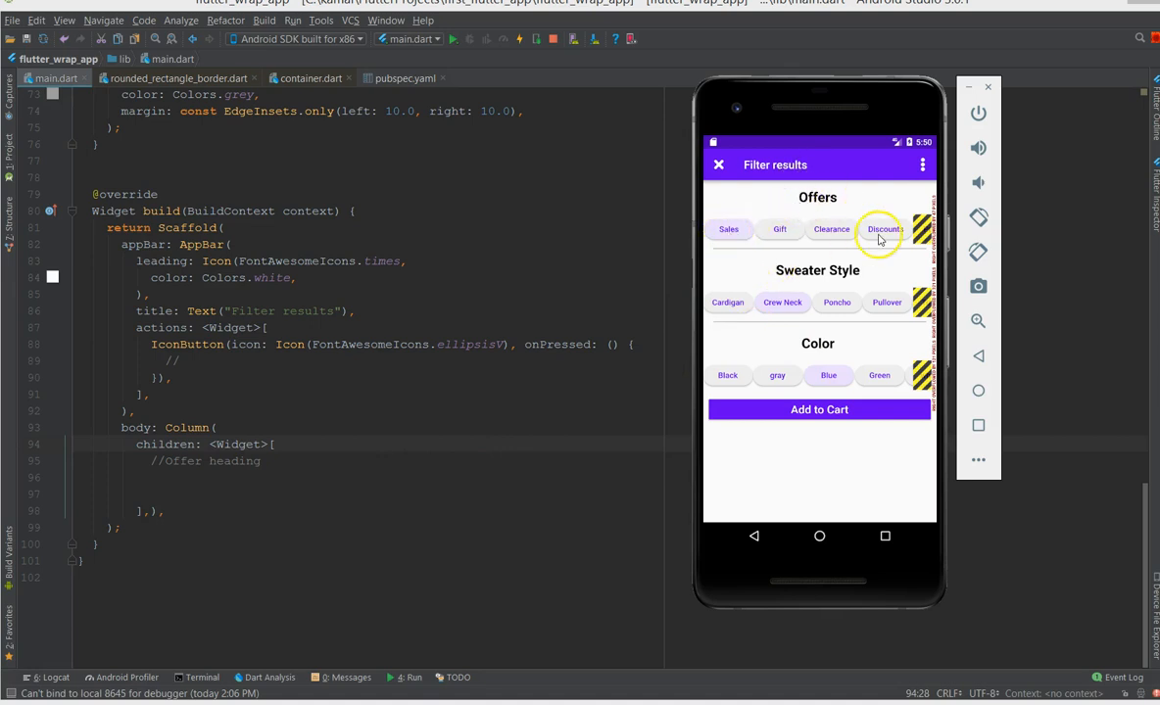
mouse_move(729, 231)
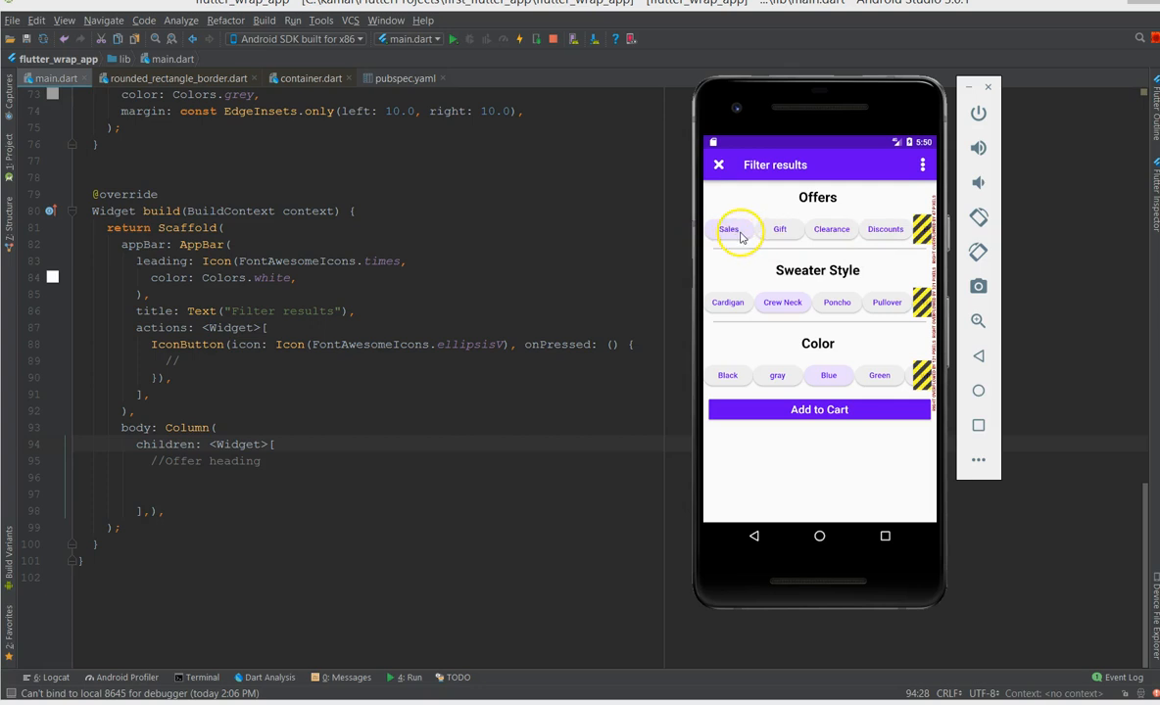
mouse_move(819, 235)
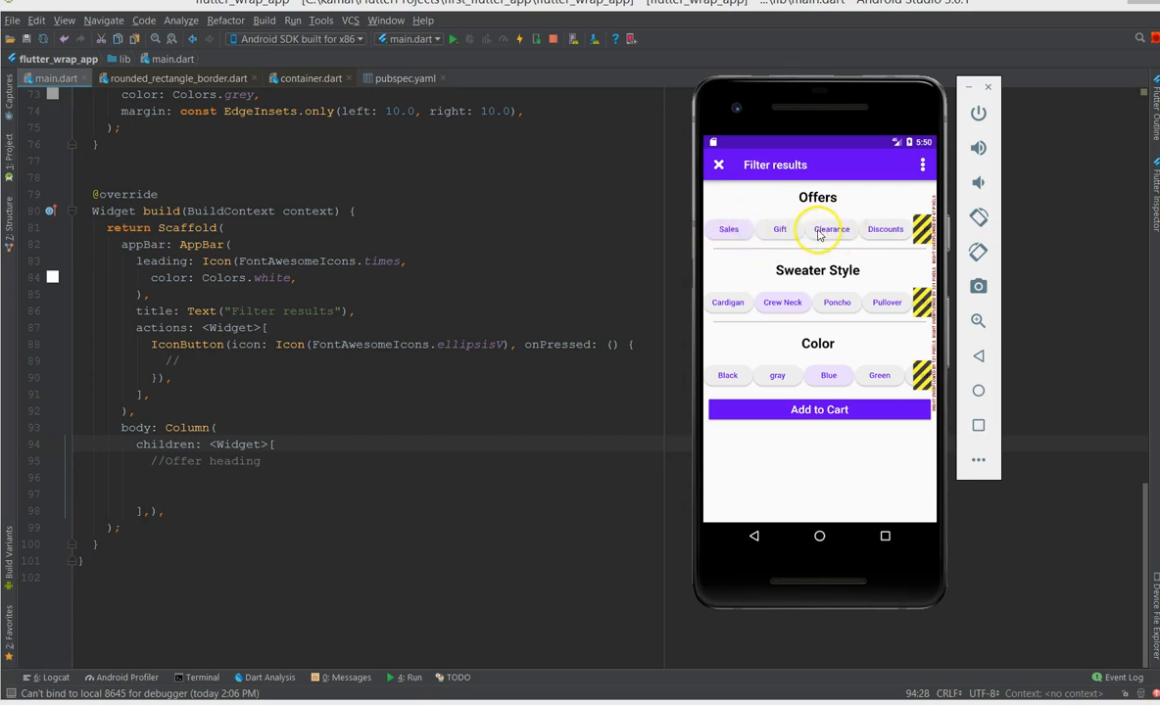
mouse_move(333, 513)
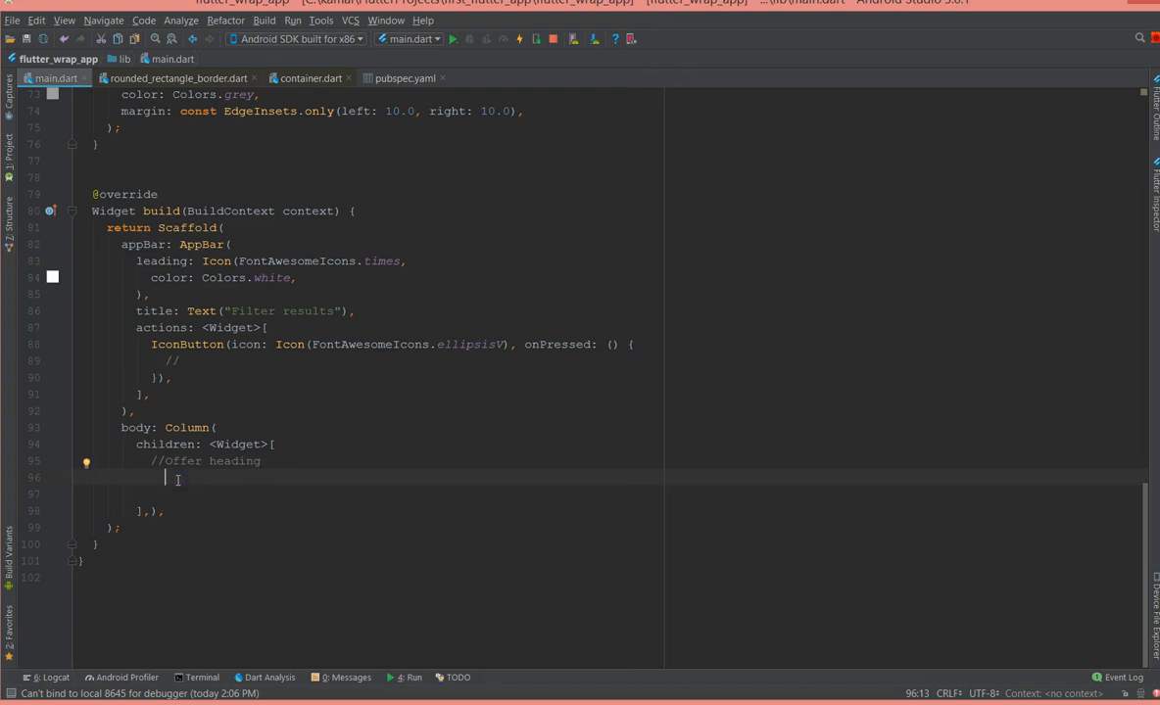
- Add a Container whose child is a Padding with const EdgeInsets.all(16.0)
type("Container")
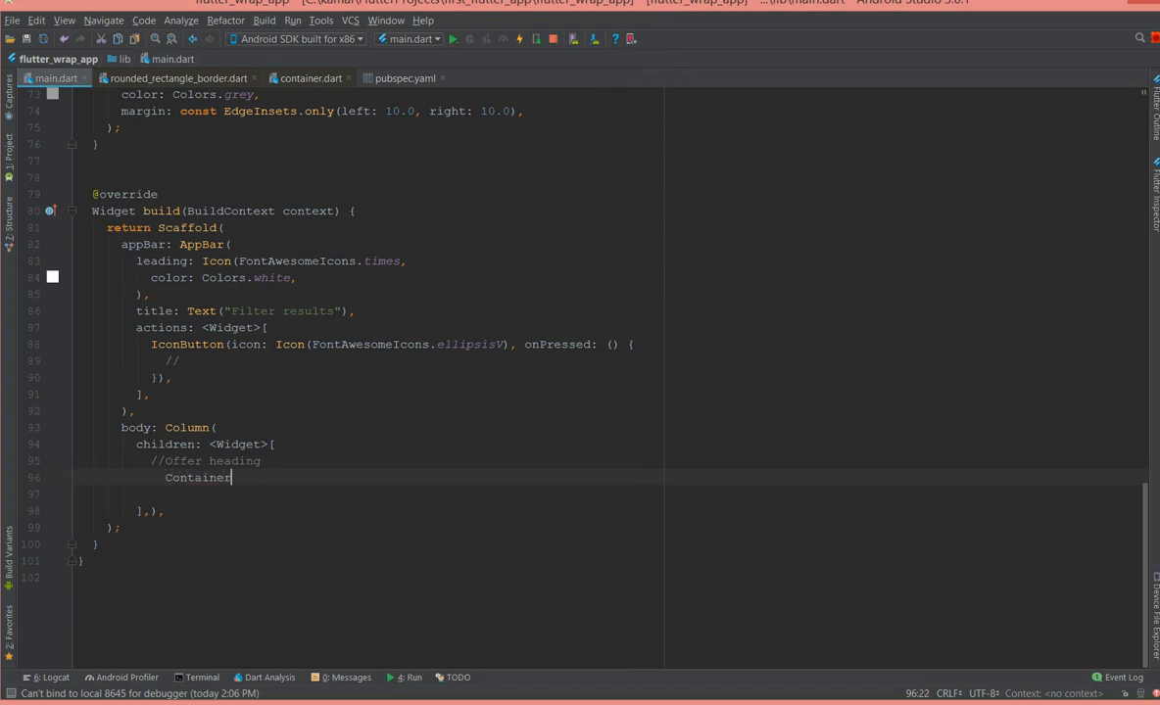
type("(),")
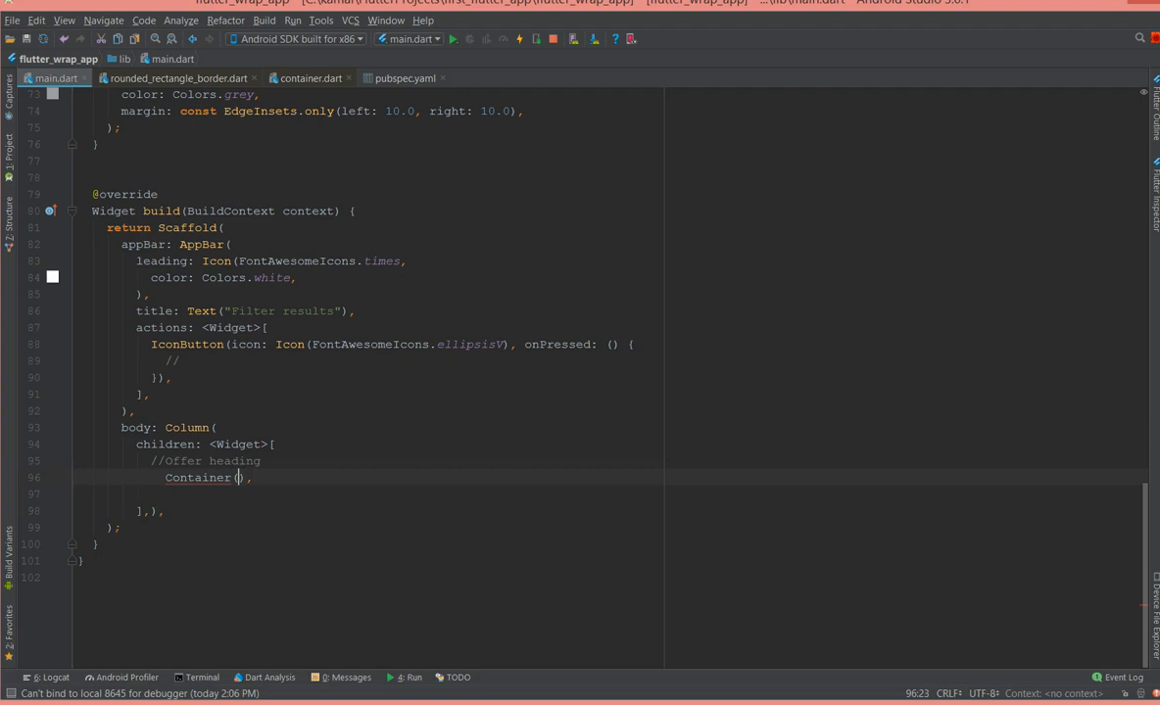
key("enter")
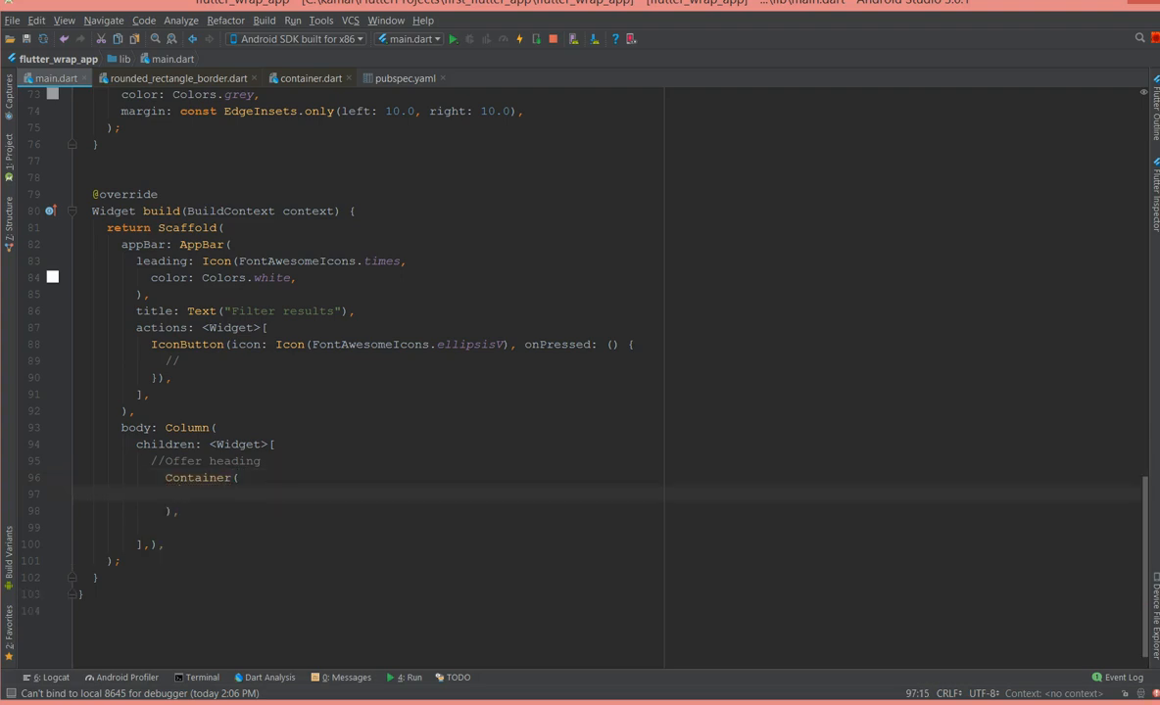
type("child:Oad")
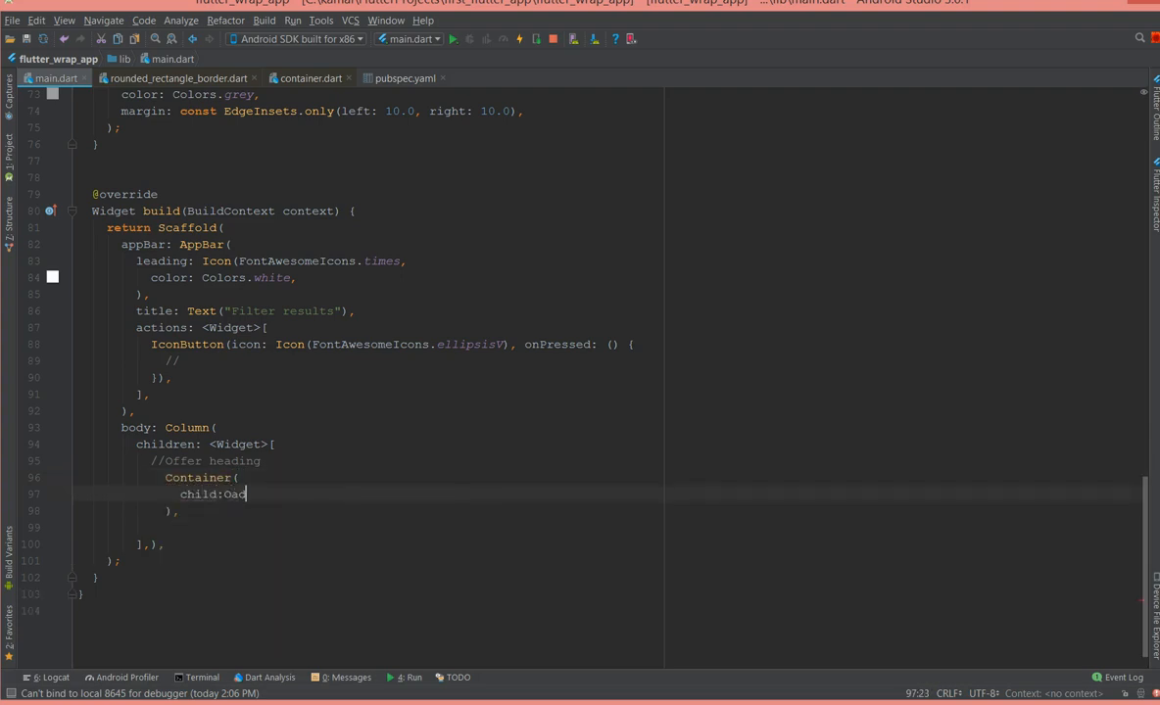
type("ding (")
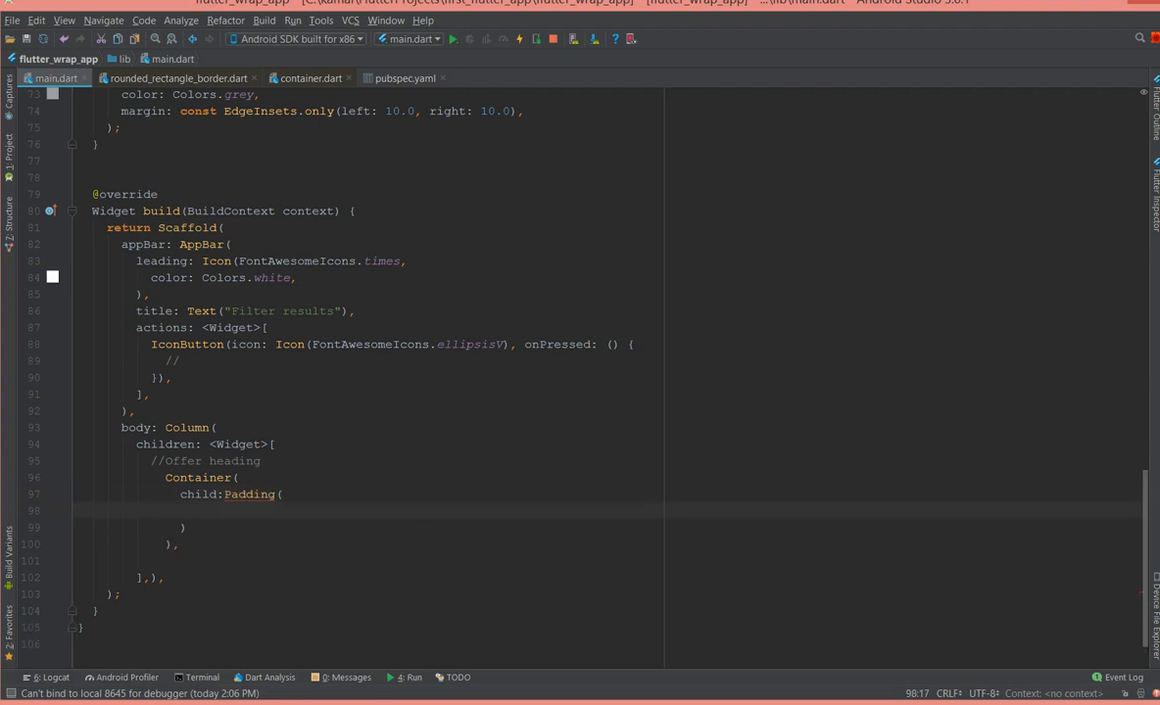
type("paddin")
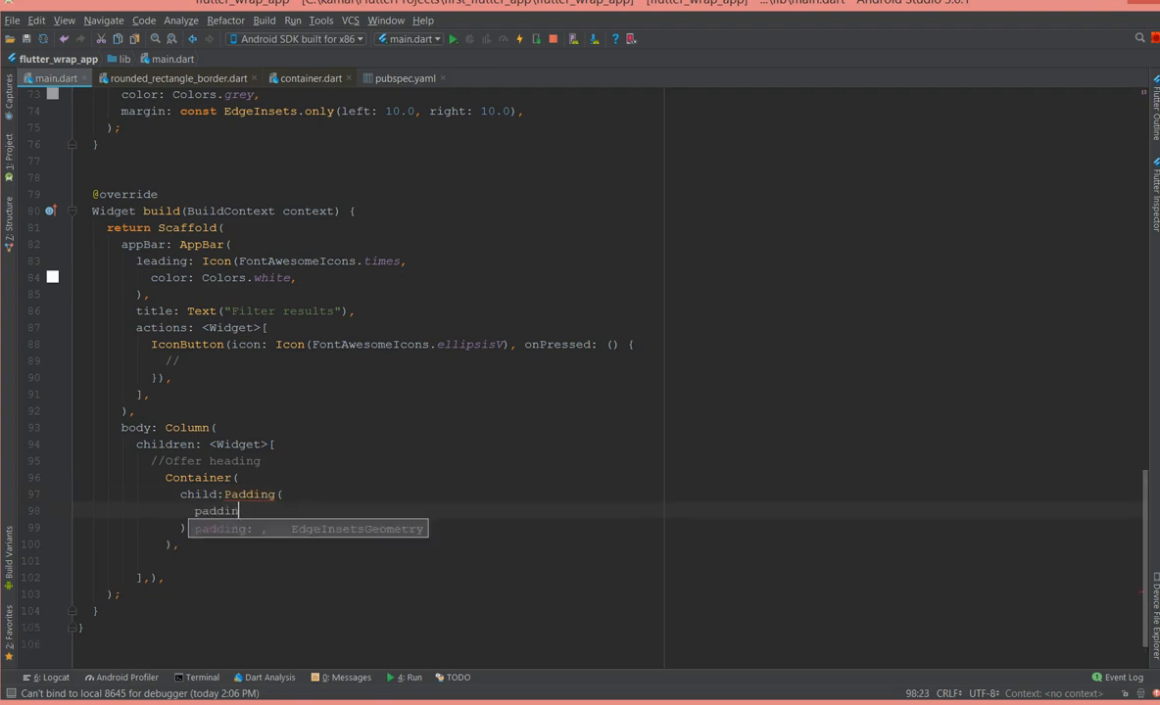
type("g")
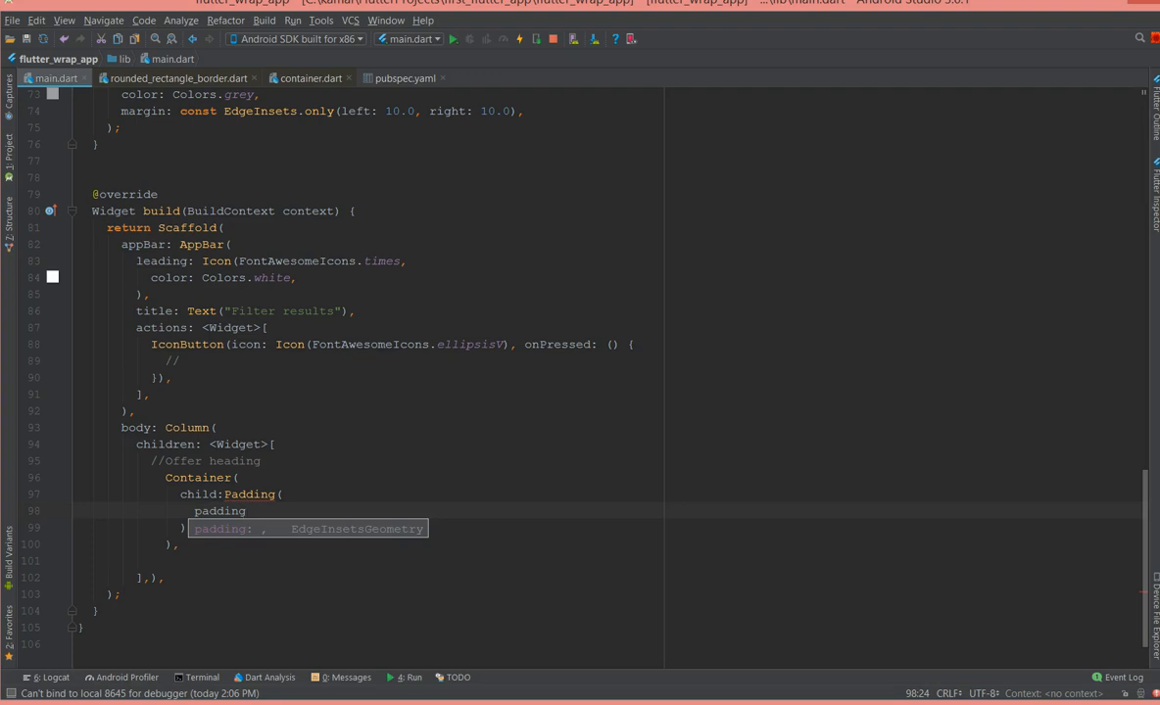
type(":const")
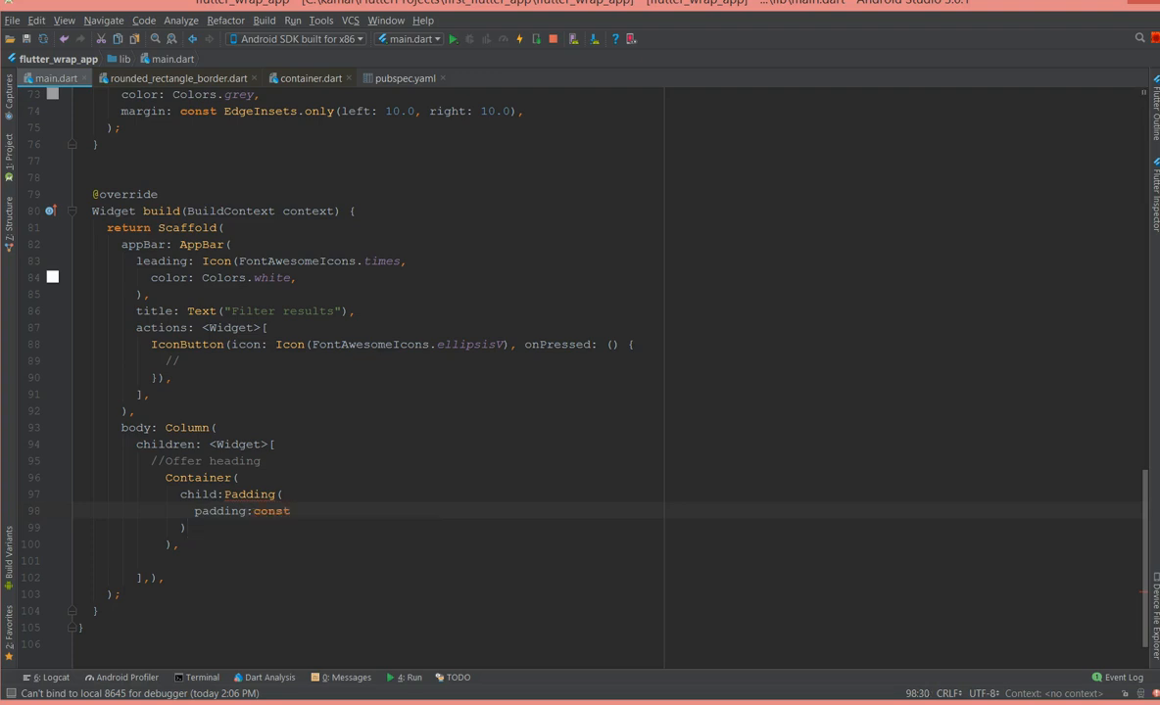
type("EdgeInsets.")
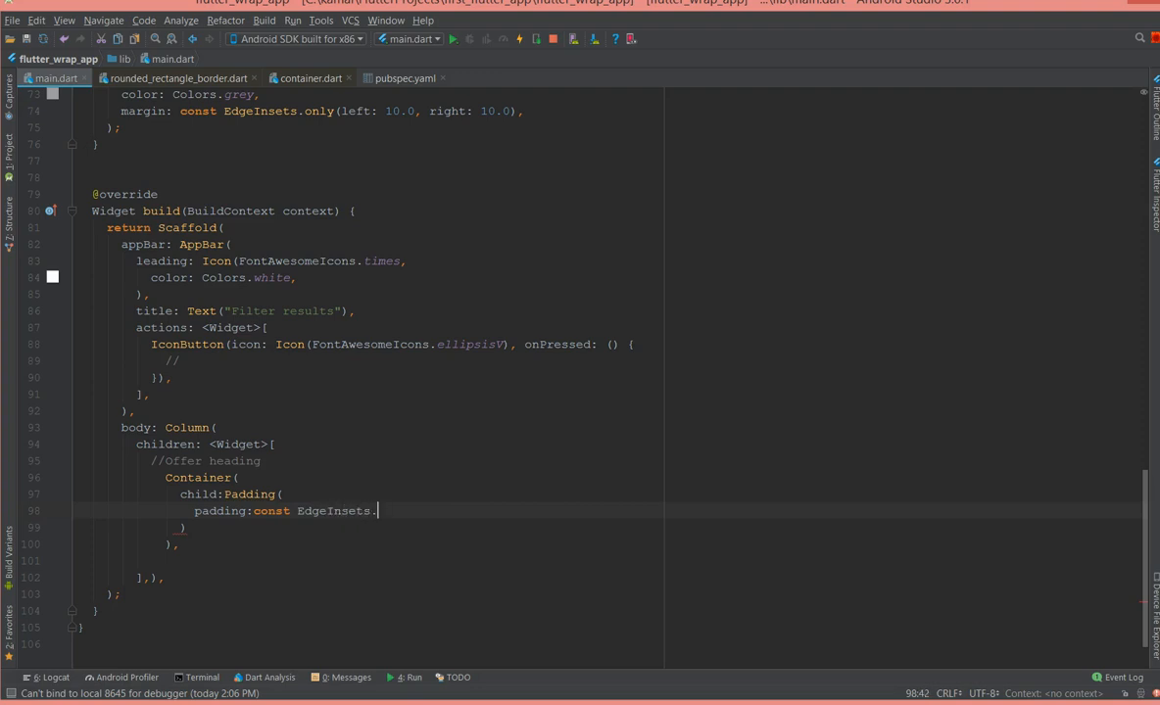
type("all()")
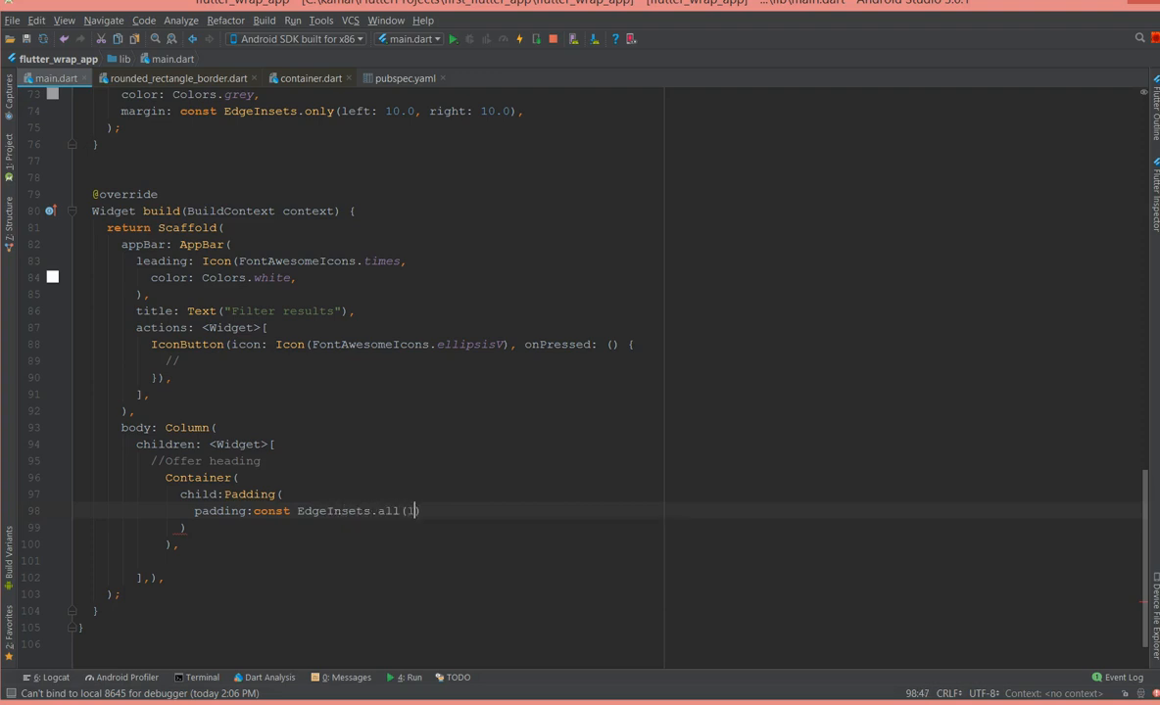
type("16.0")
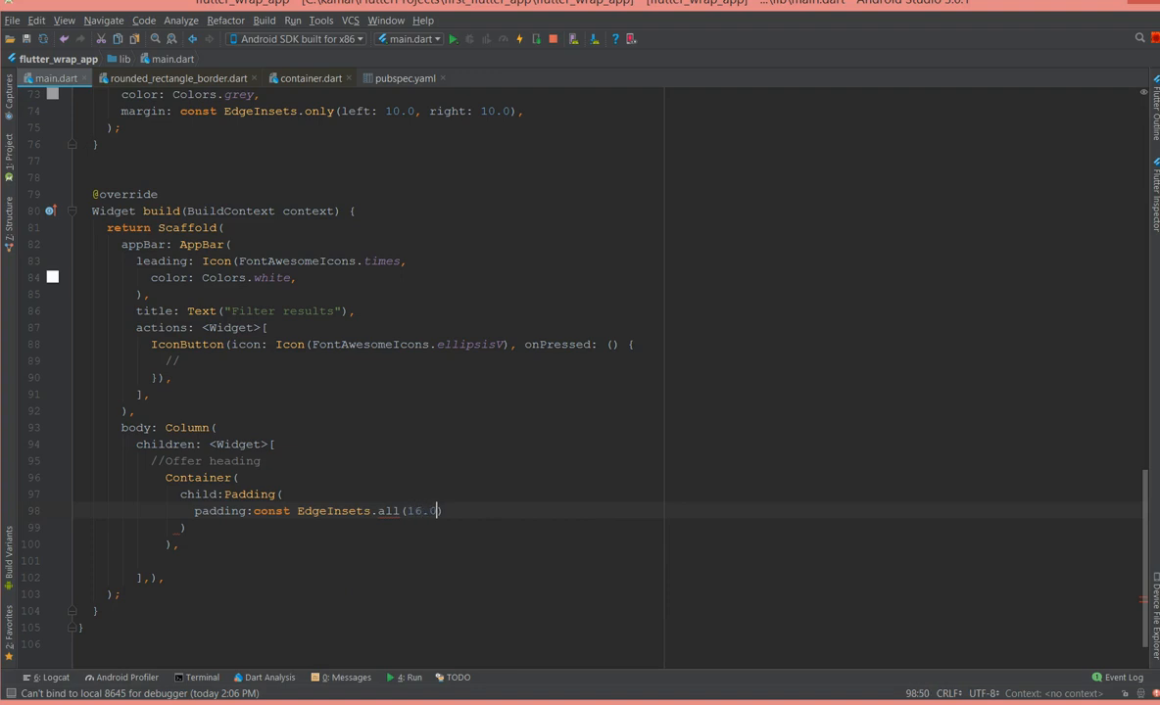
type(",")
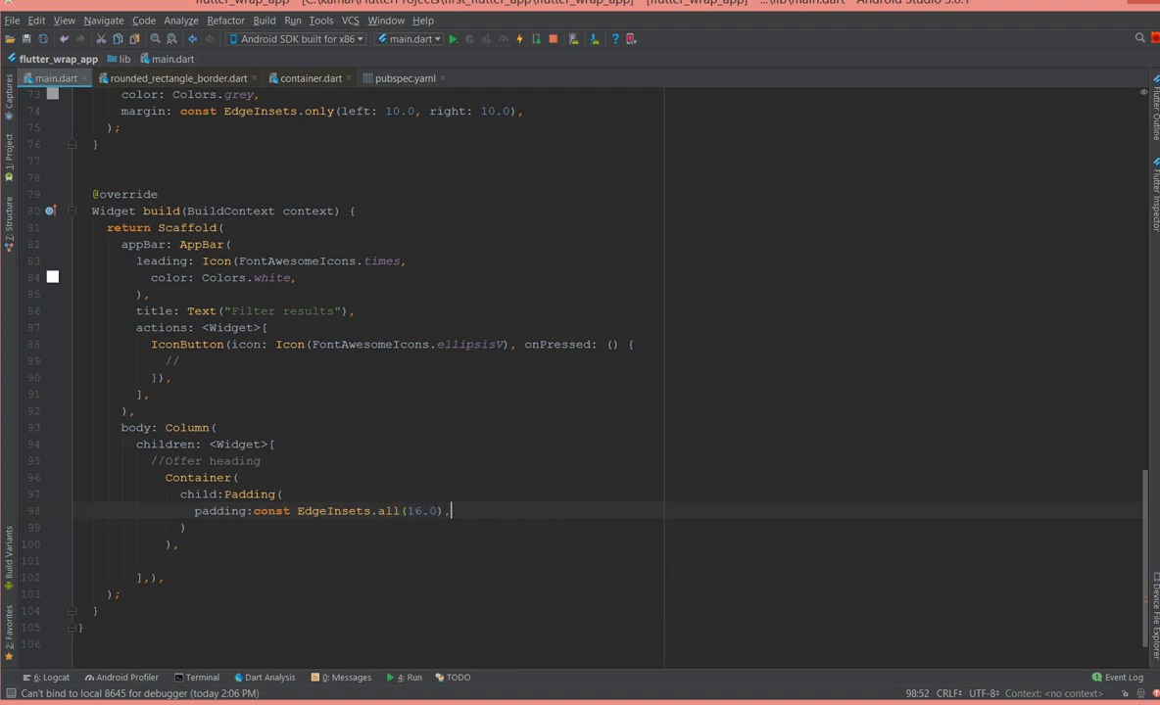
- Give the Padding a child Text labelled 'Offers' for the heading
key("Return")
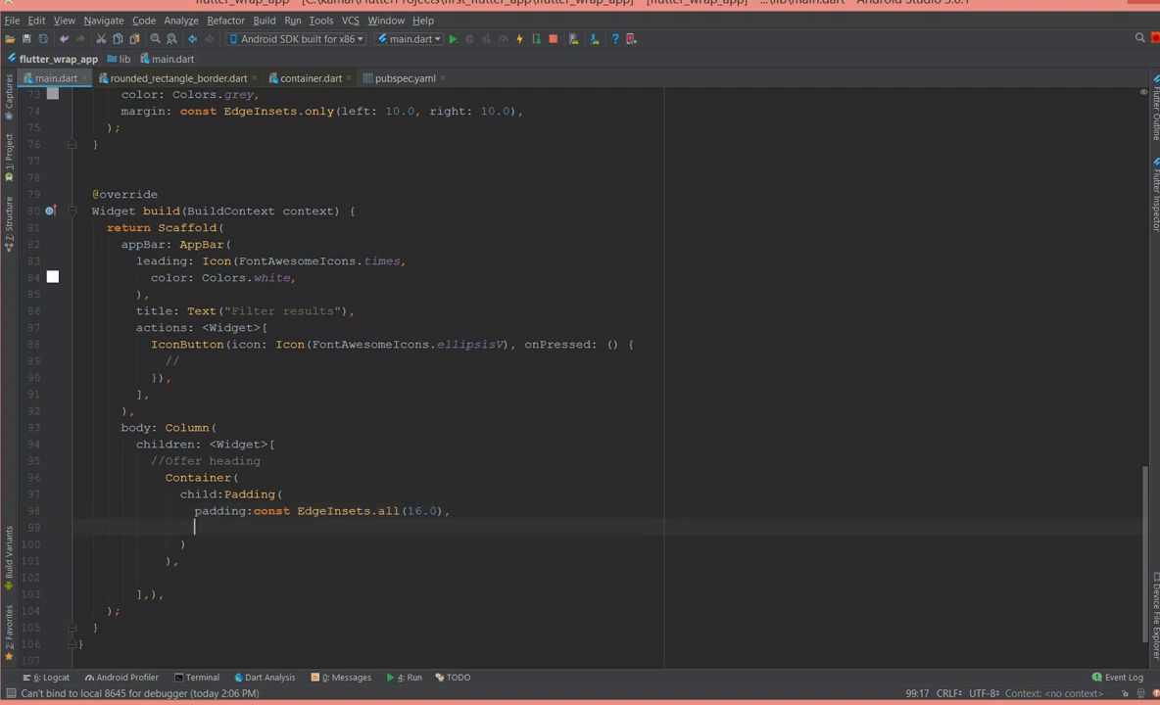
type("child:Te")
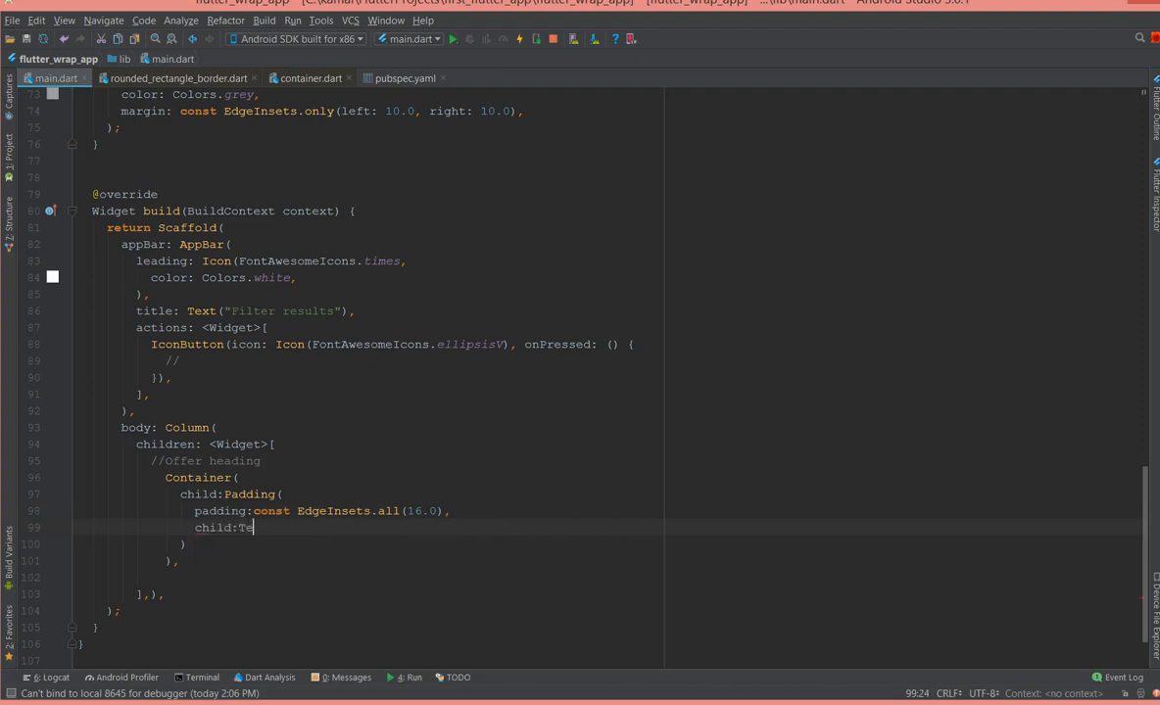
type("xt()")
type("'")
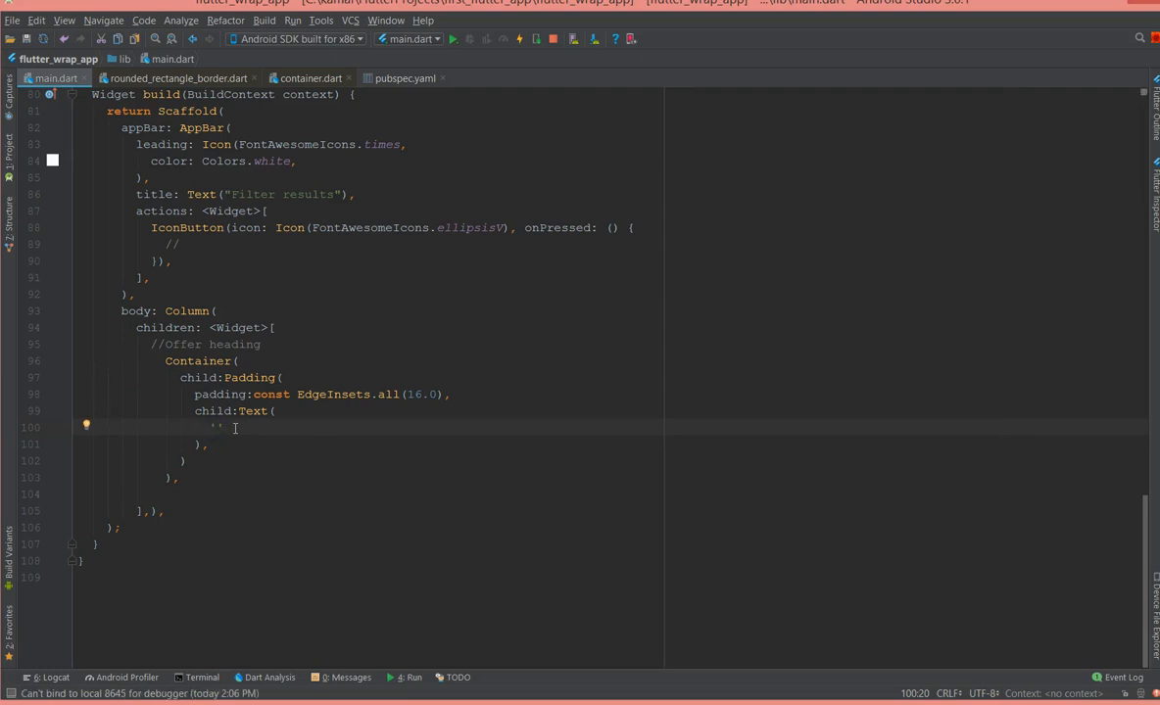
type("offers")
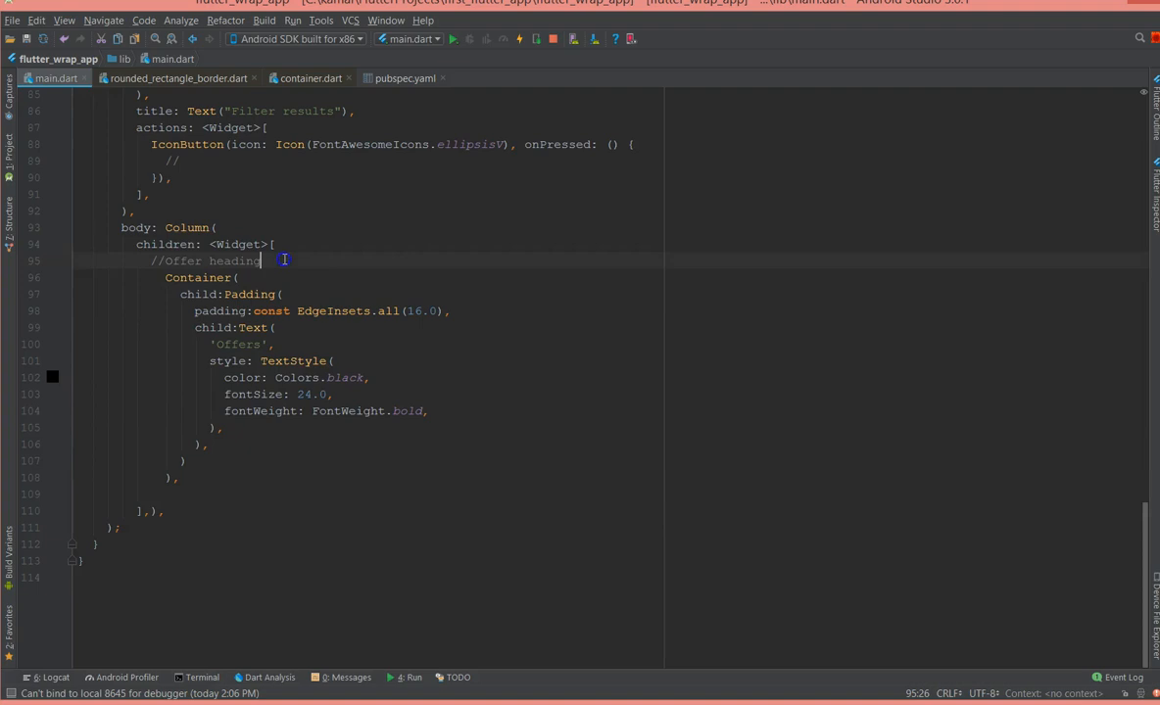
key("Return")
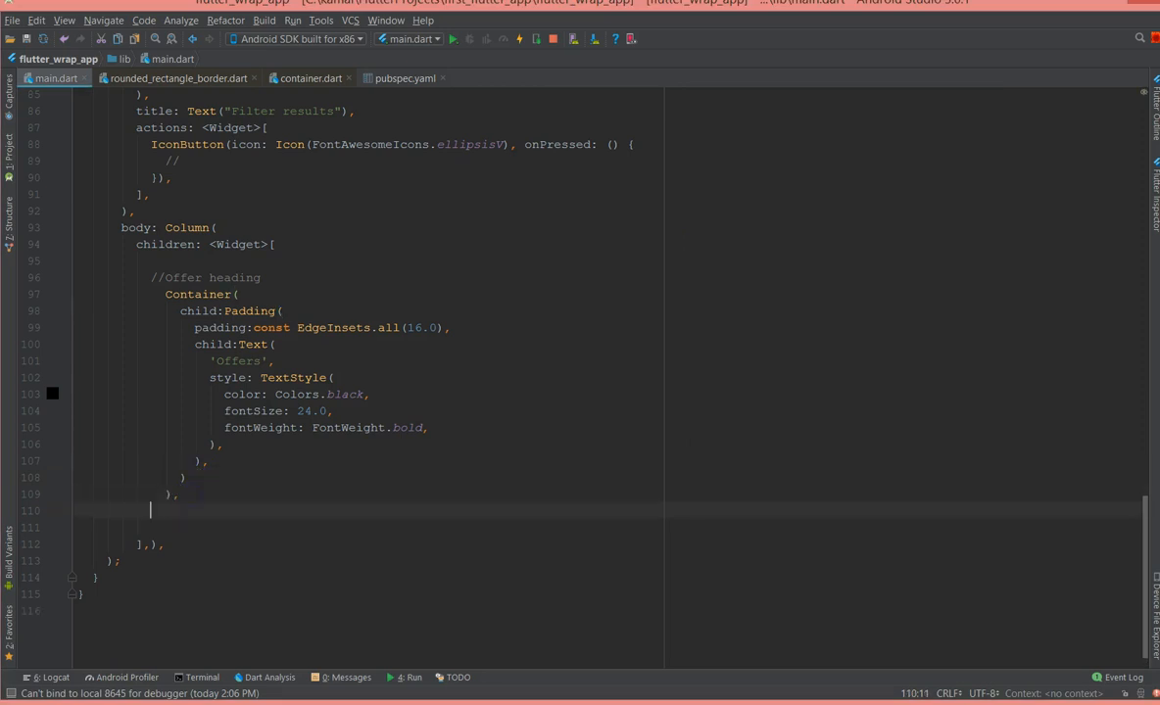
- Start a //Chips Container holding a Padding of 8
key("Return")
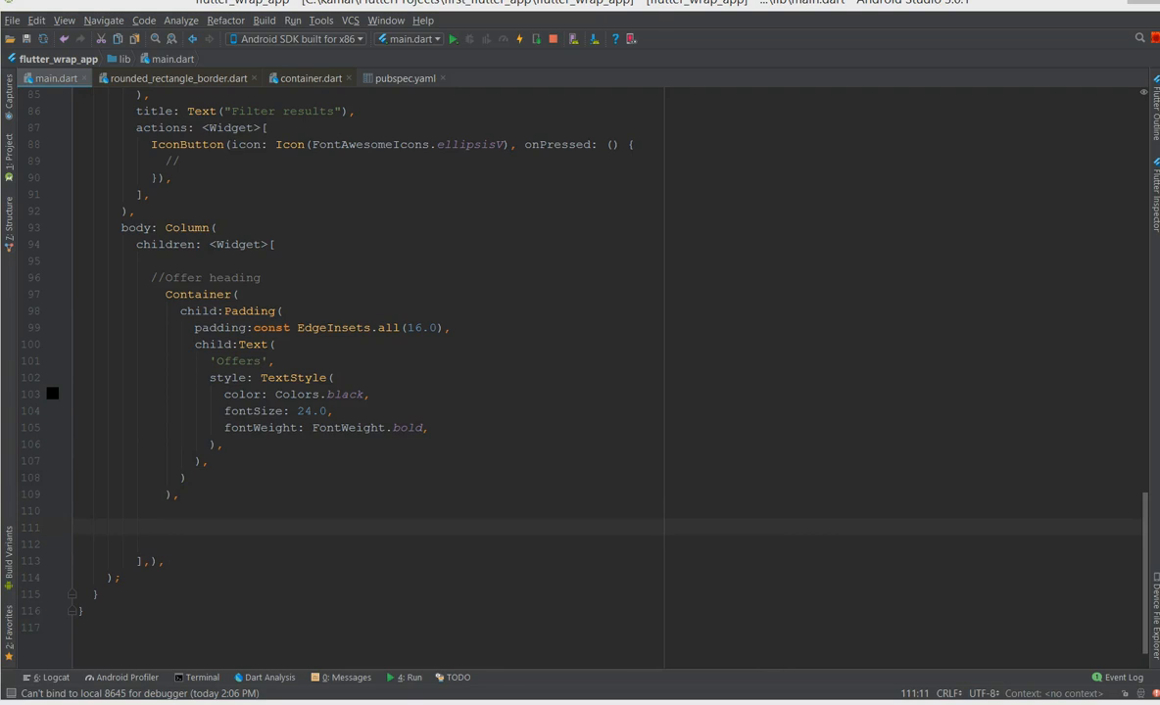
left_click(192, 525)
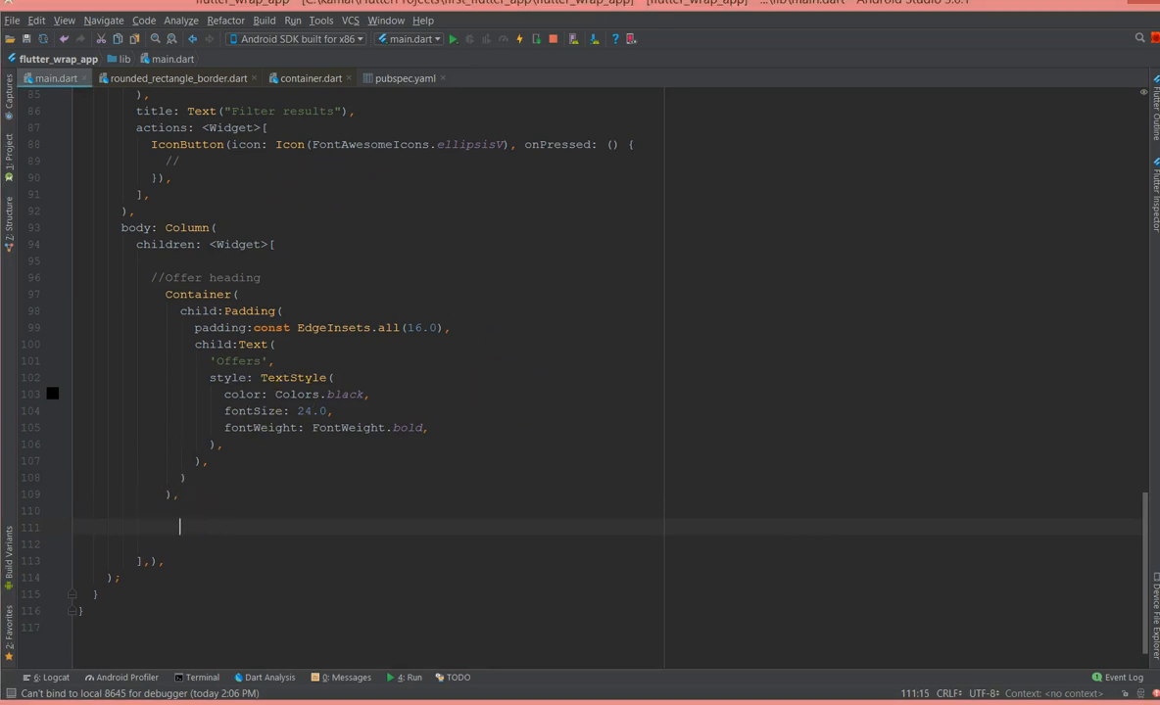
type("//c")
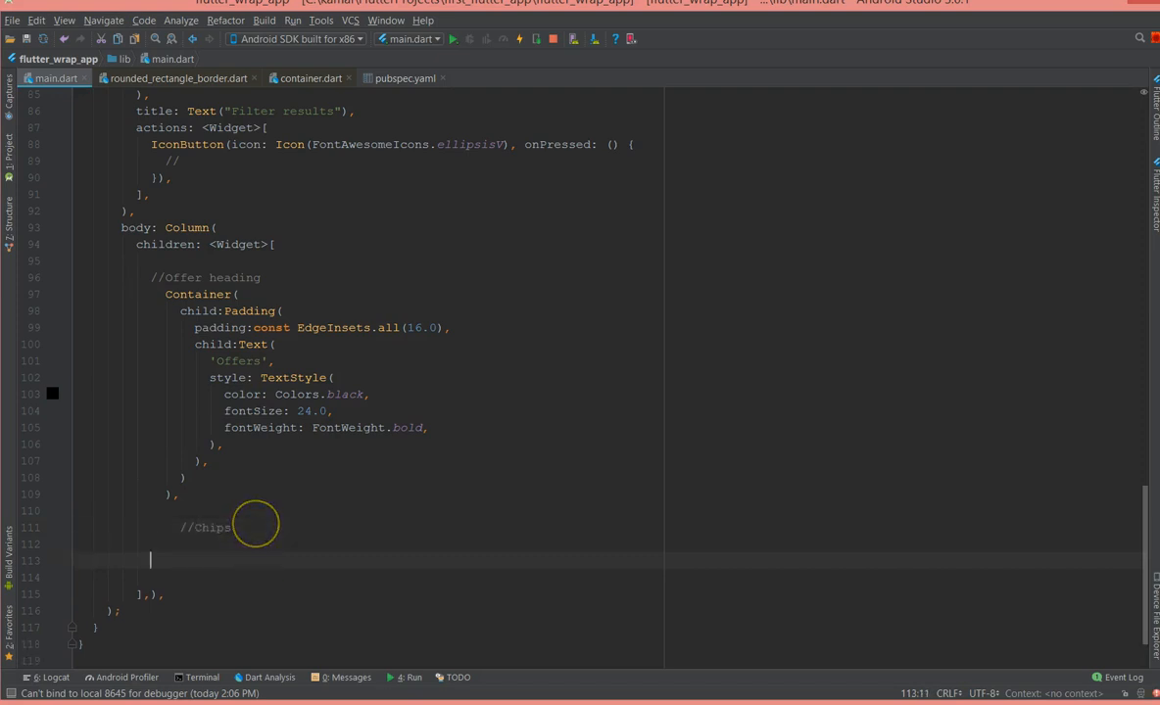
type("Container")
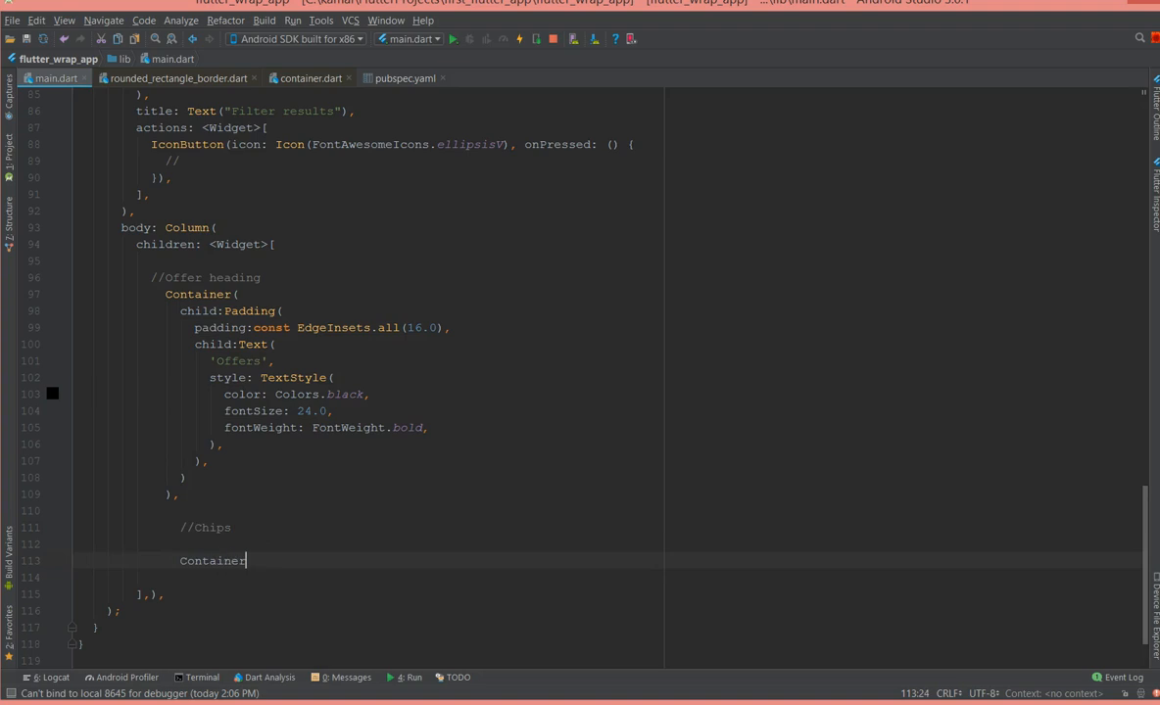
type("(),")
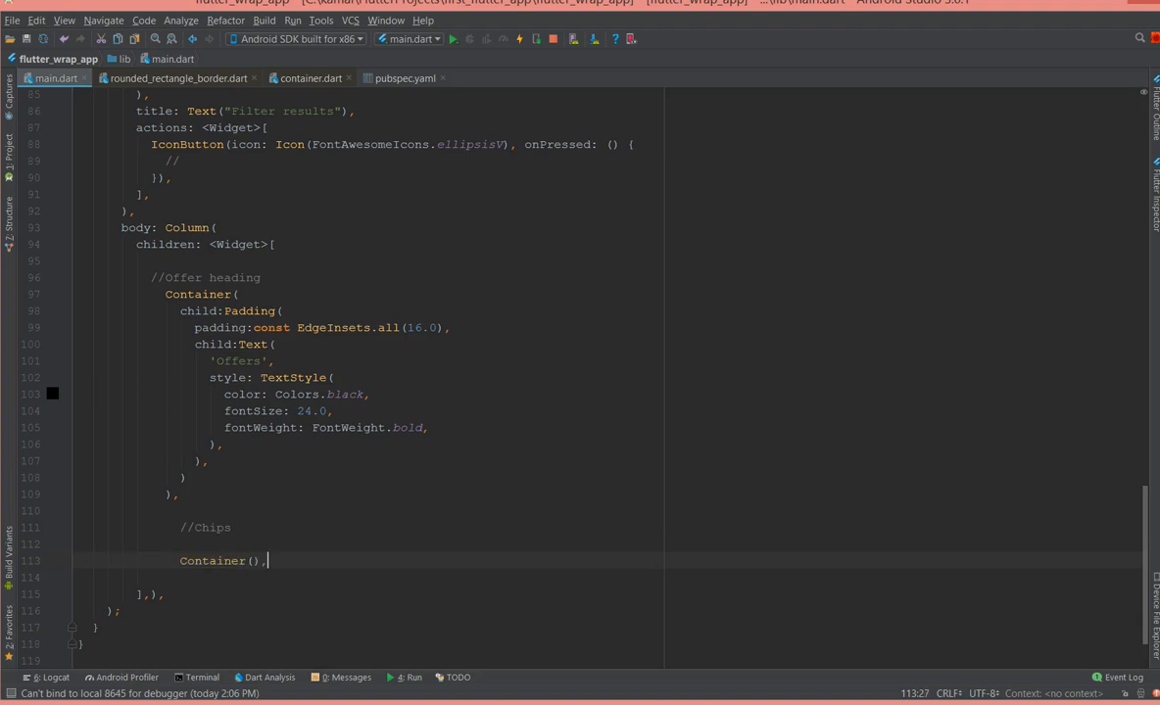
key("Return")
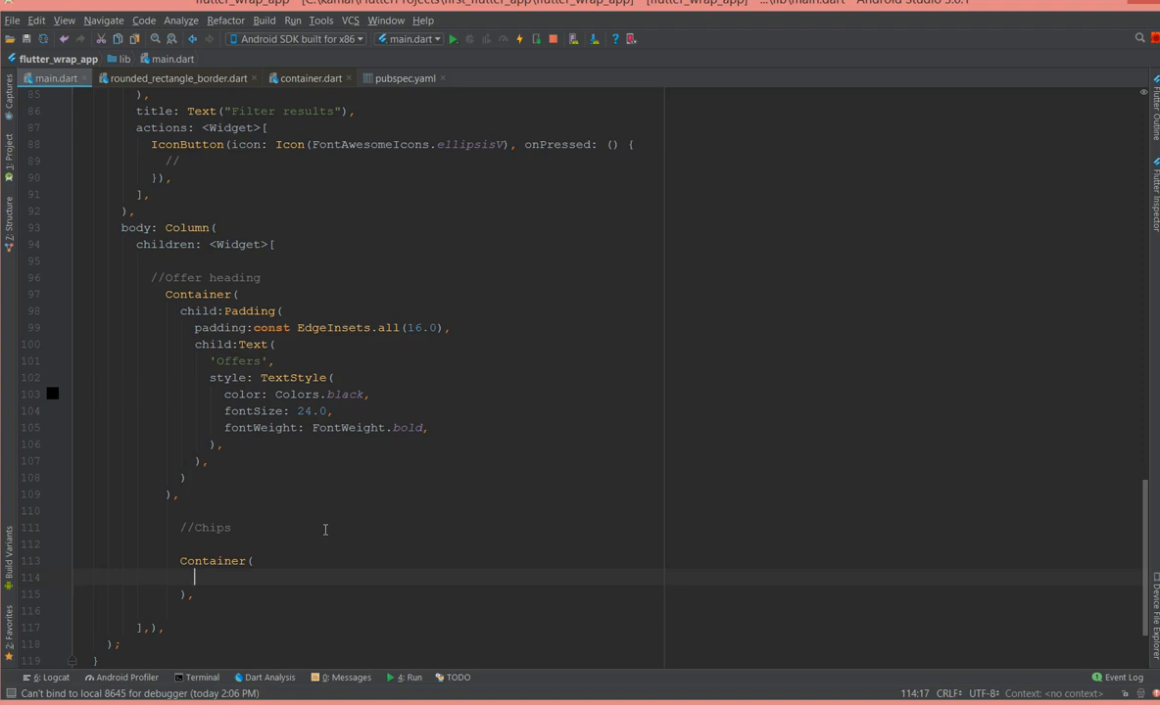
type("pa")
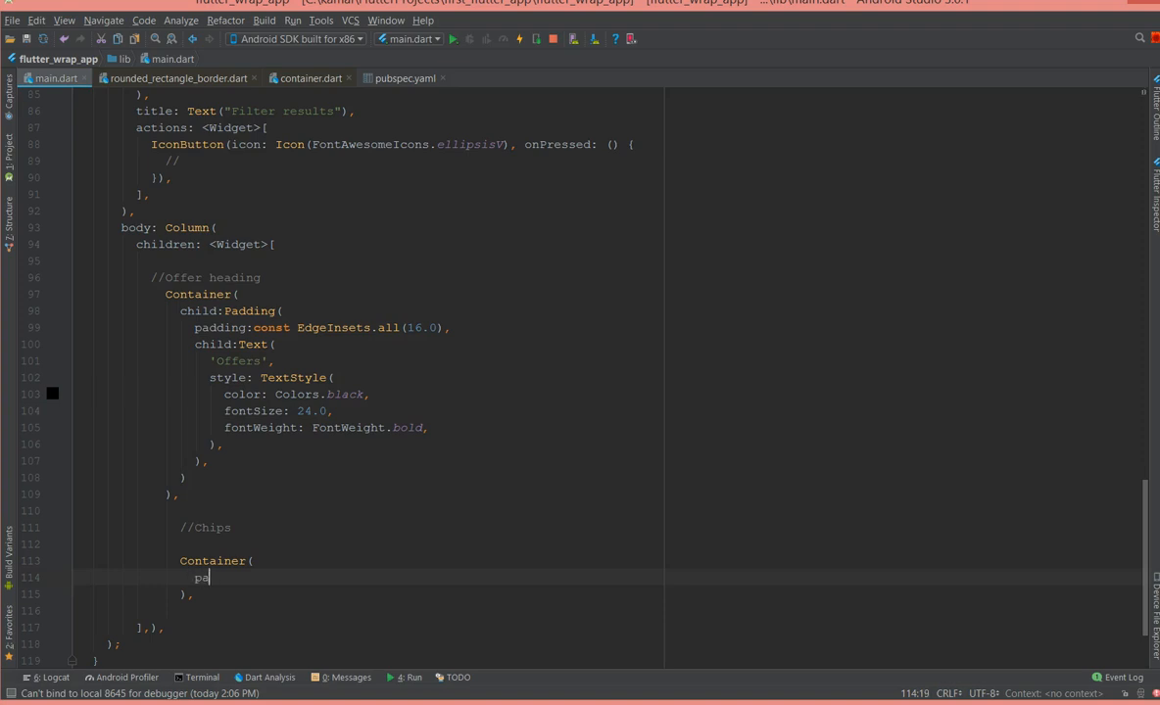
type("ding")
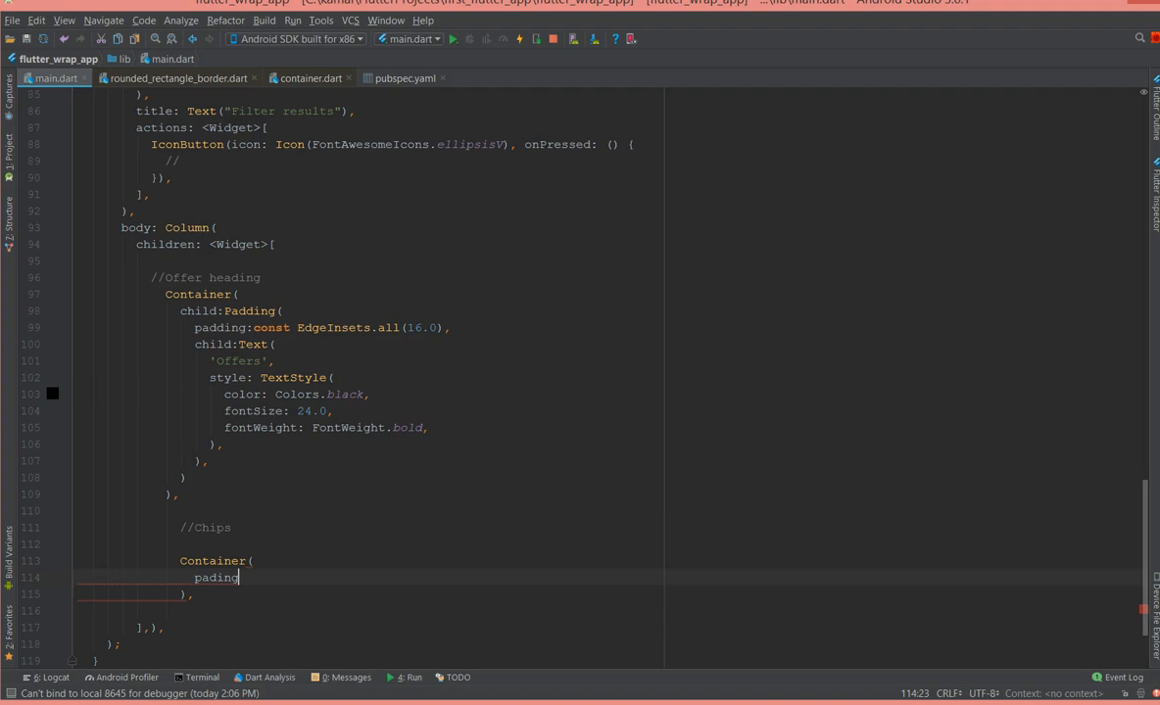
key("BackSpace")
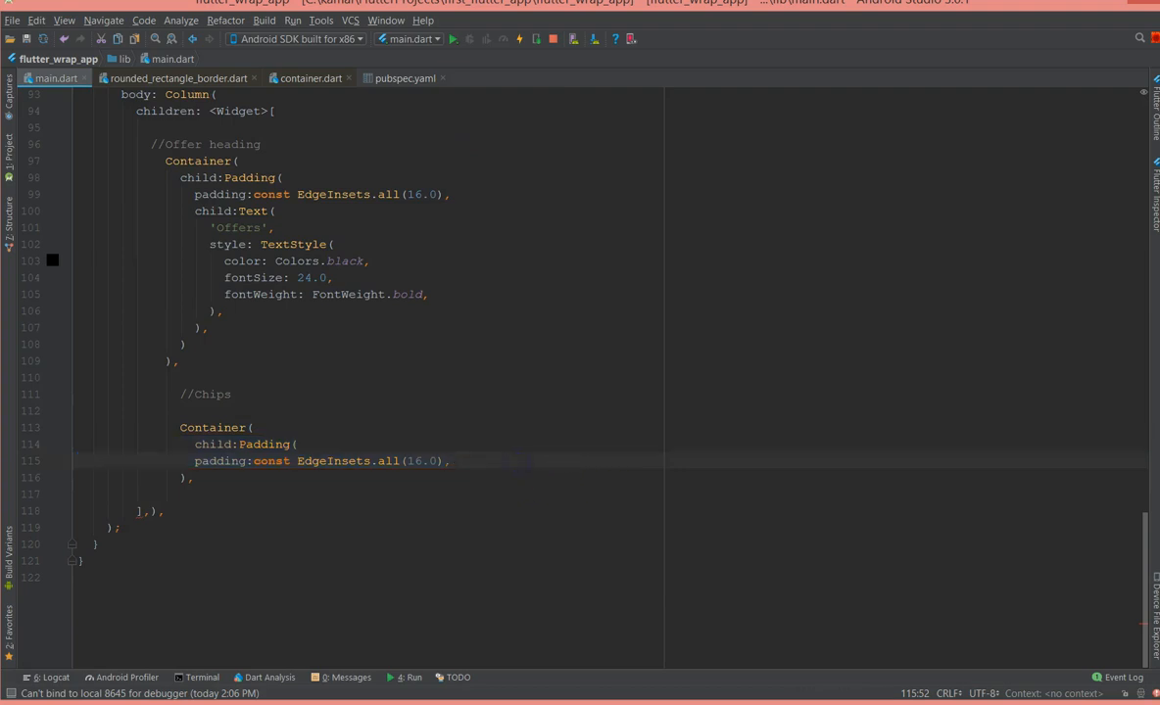
key("Enter")
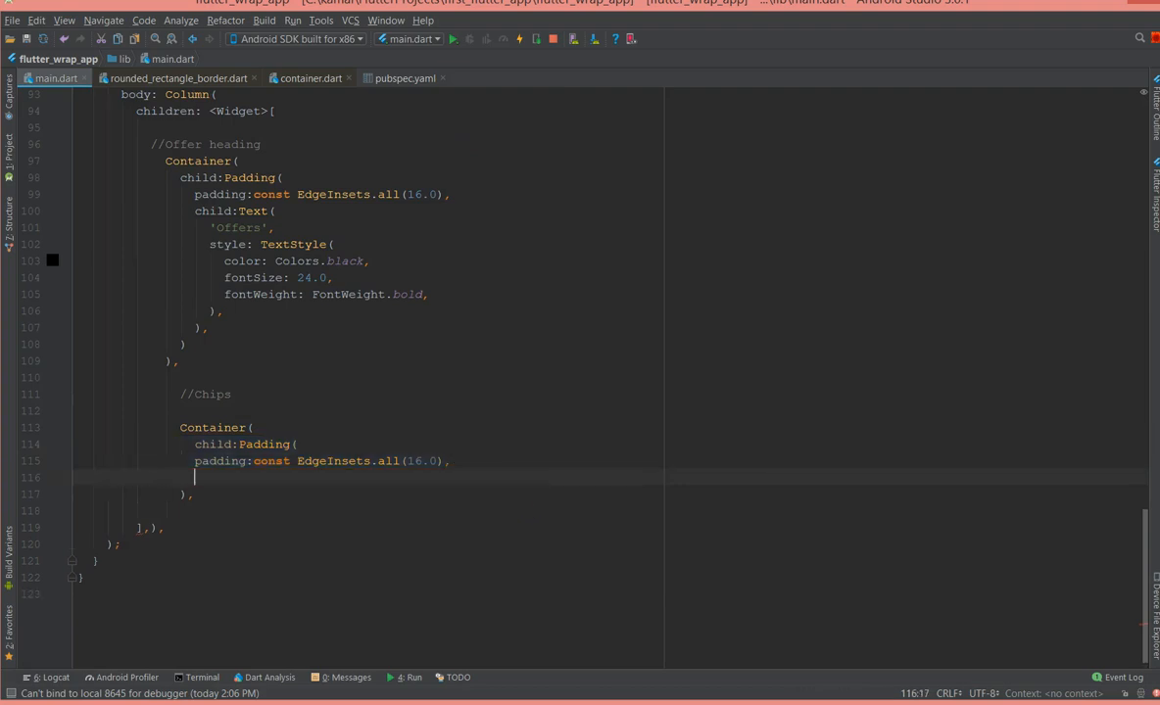
type("),")
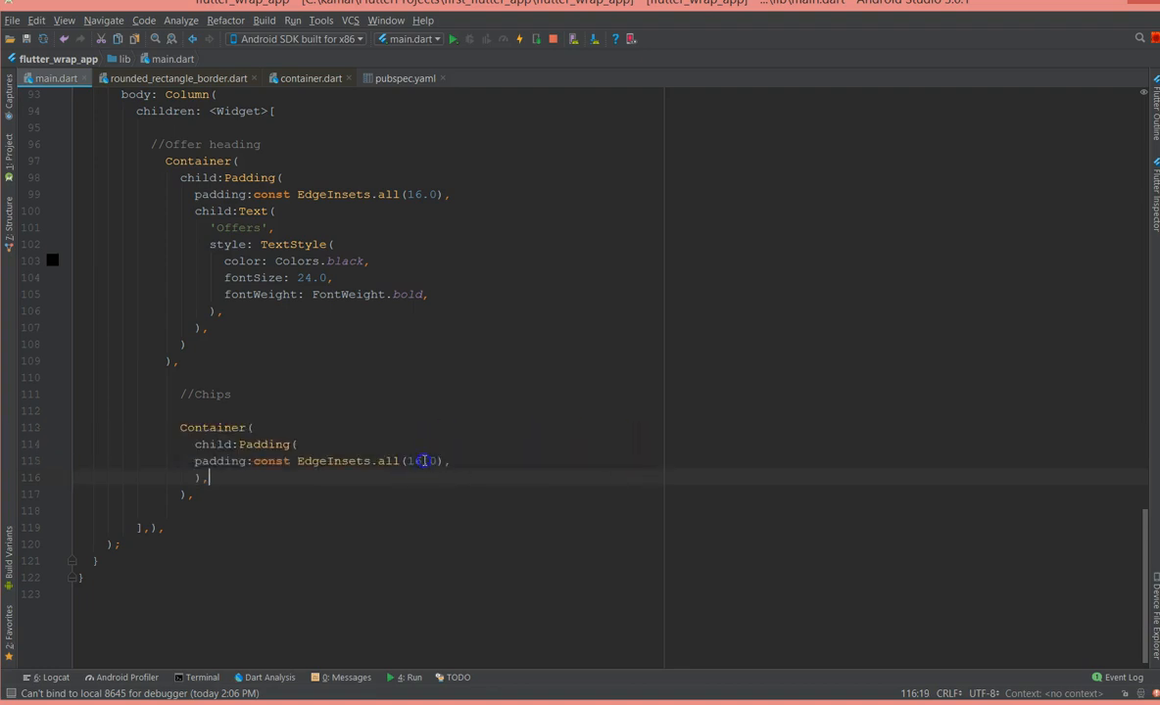
type("8")
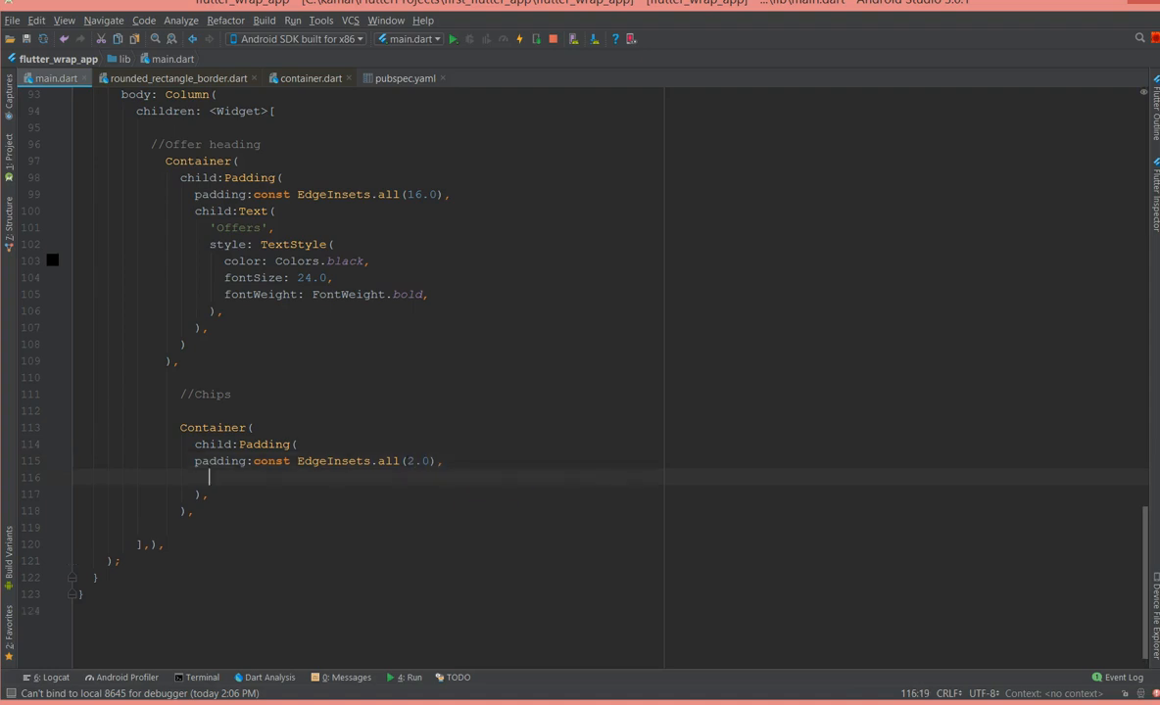
- Add a RaisedButton child coloured new Color(0xffeadffd)
type("child:R")
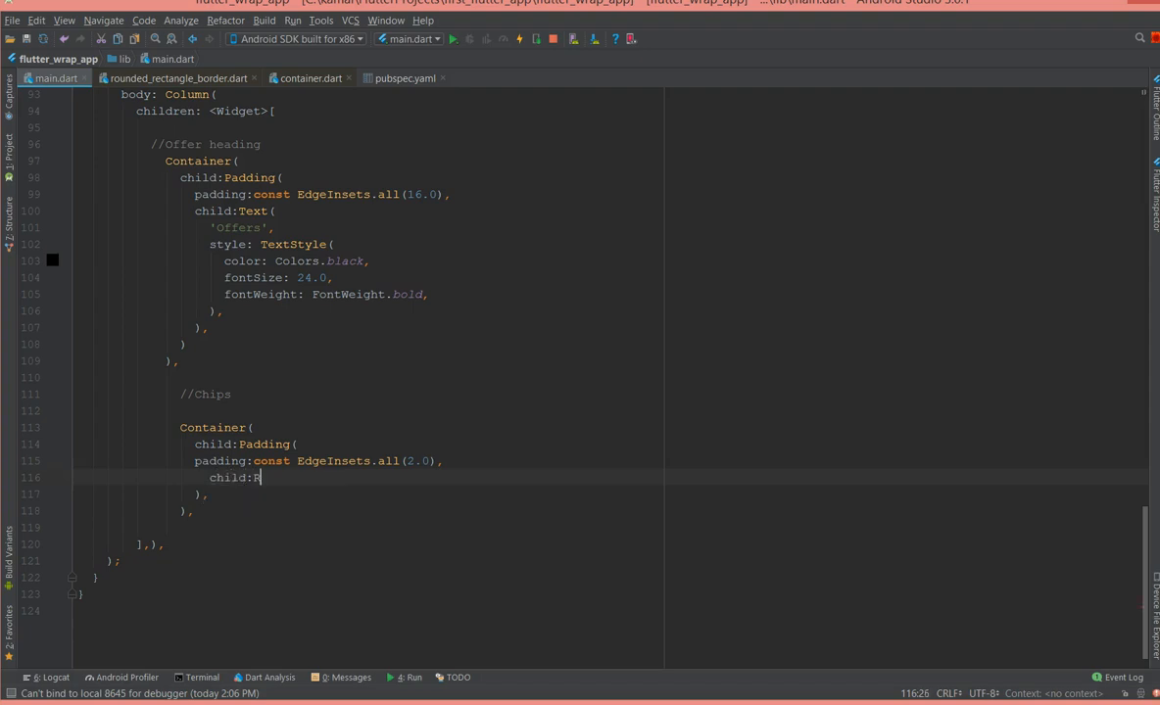
type("aisedButton")
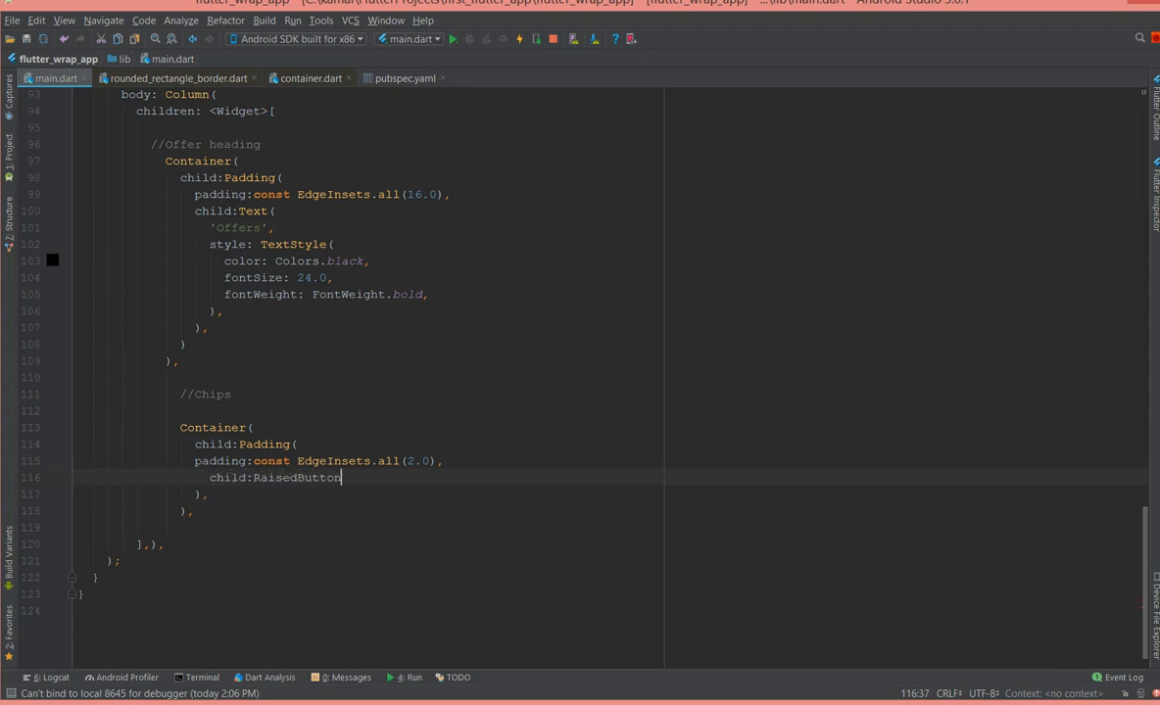
type("(),")
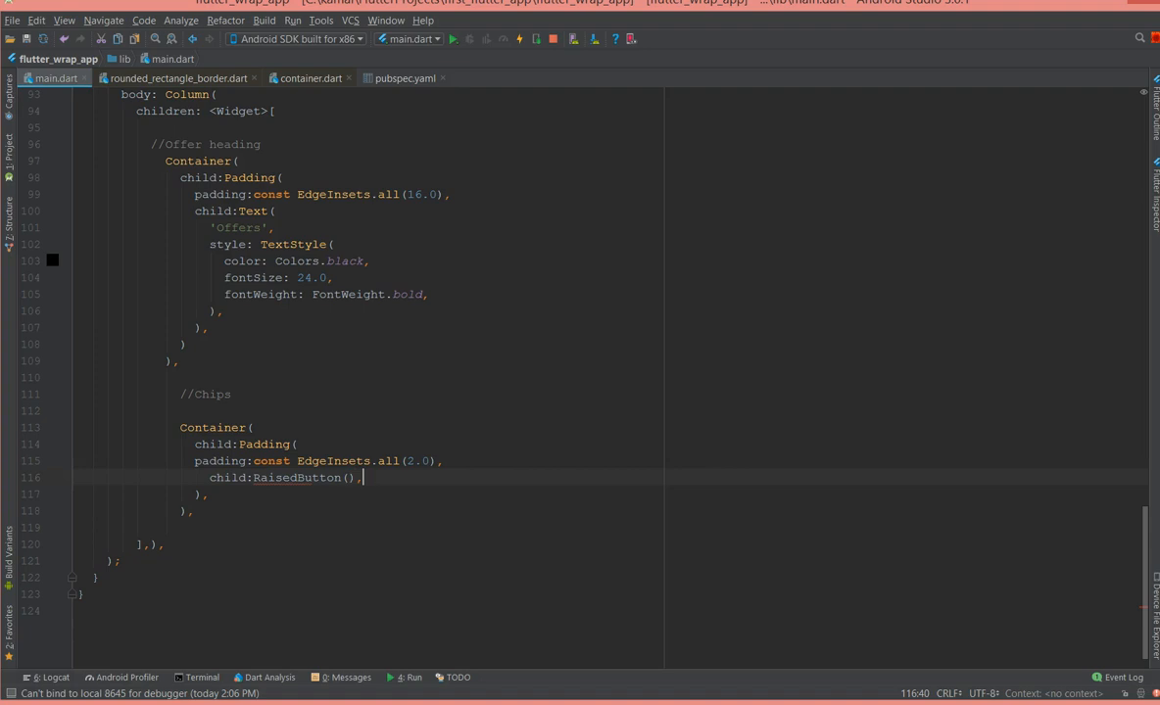
mouse_move(311, 486)
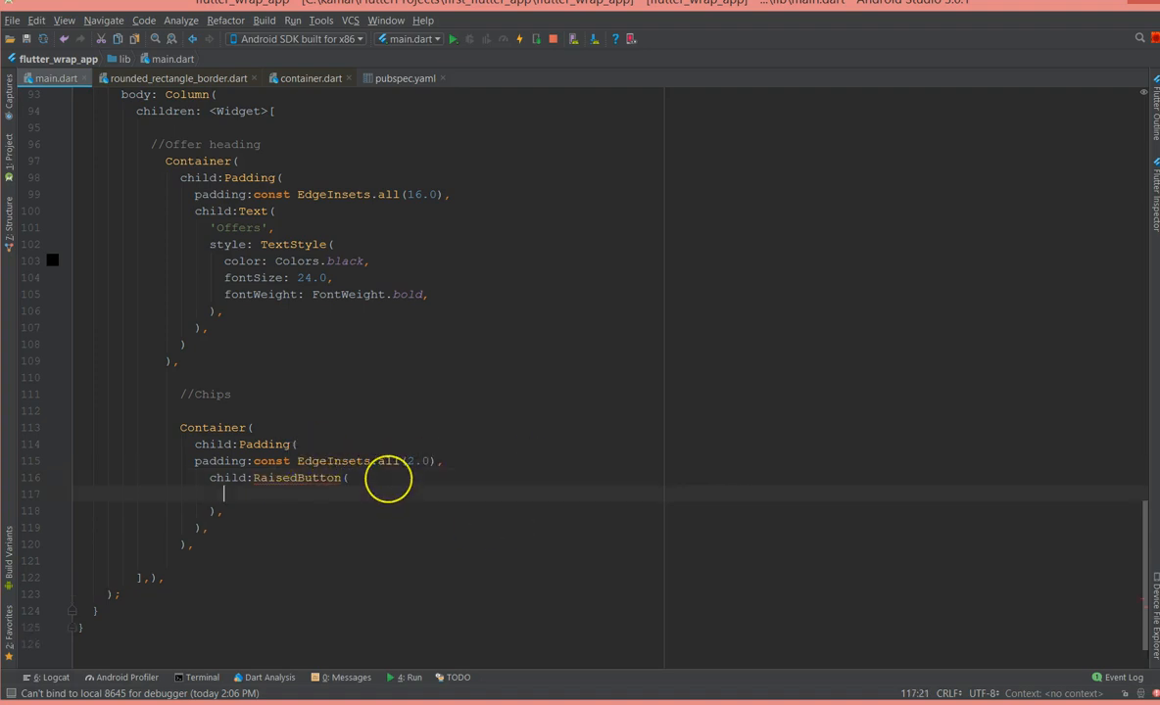
type("color")
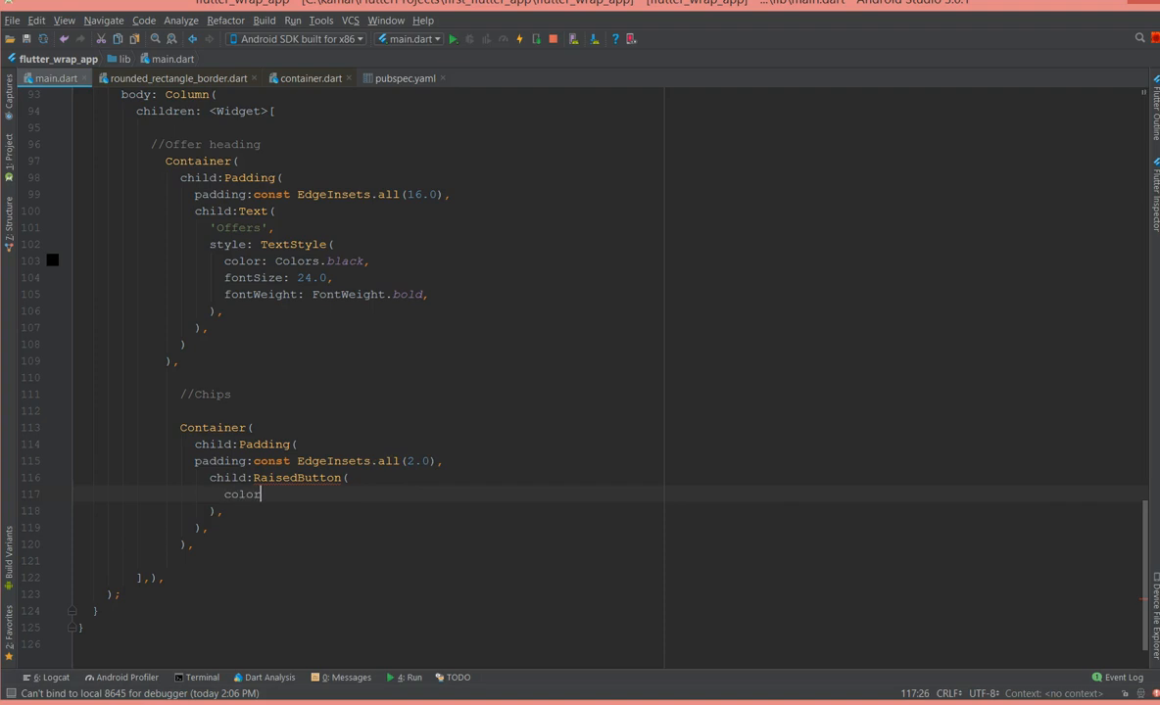
type("color")
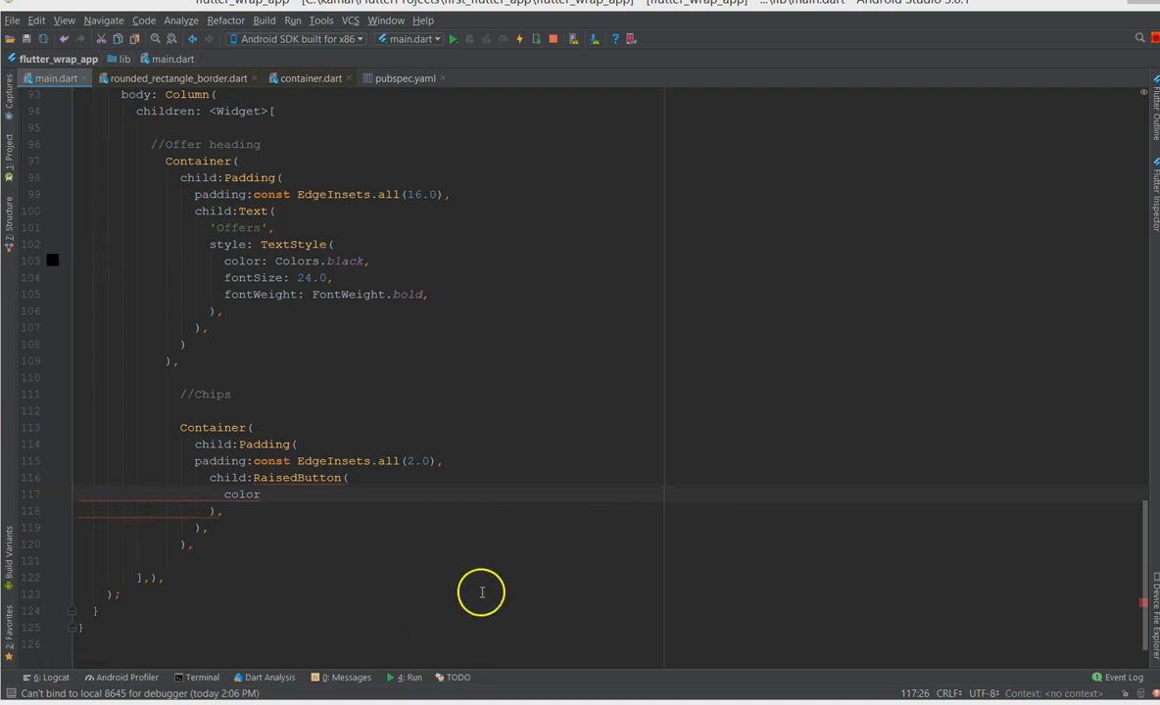
type(":new Color(0xffeadffd),")
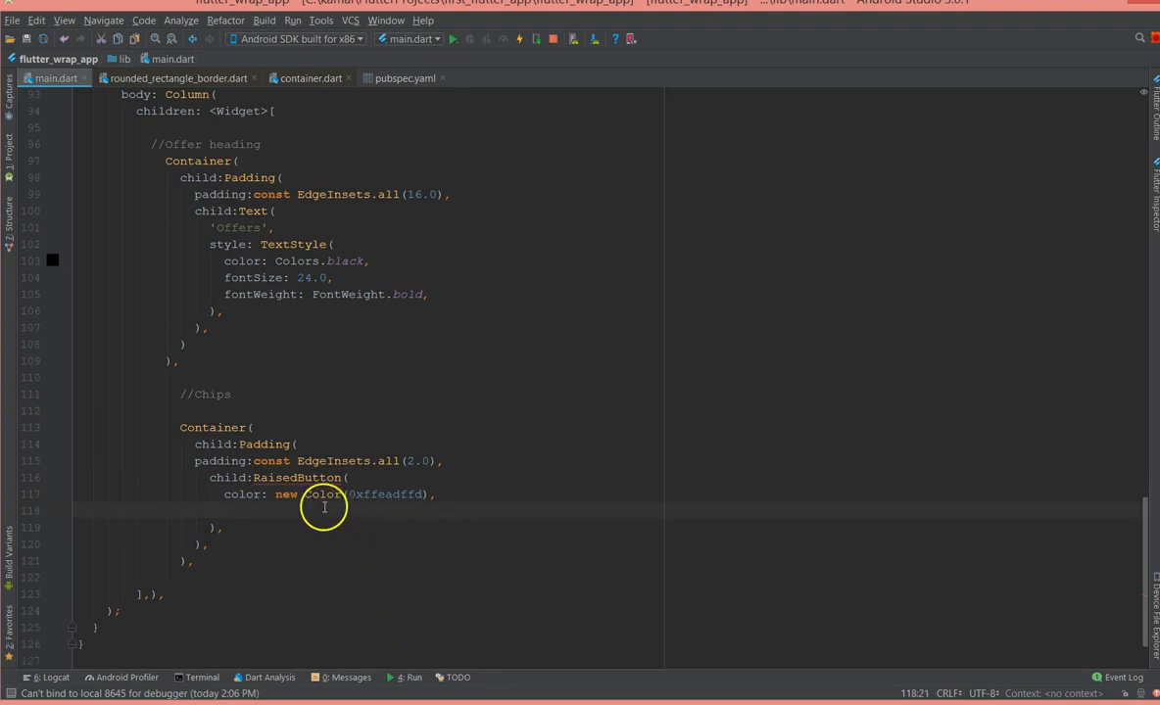
mouse_move(298, 478)
type("onPressed: (){")
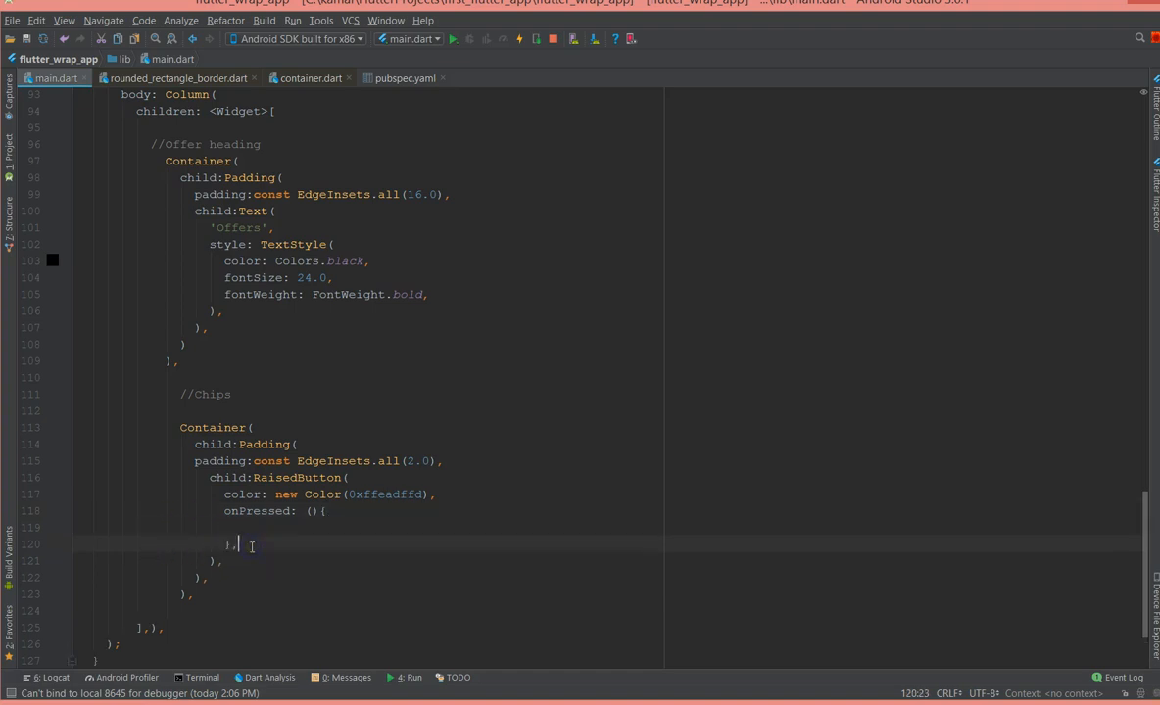
- Label the RaisedButton with a child Text 'Discounts'
left_click(435, 494)
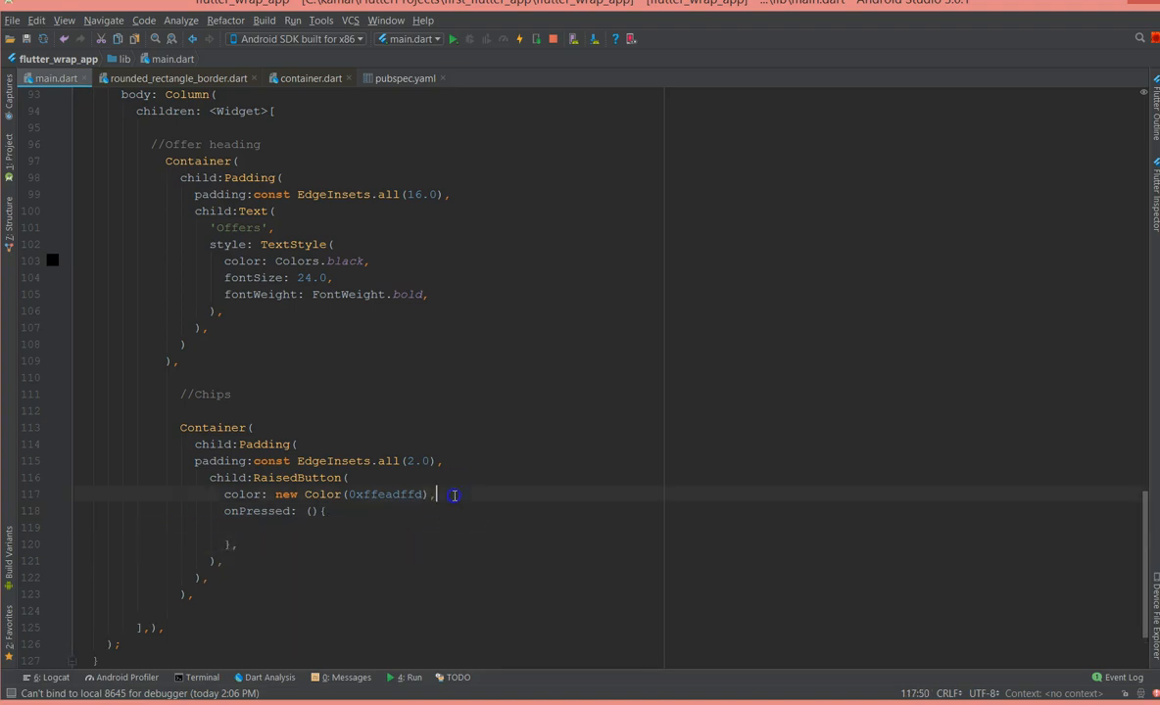
key("Return")
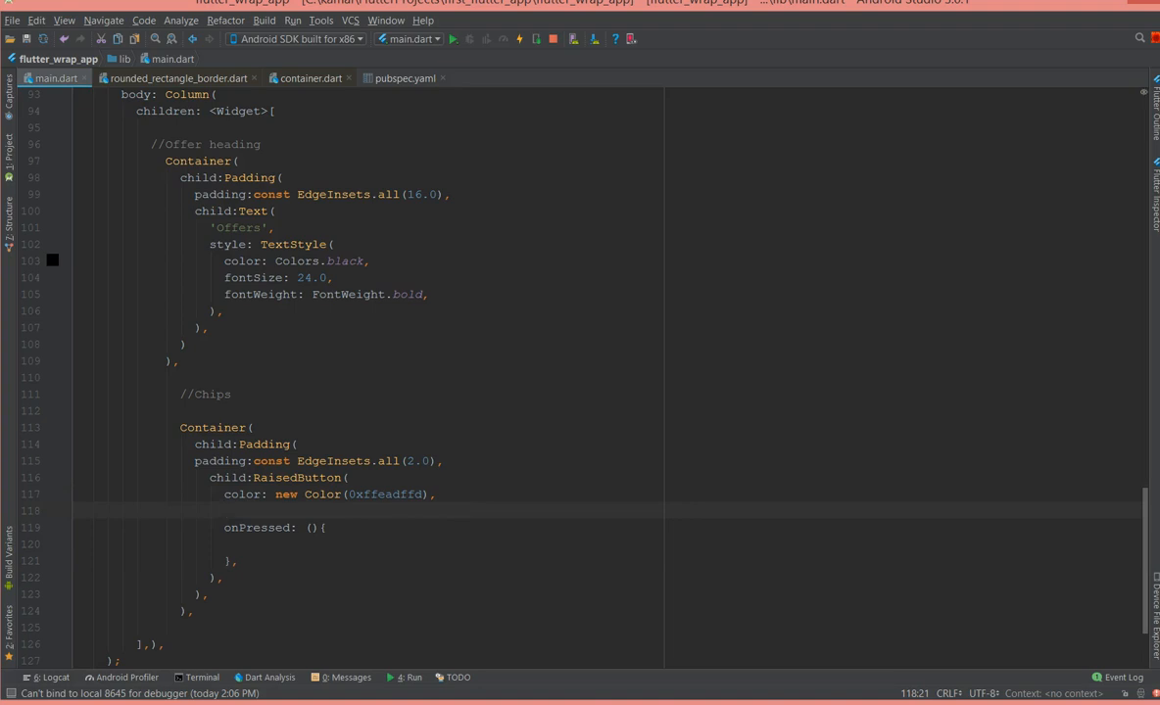
type("child:Text('")
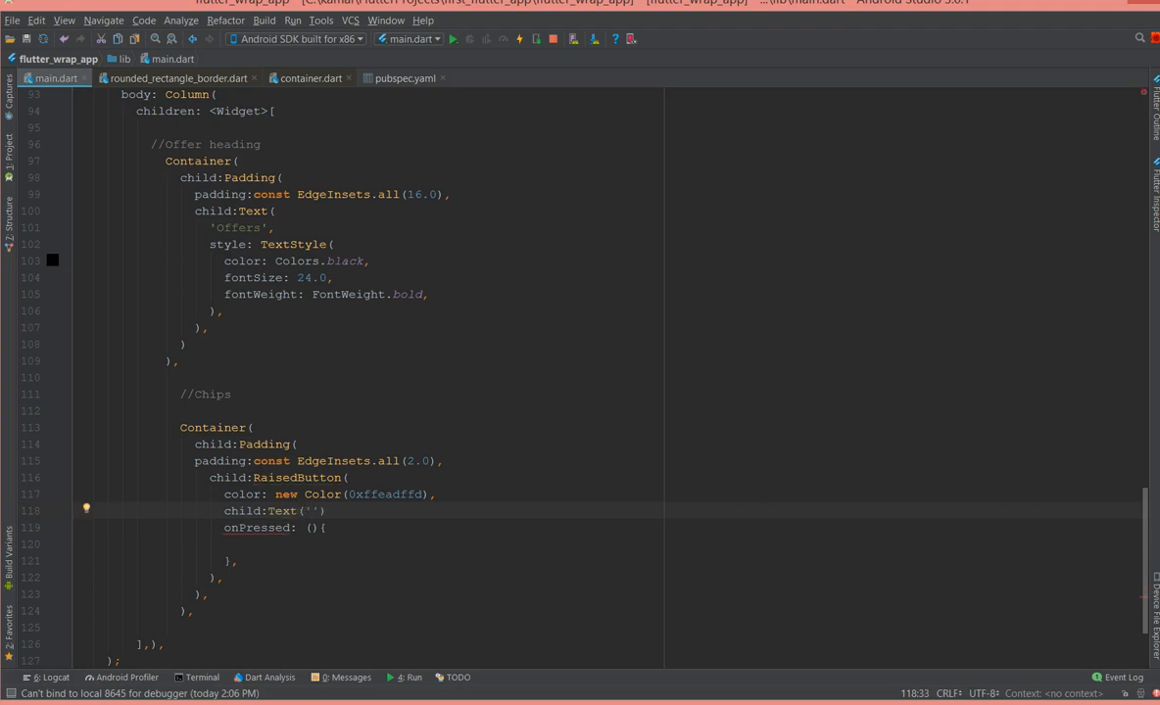
type("Disc")
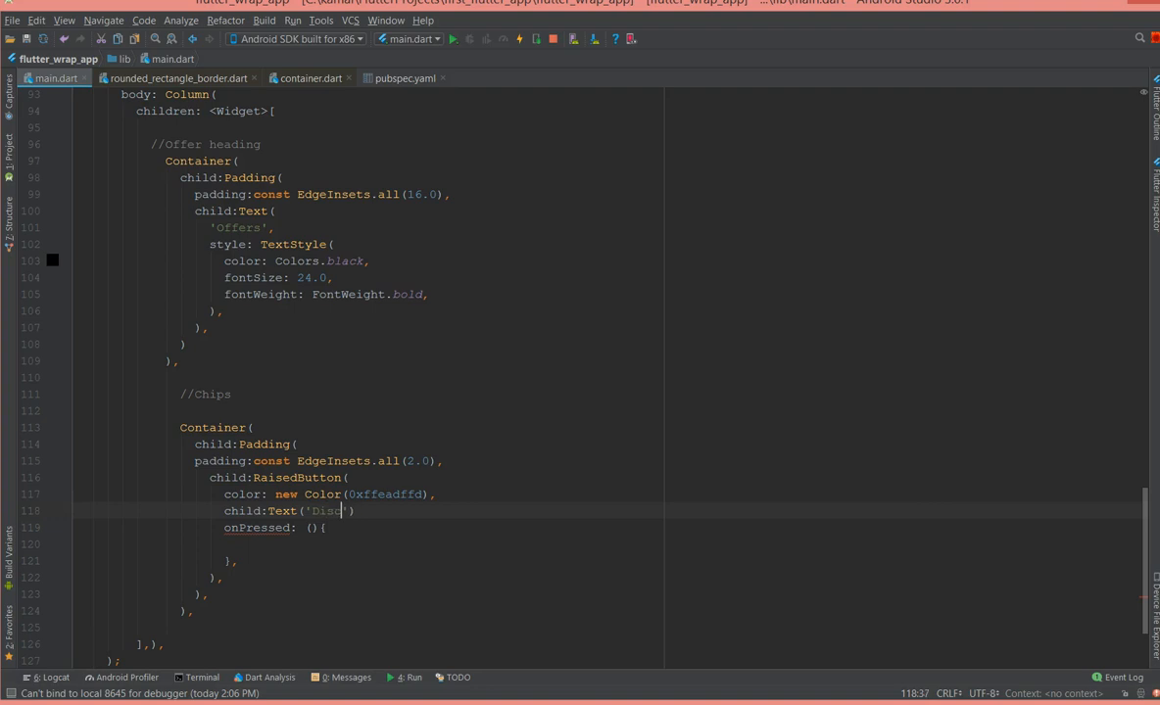
type("ounts")
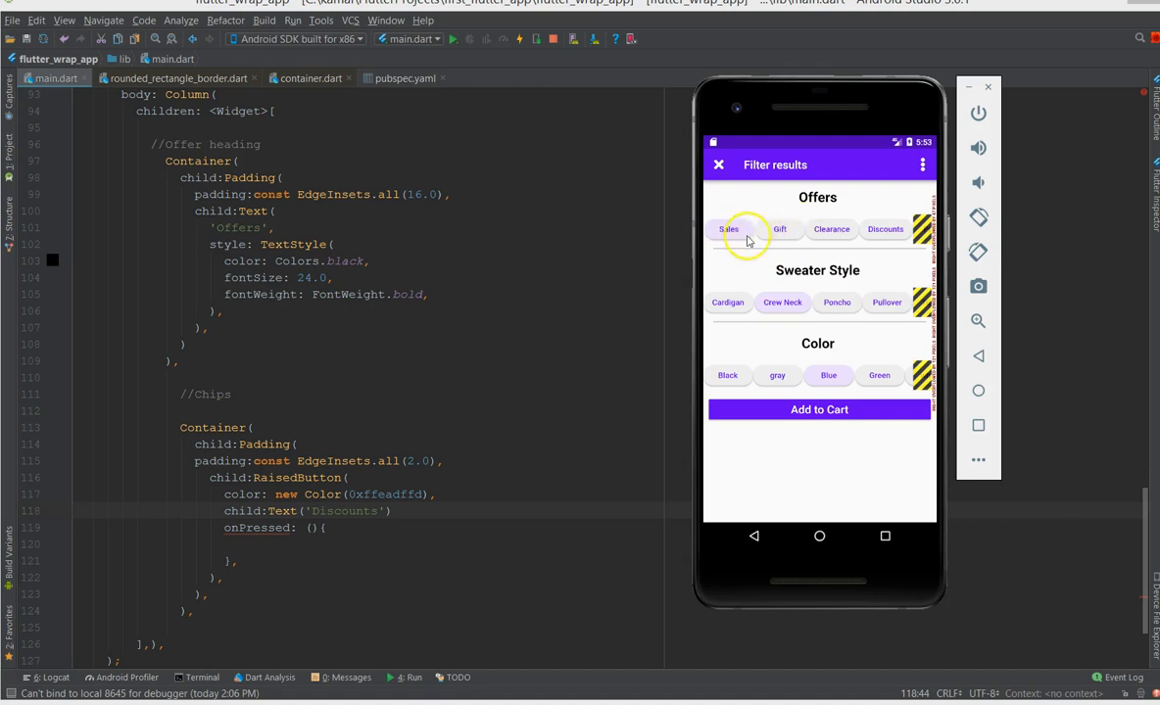
mouse_move(792, 227)
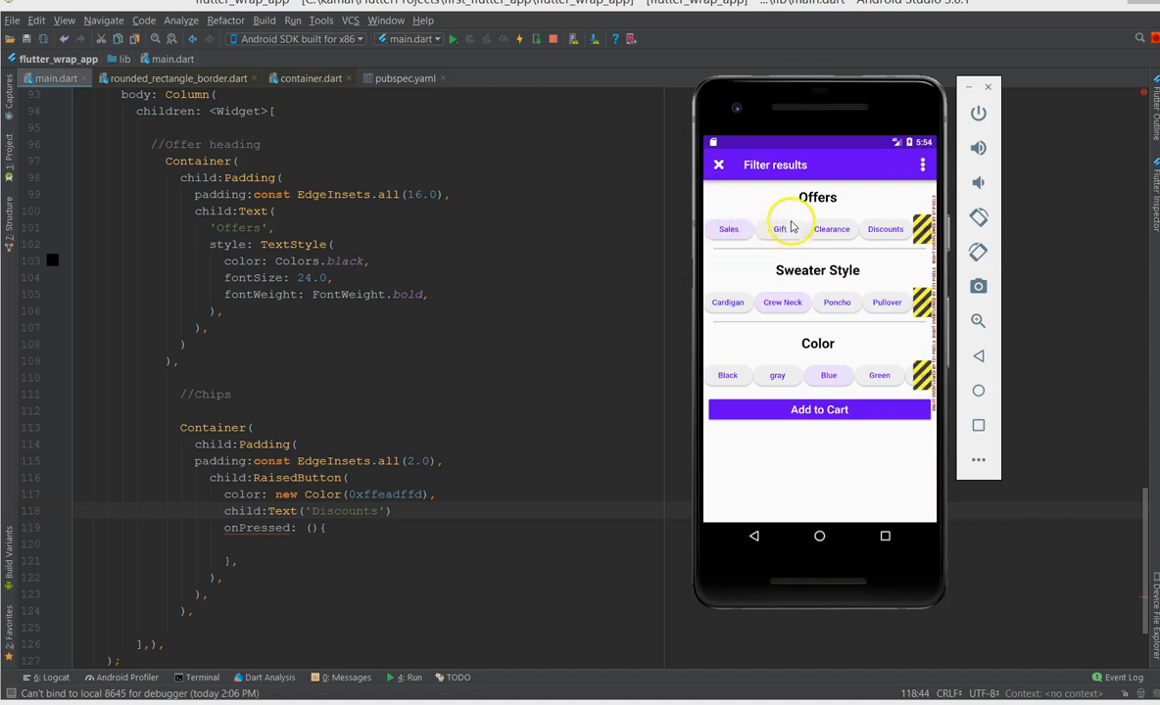
mouse_move(792, 239)
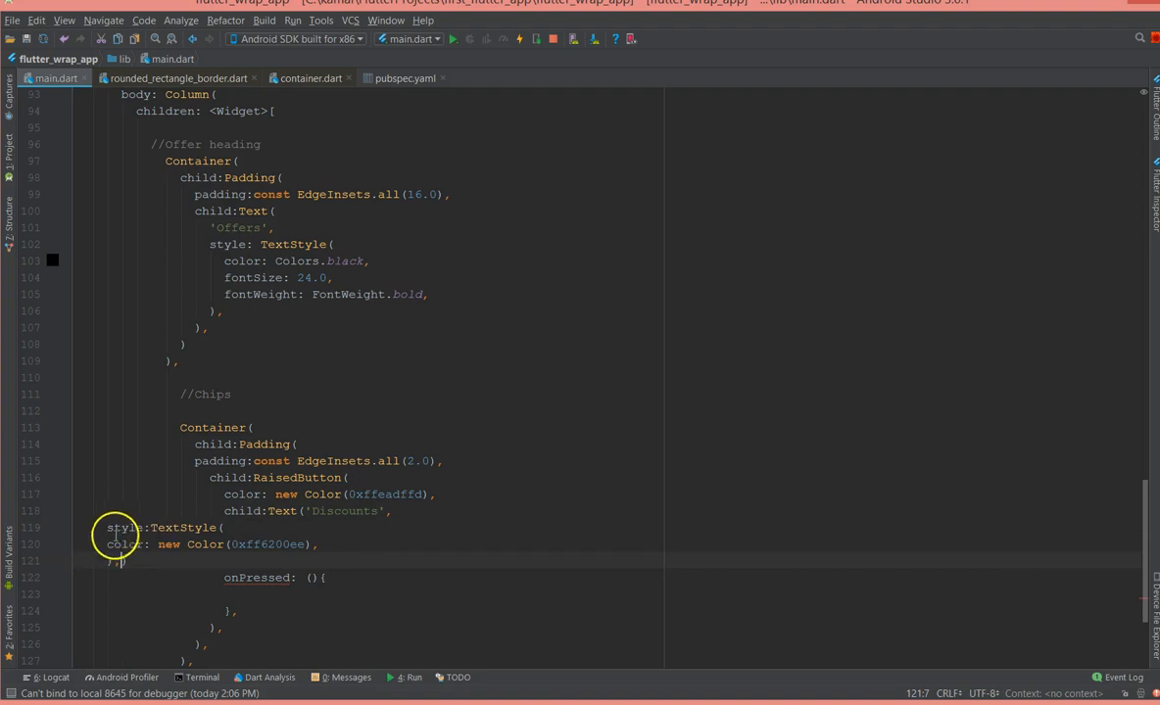
- Select the Discounts text to add the 0xff6200ee TextStyle and rounded 30.0 shape
left_click_drag(108, 527, 156, 560)
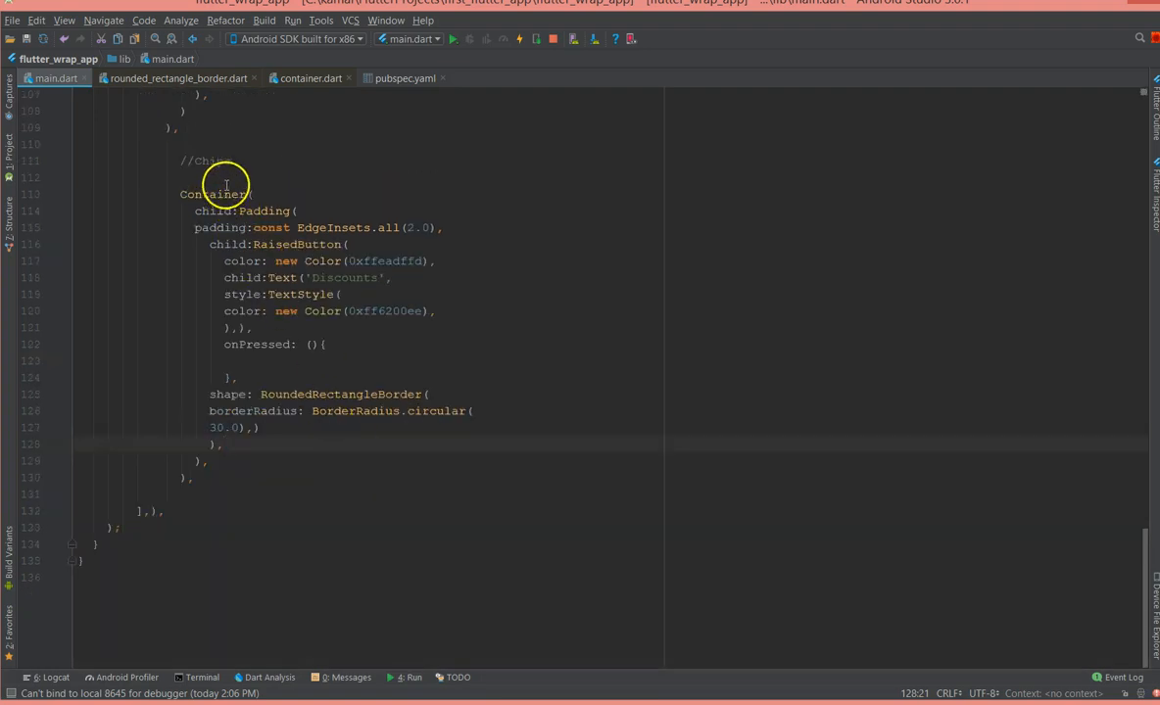
scroll("up", 3)
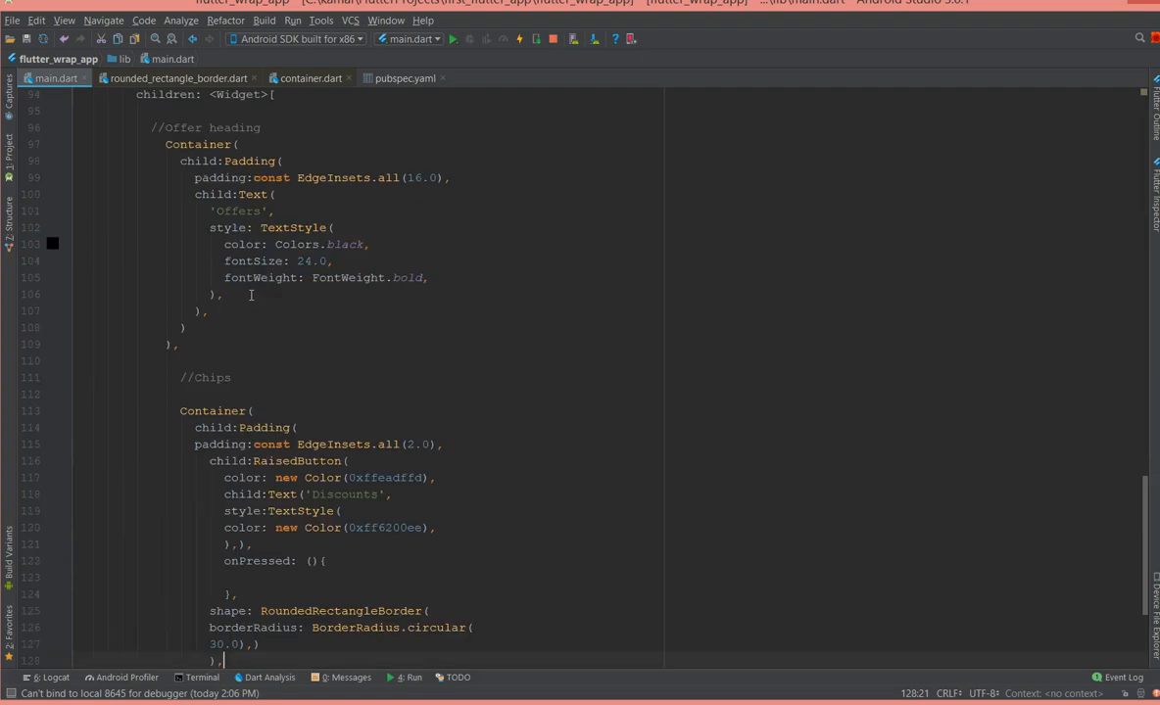
scroll("down", 3)
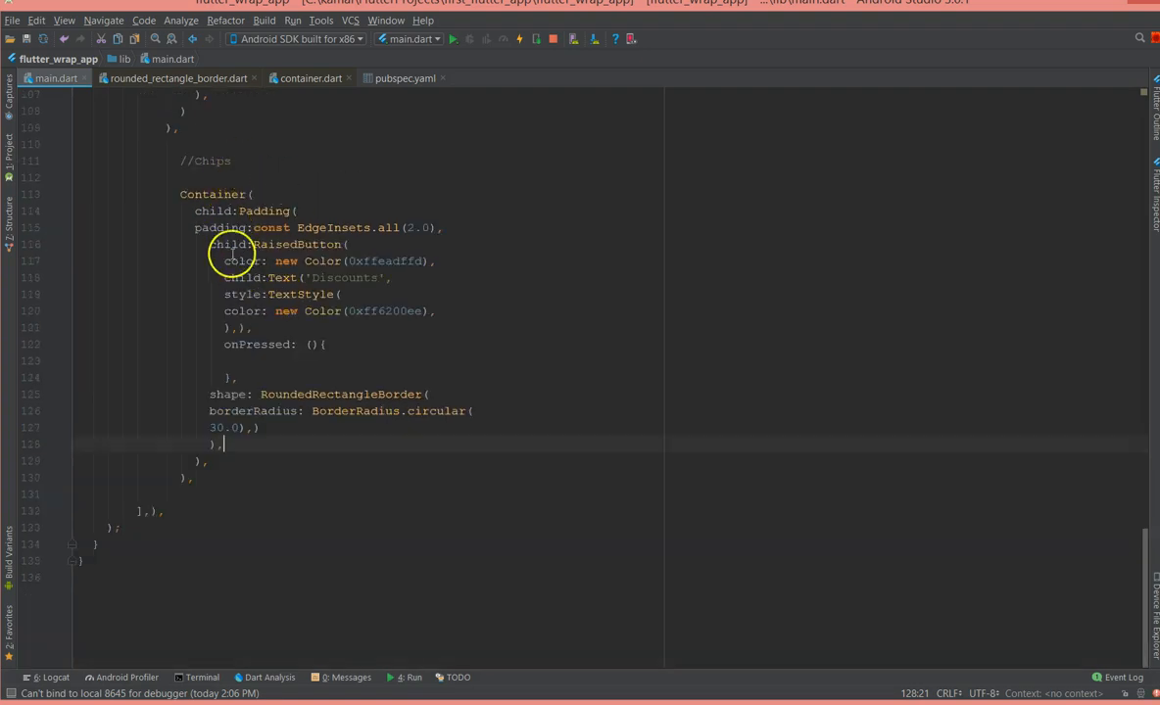
scroll("up", 3)
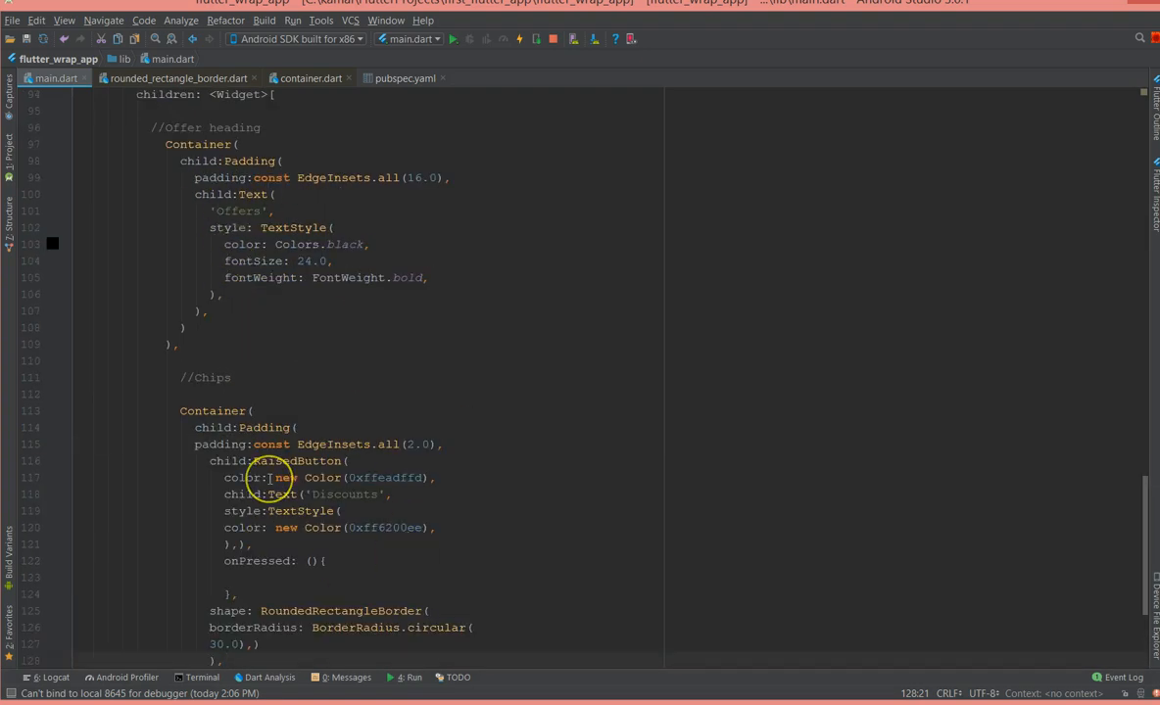
scroll("up", 3)
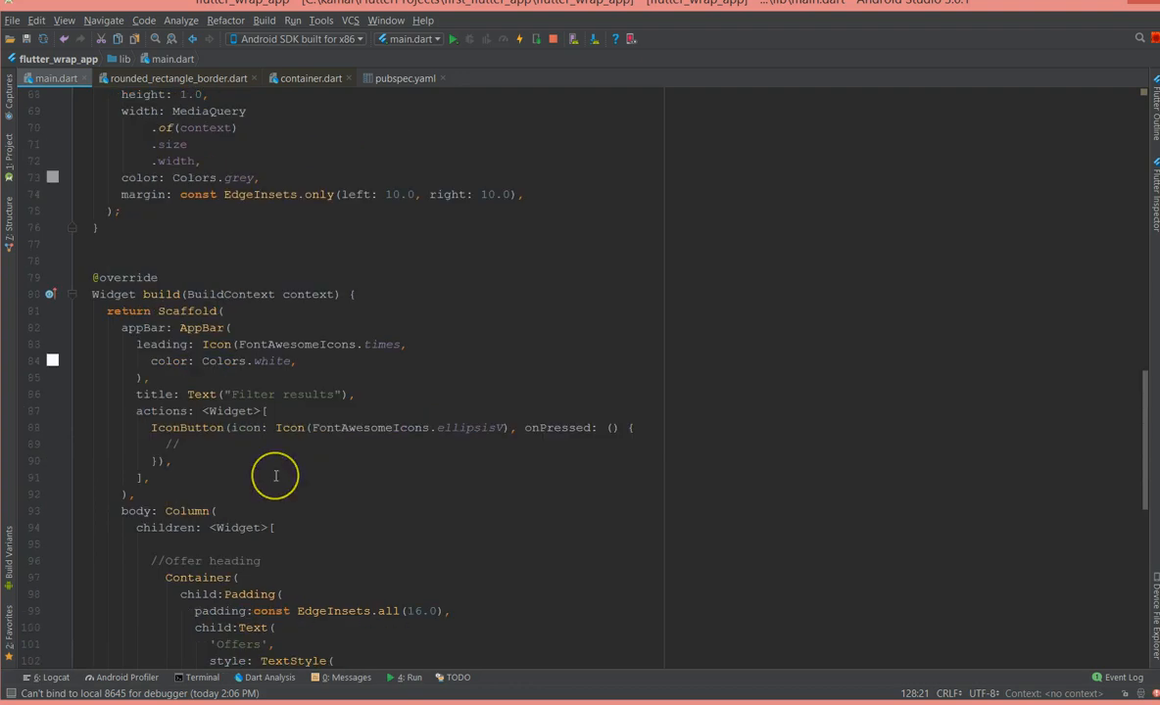
scroll("down", 3)
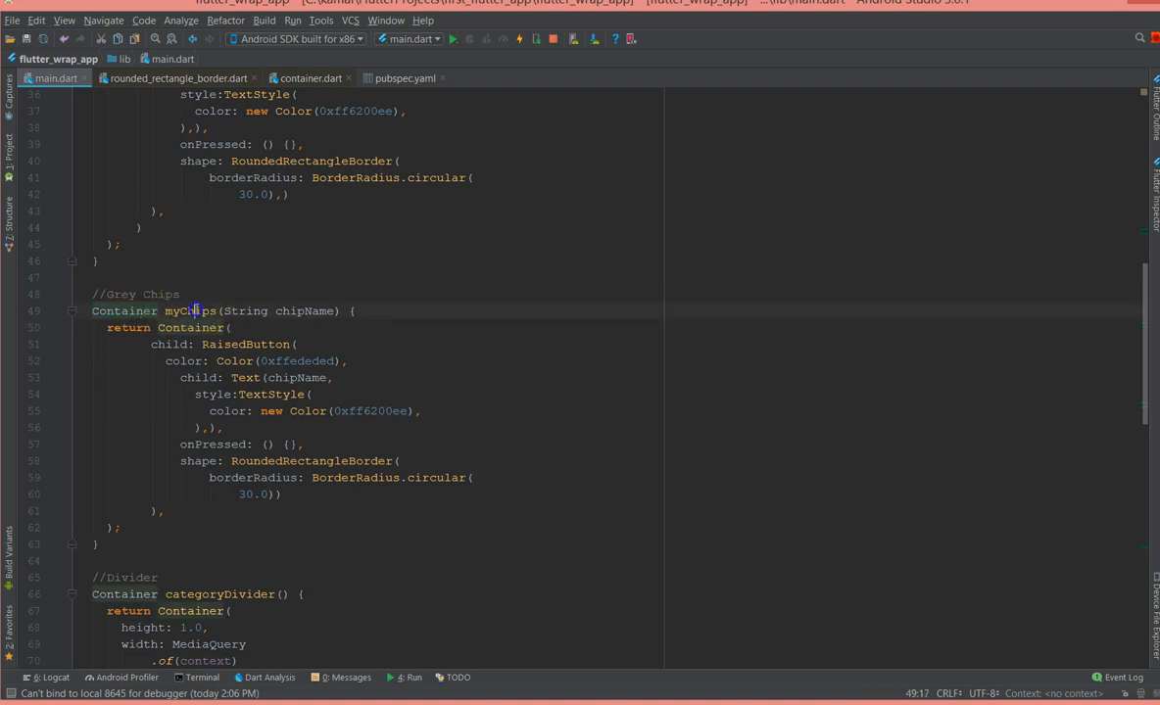
double_click(304, 310)
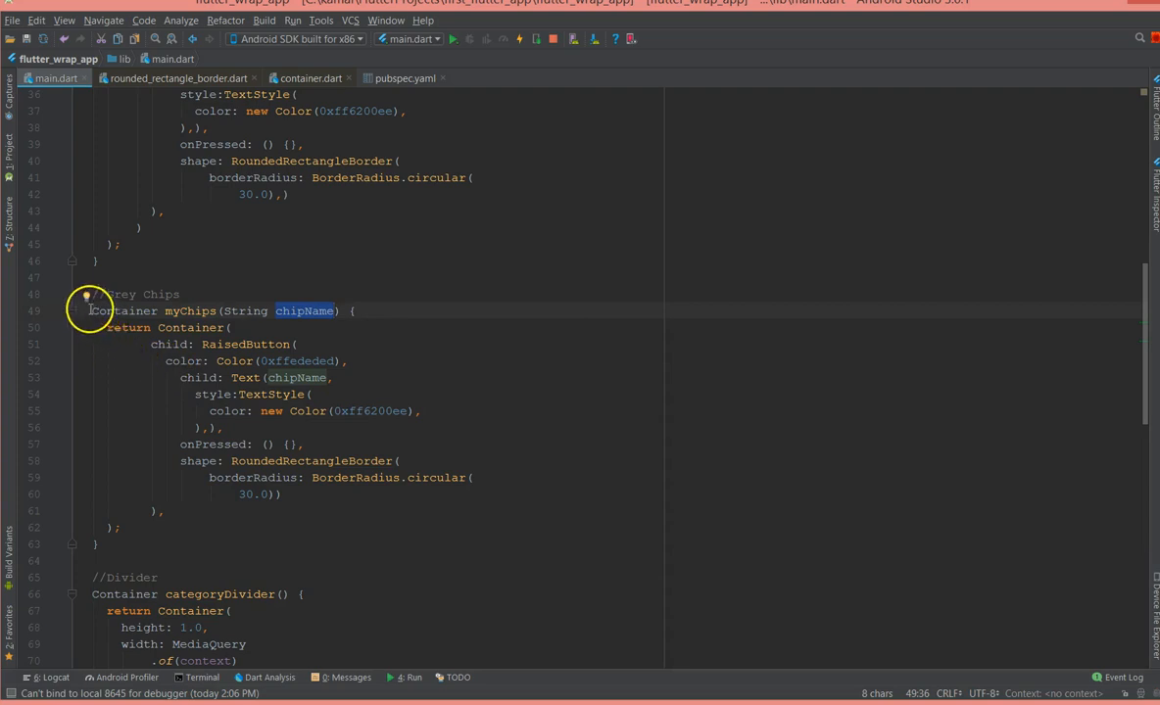
left_click_drag(92, 310, 110, 545)
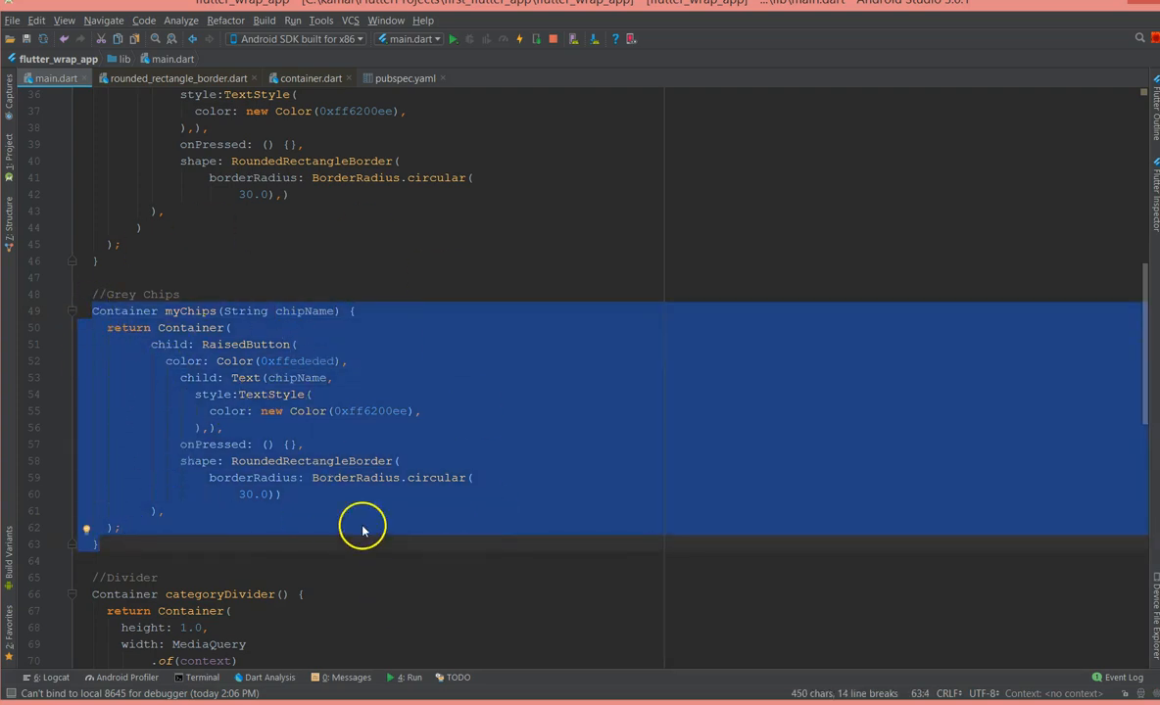
mouse_move(304, 318)
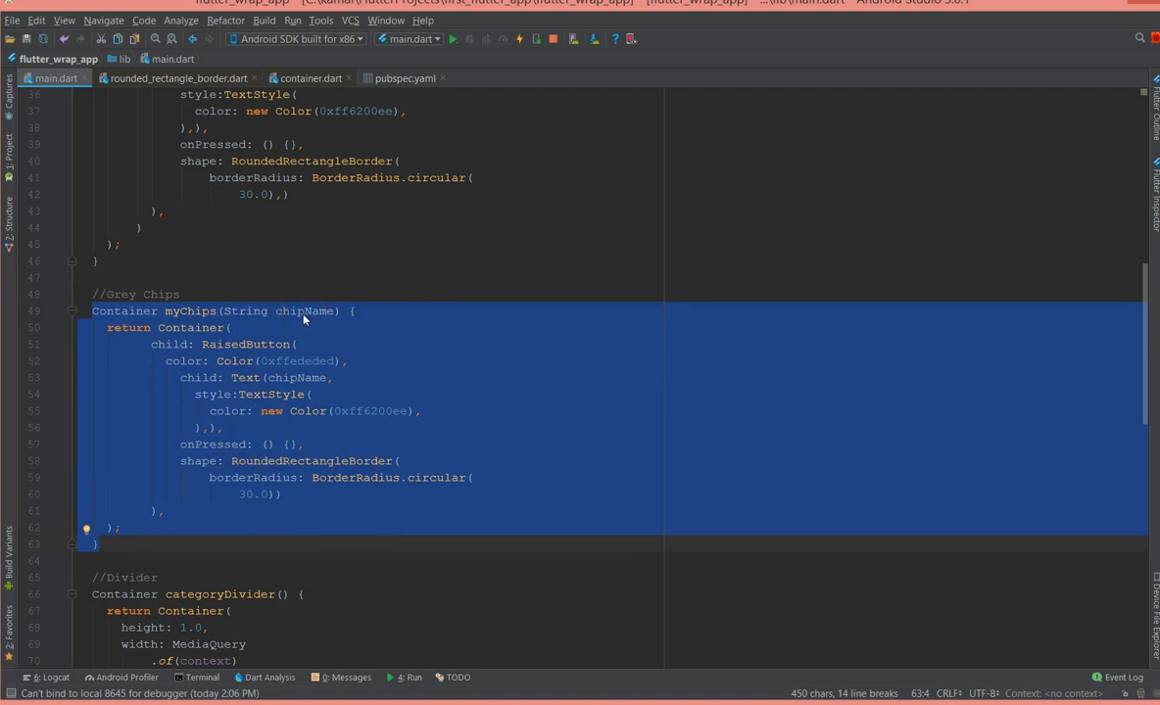
mouse_move(431, 301)
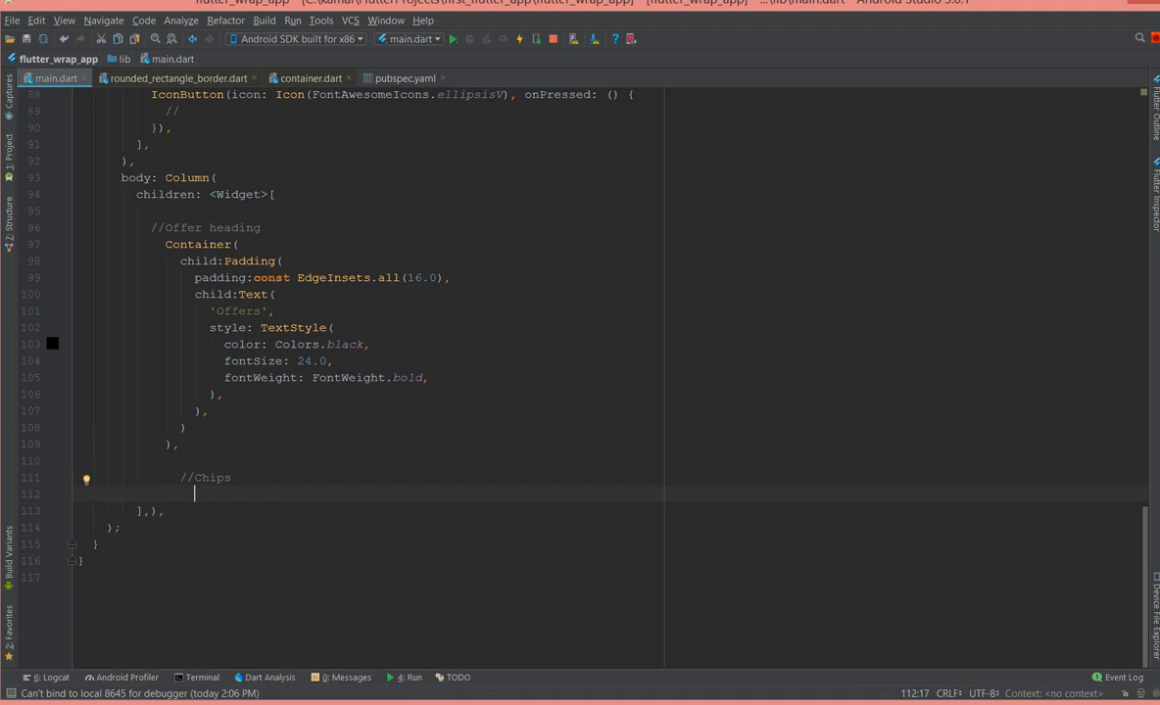
- Add a Row whose children start with myChips("Sales")
type("Row ()")
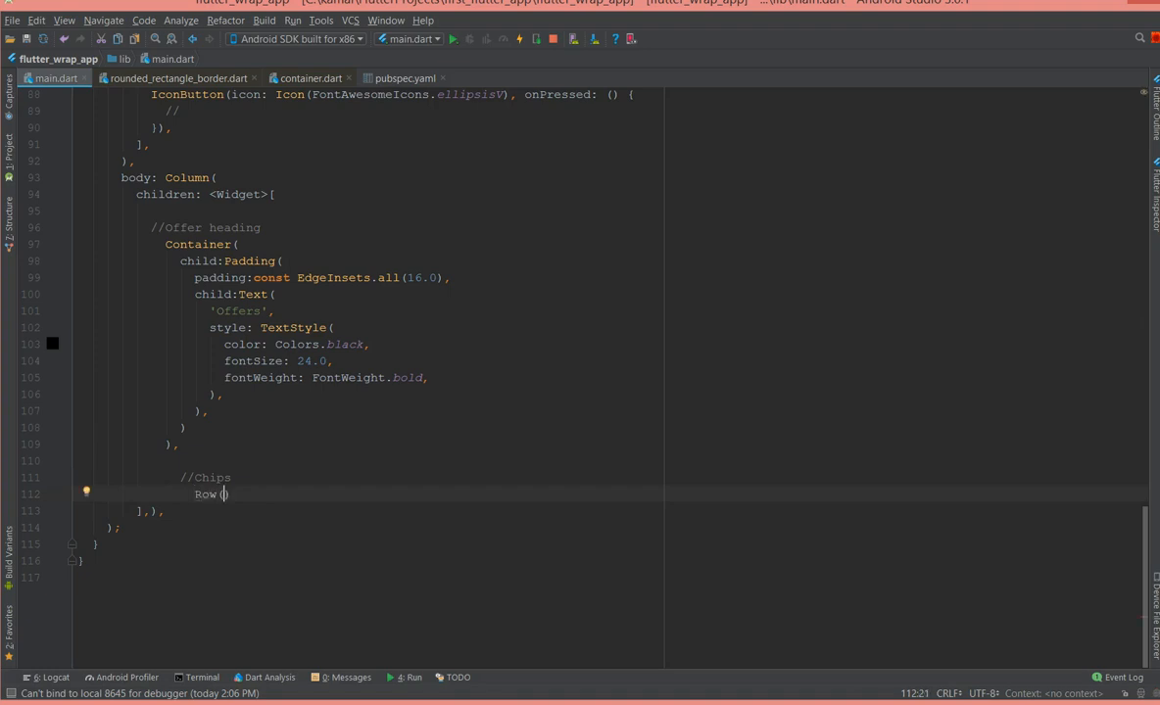
type("(),")
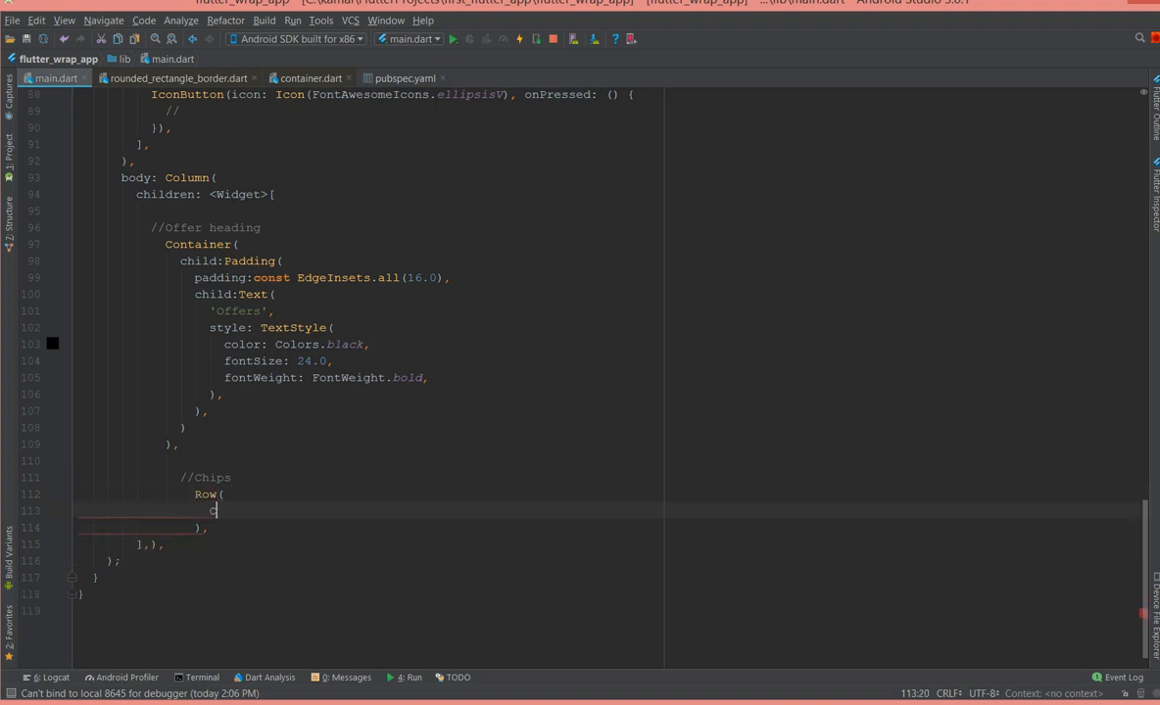
type("c")
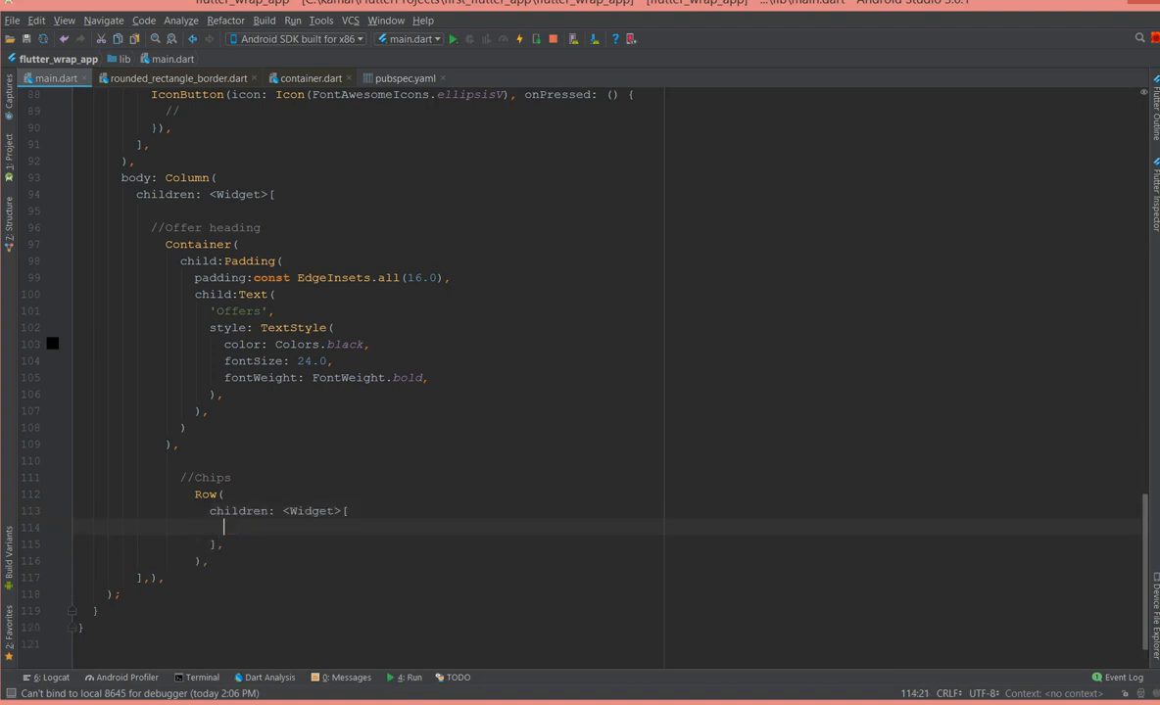
type("my")
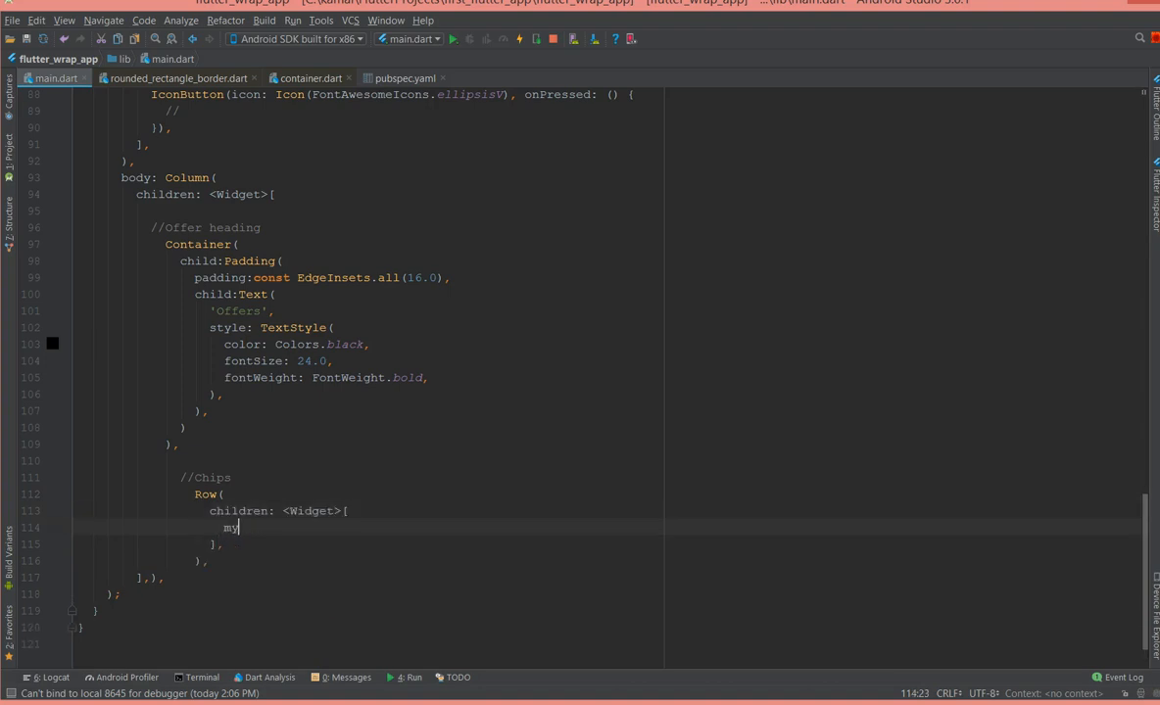
type("my")
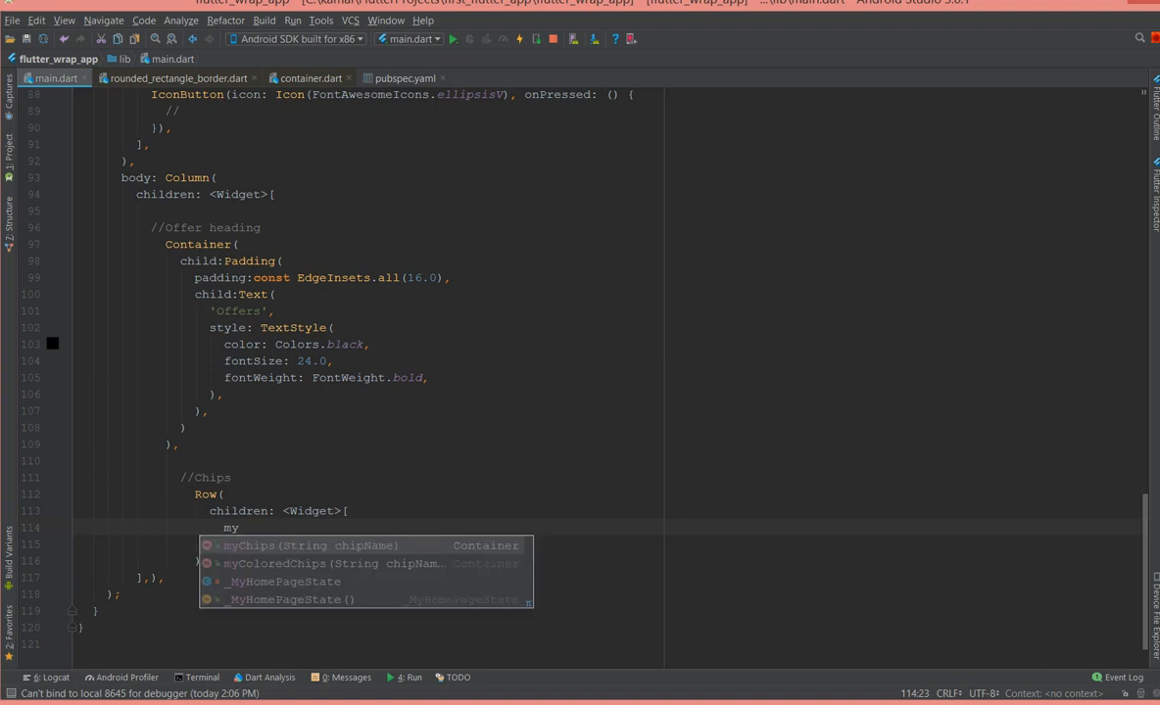
left_click(309, 545)
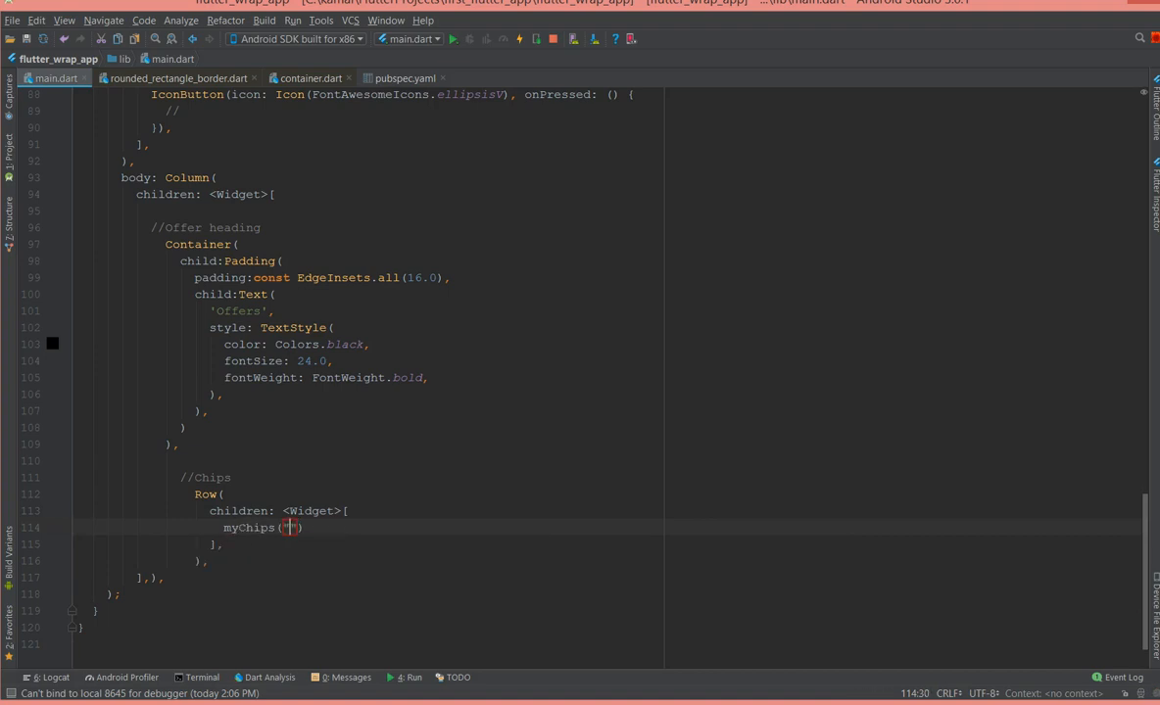
type("Sales")
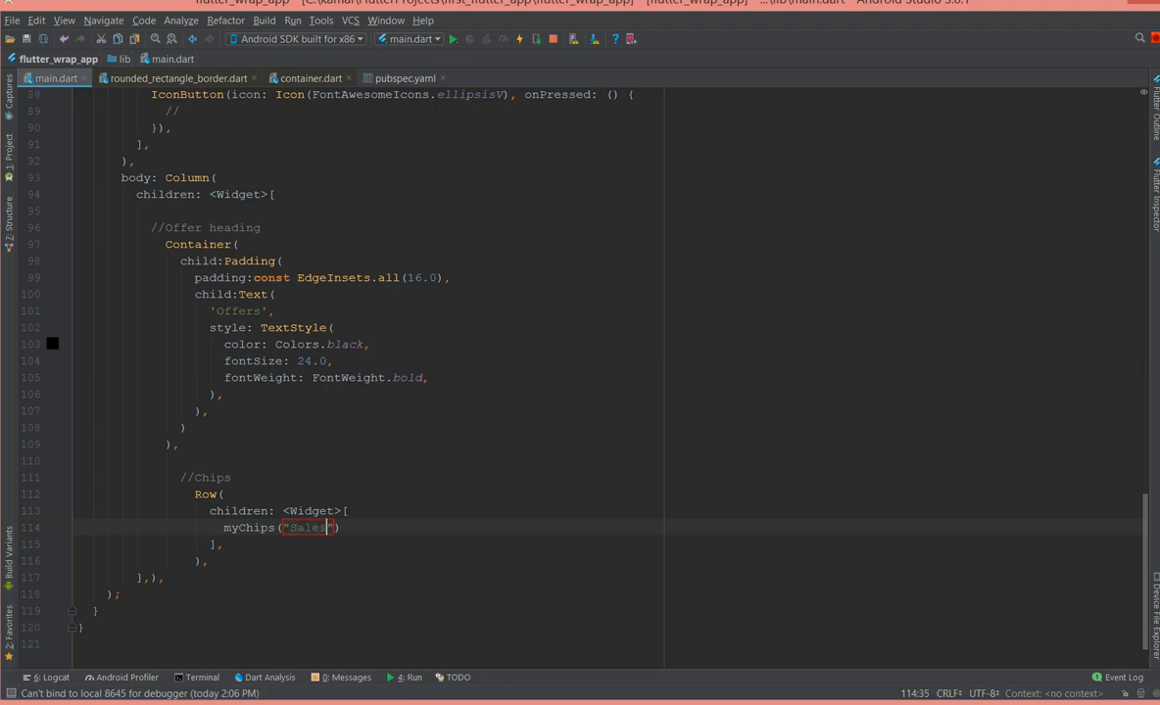
type("),")
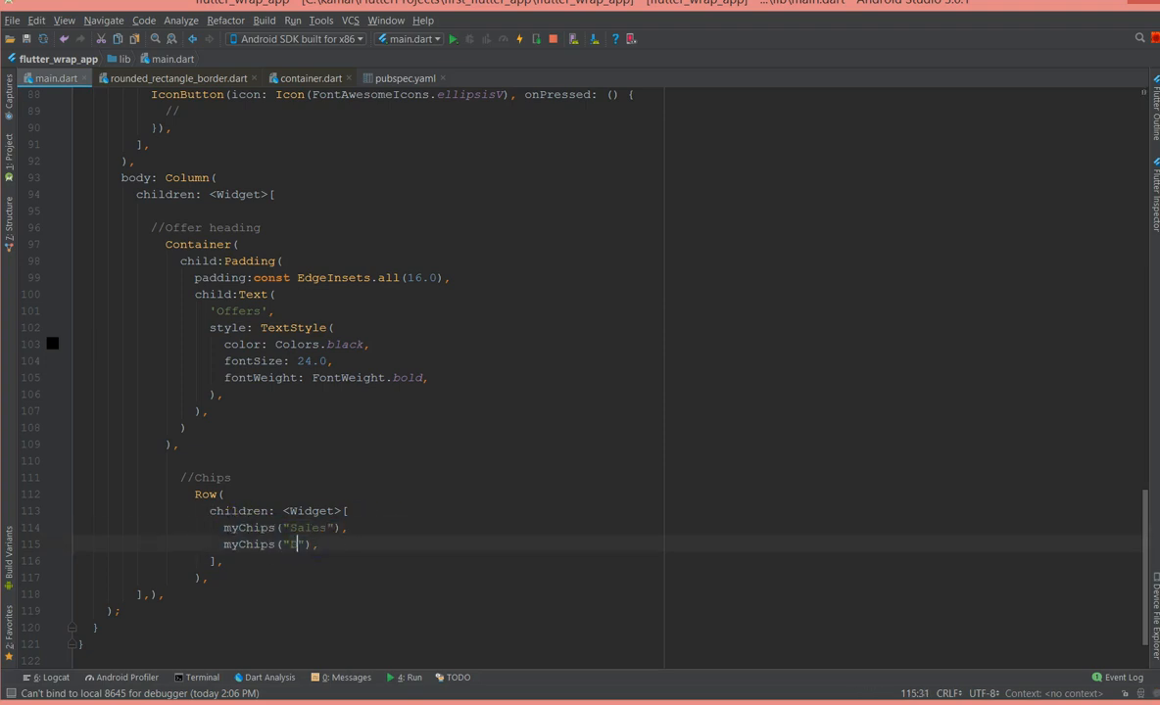
- Add the Discounts, Clearance and gifts chips to the Row
type("Discount")
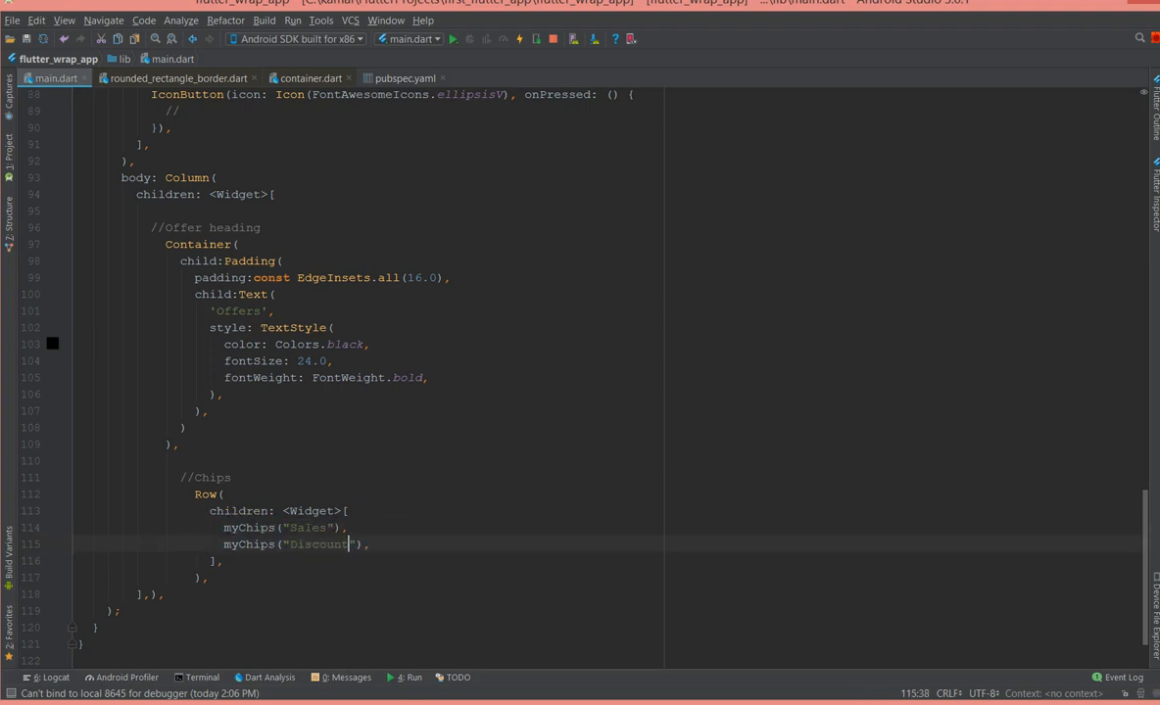
type("myChips(\"Sales\"),")
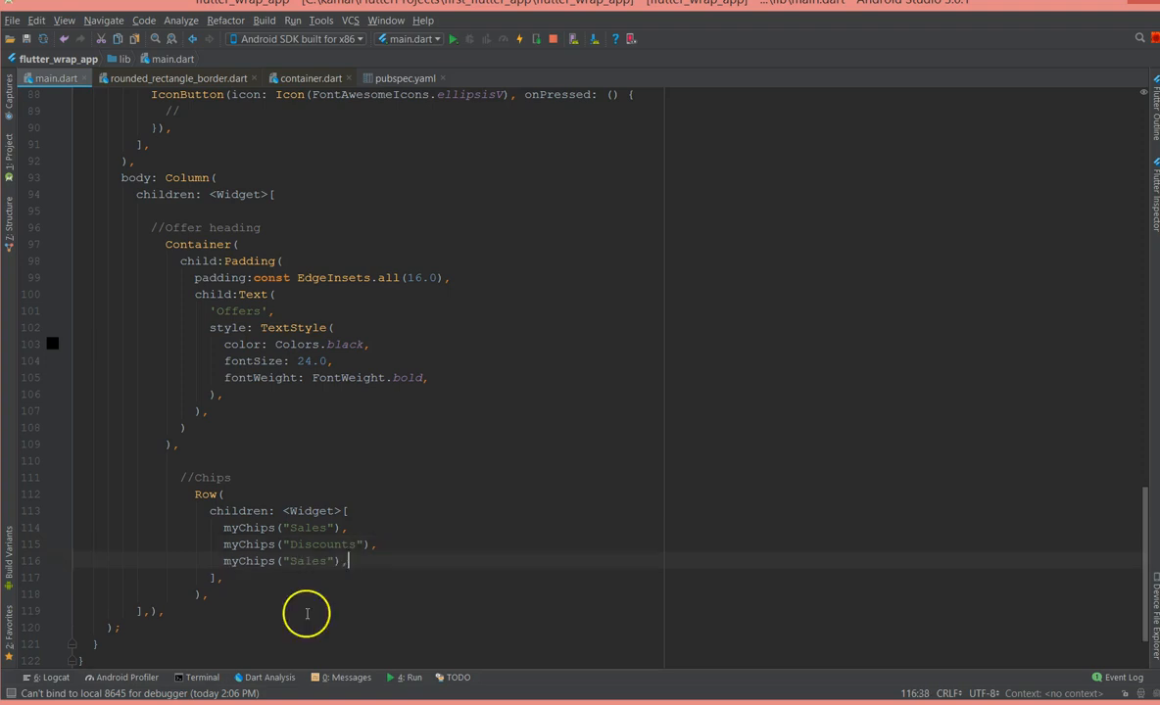
key("BackSpace")
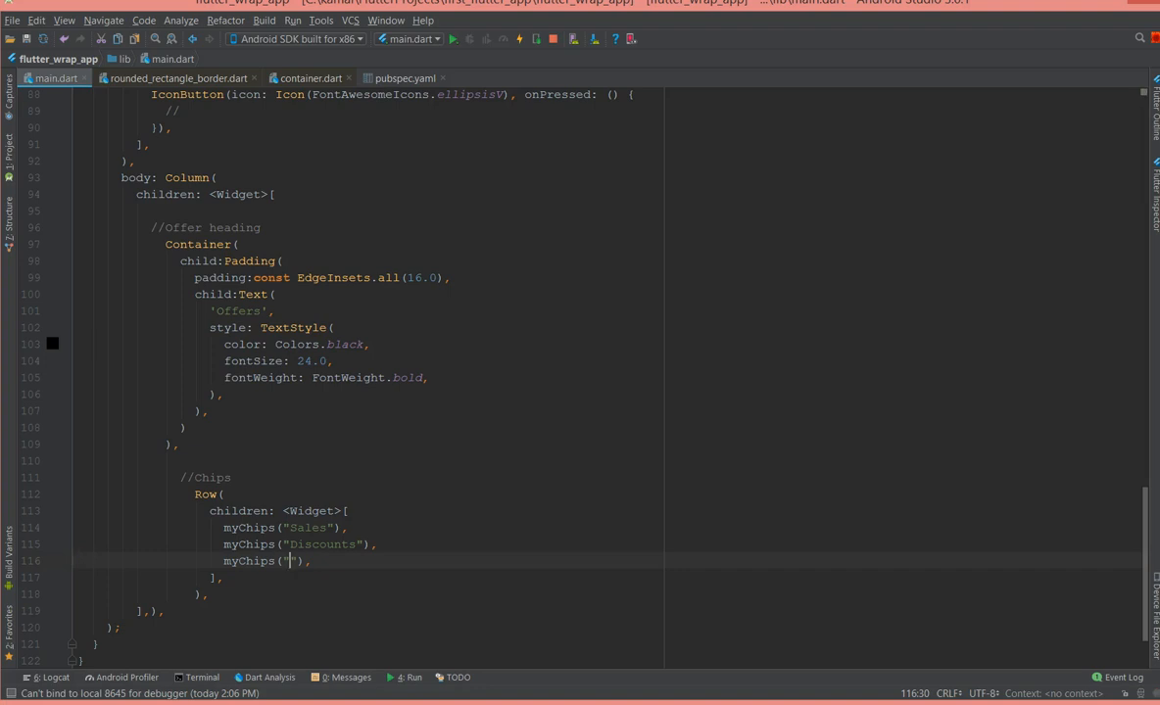
type("Clearance")
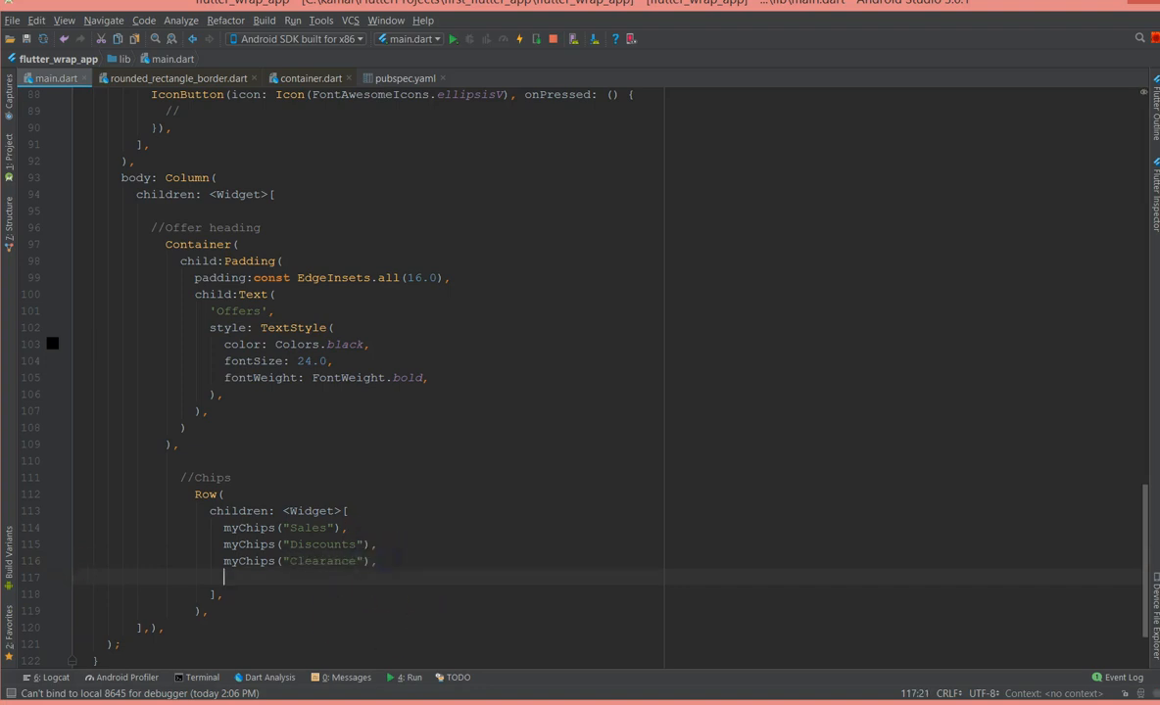
type("myChips(\"Sales\"),")
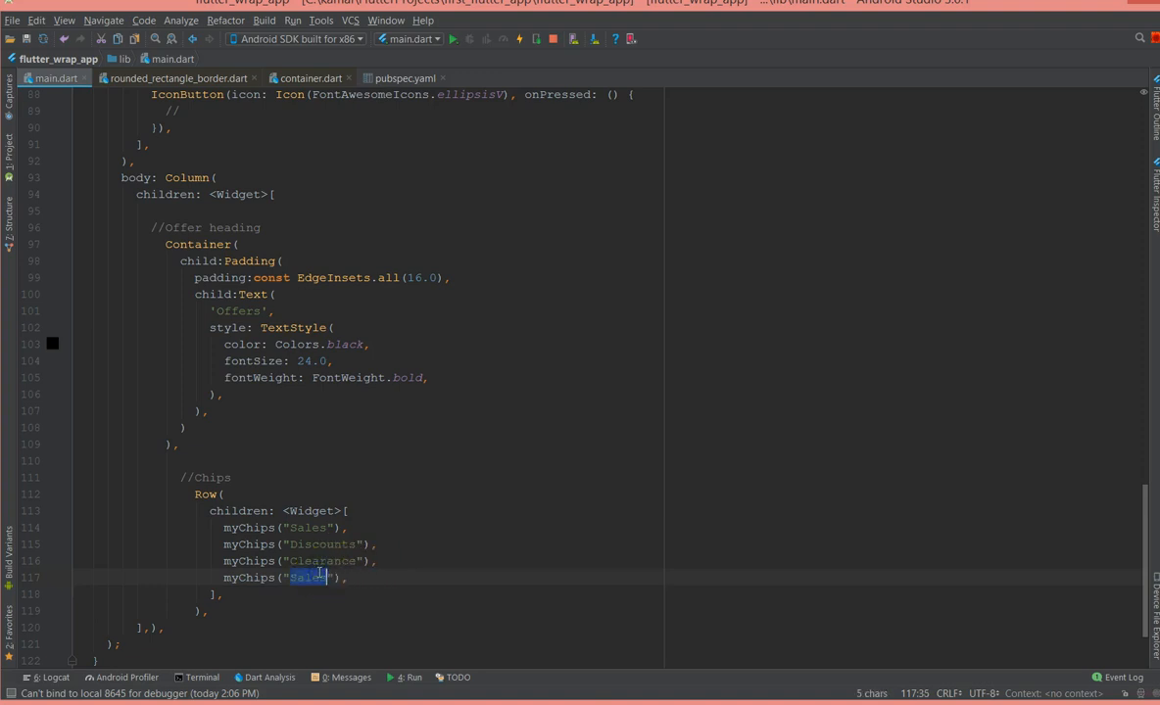
type("gifts")
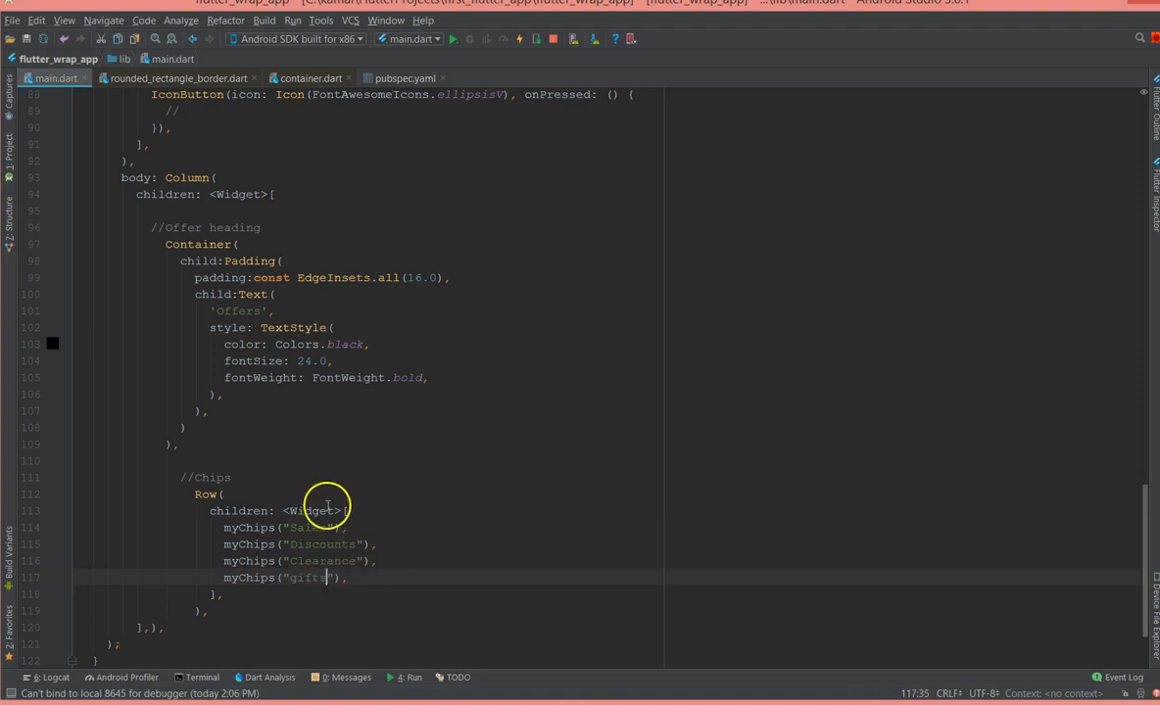
scroll("down", 3)
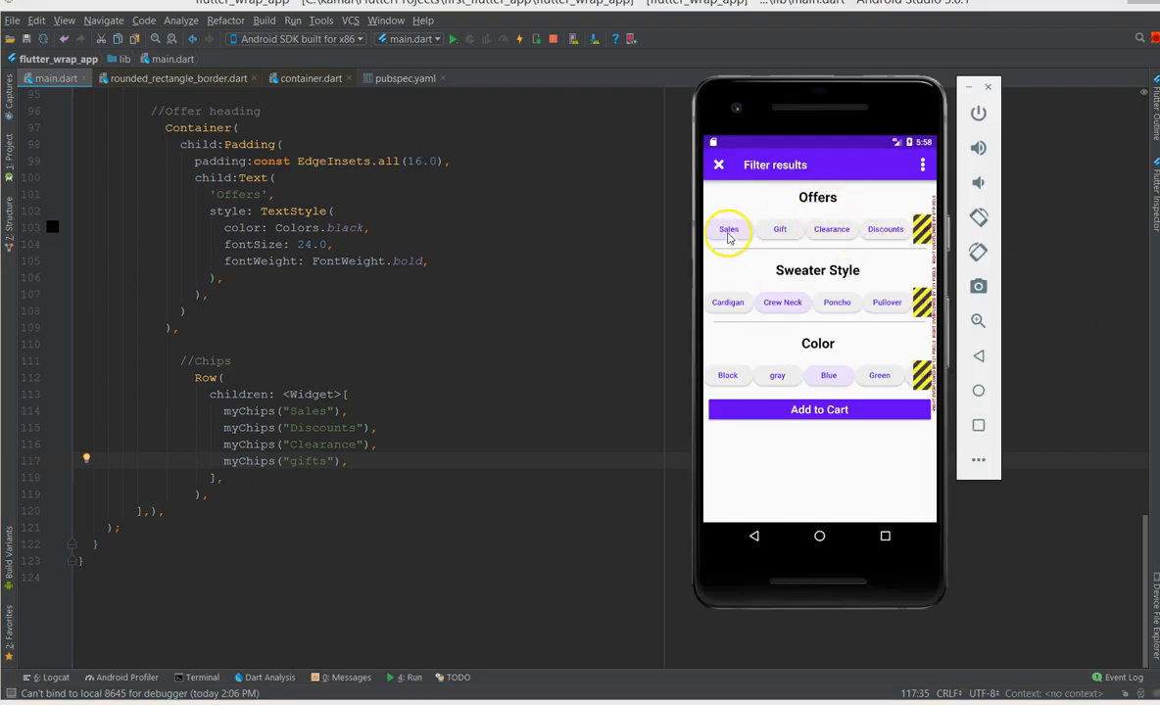
mouse_move(705, 253)
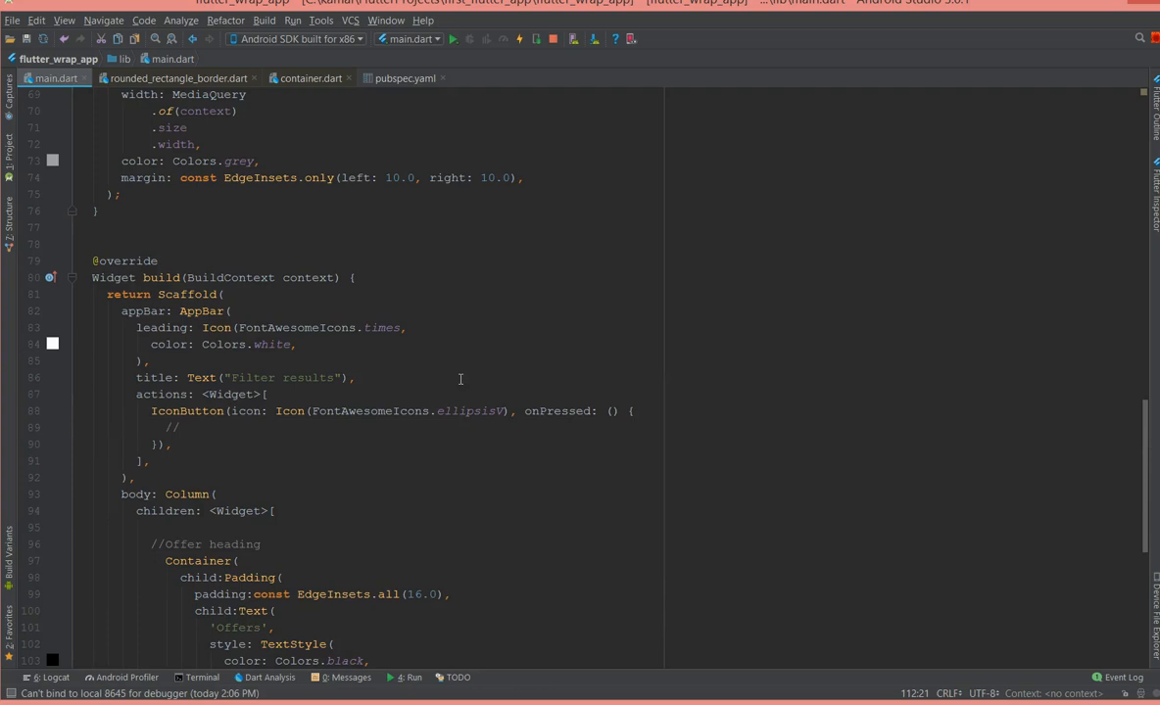
- Insert a categoryDivider() call after the chips Row
scroll("up", 3)
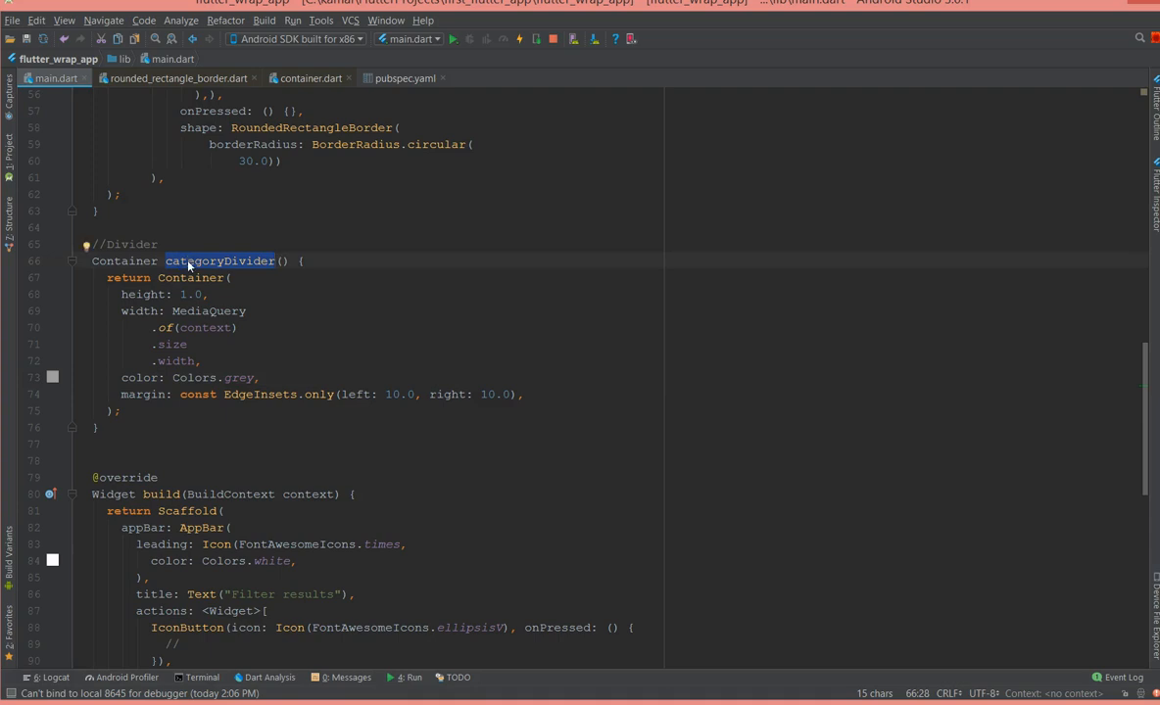
scroll("down", 3)
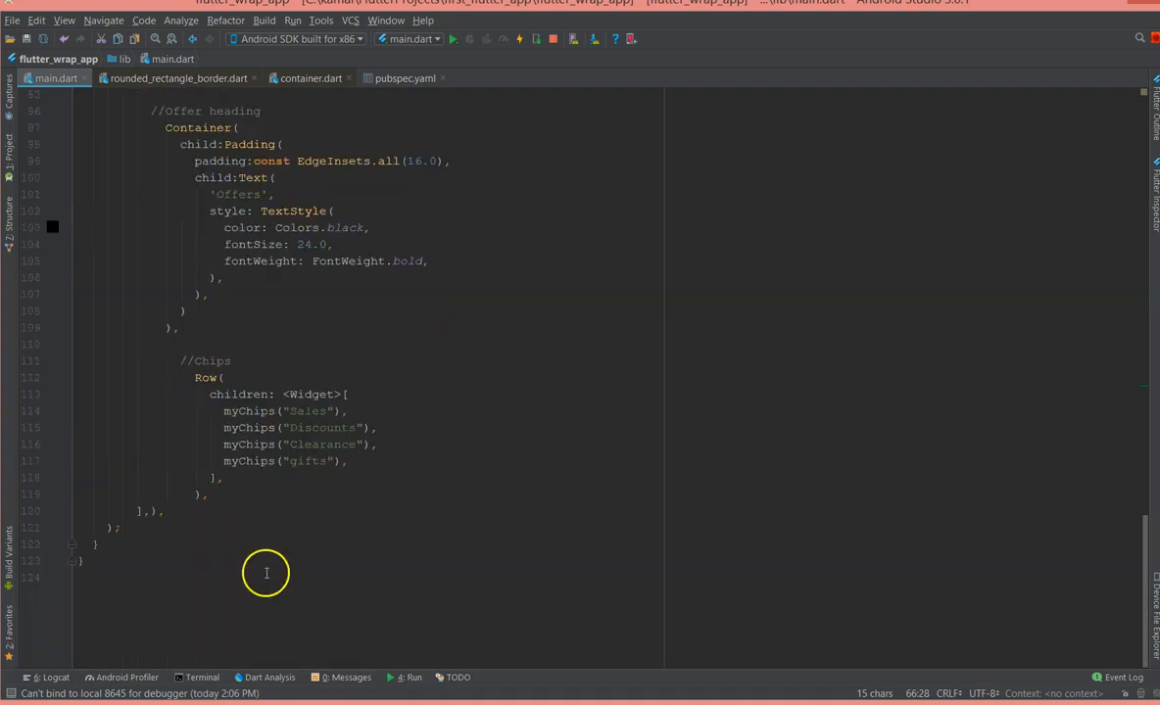
left_click(206, 494)
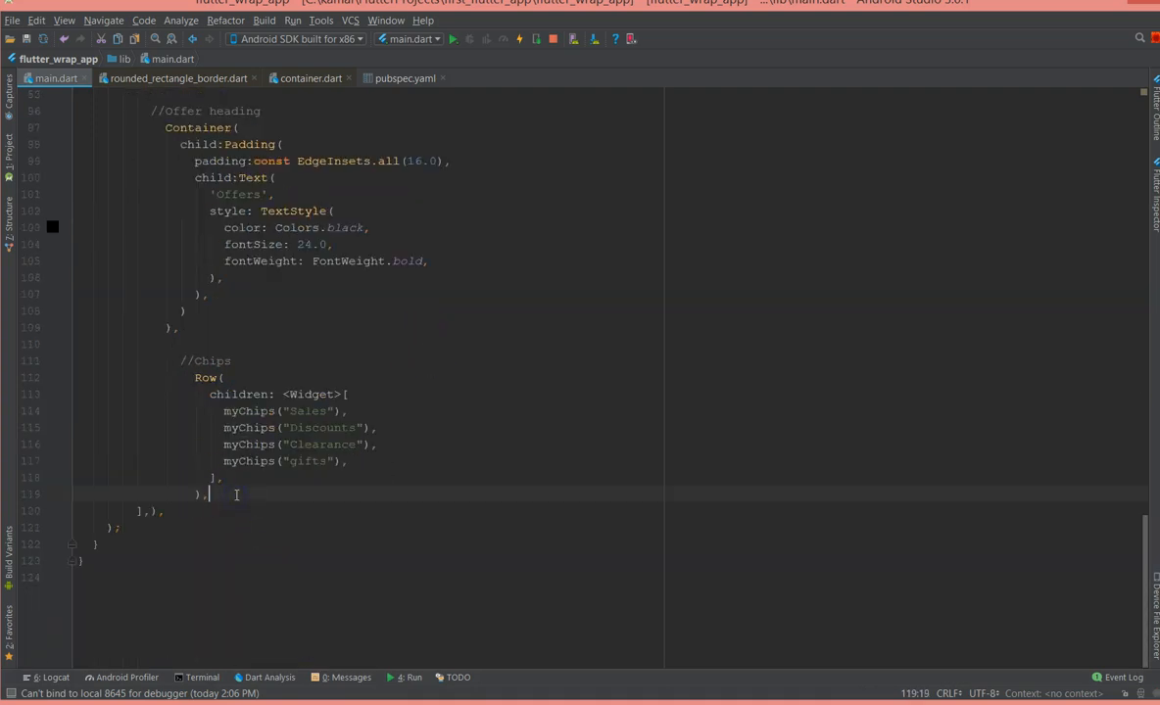
type("categoryDivider")
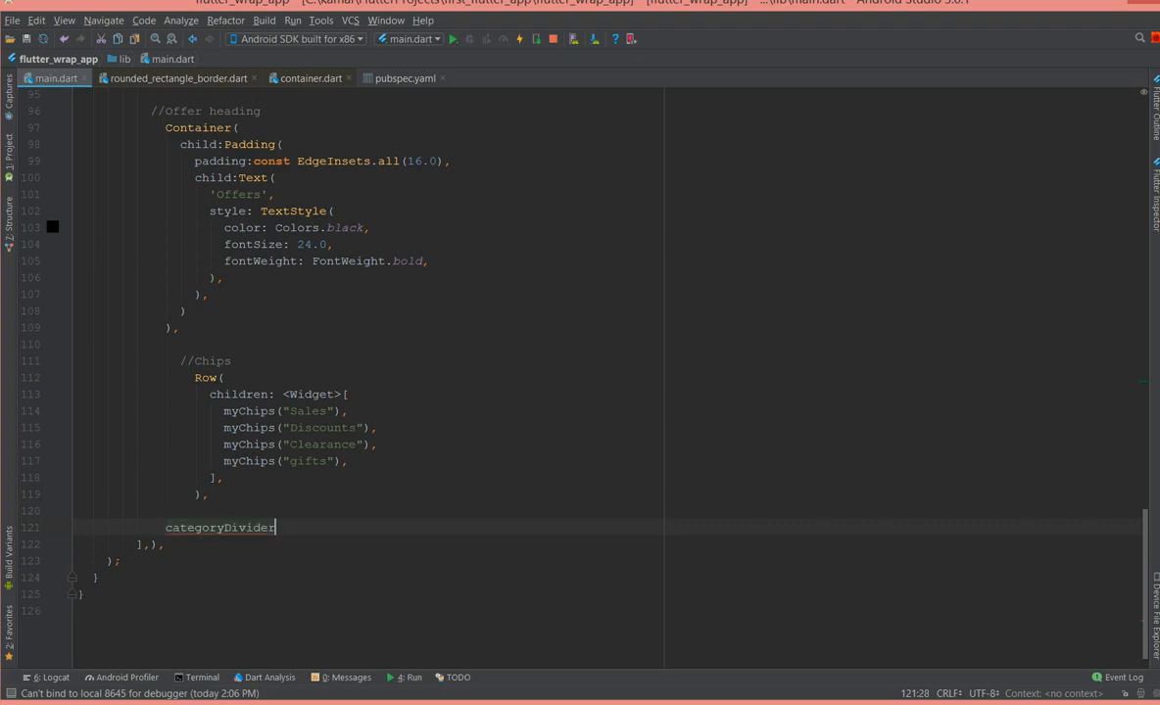
type("(),")
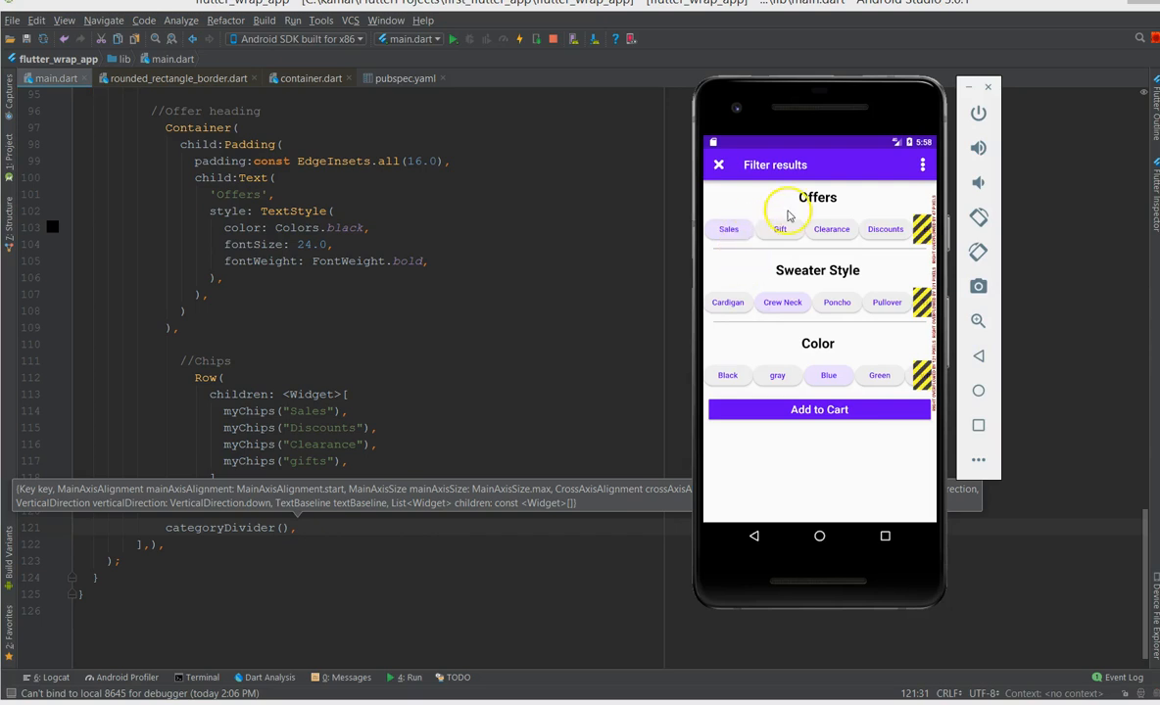
mouse_move(838, 253)
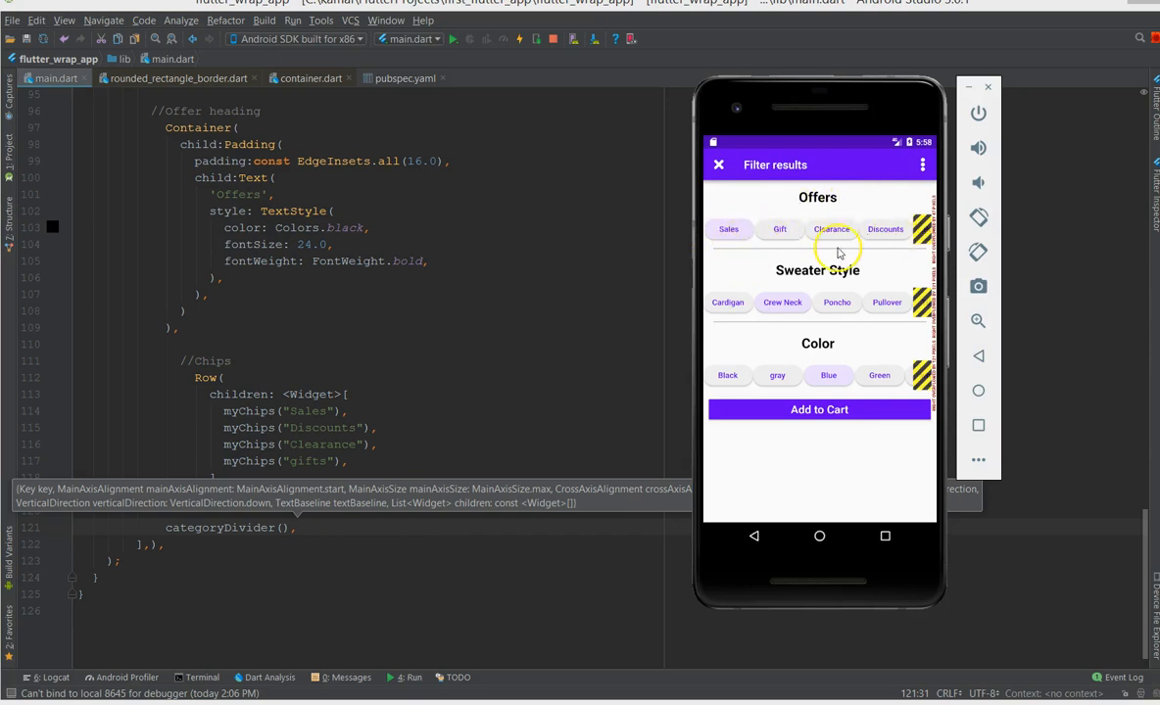
mouse_move(486, 427)
type("myChips(\"summersale\"),")
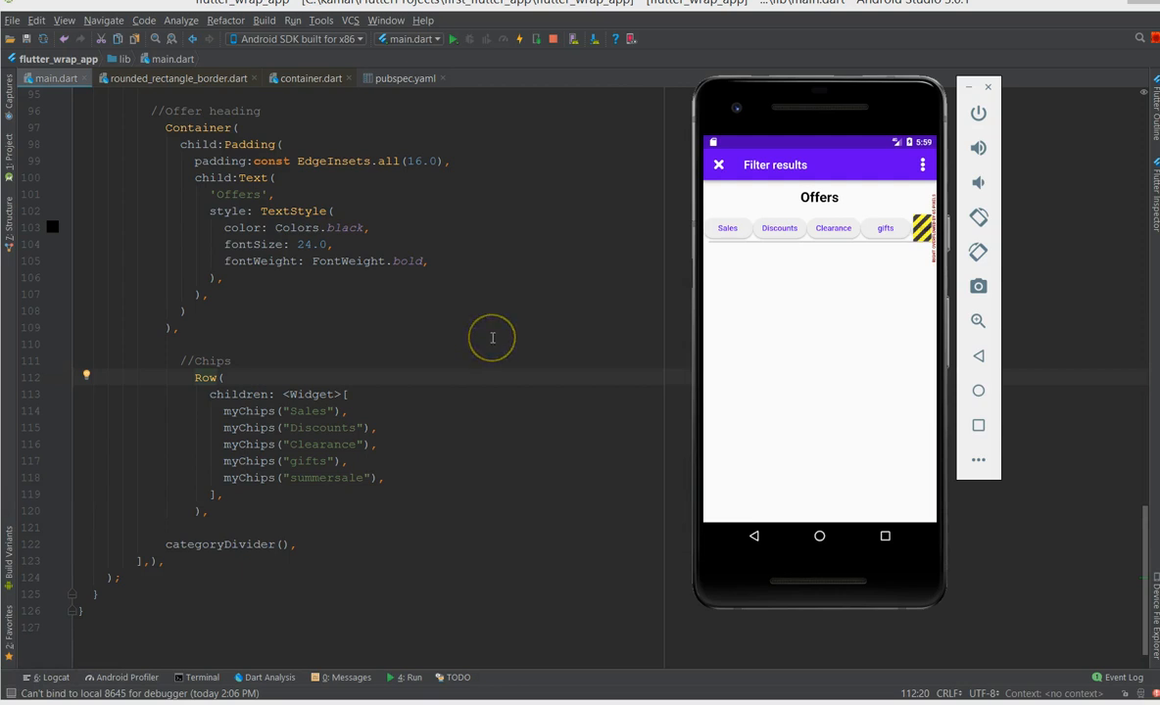
mouse_move(523, 382)
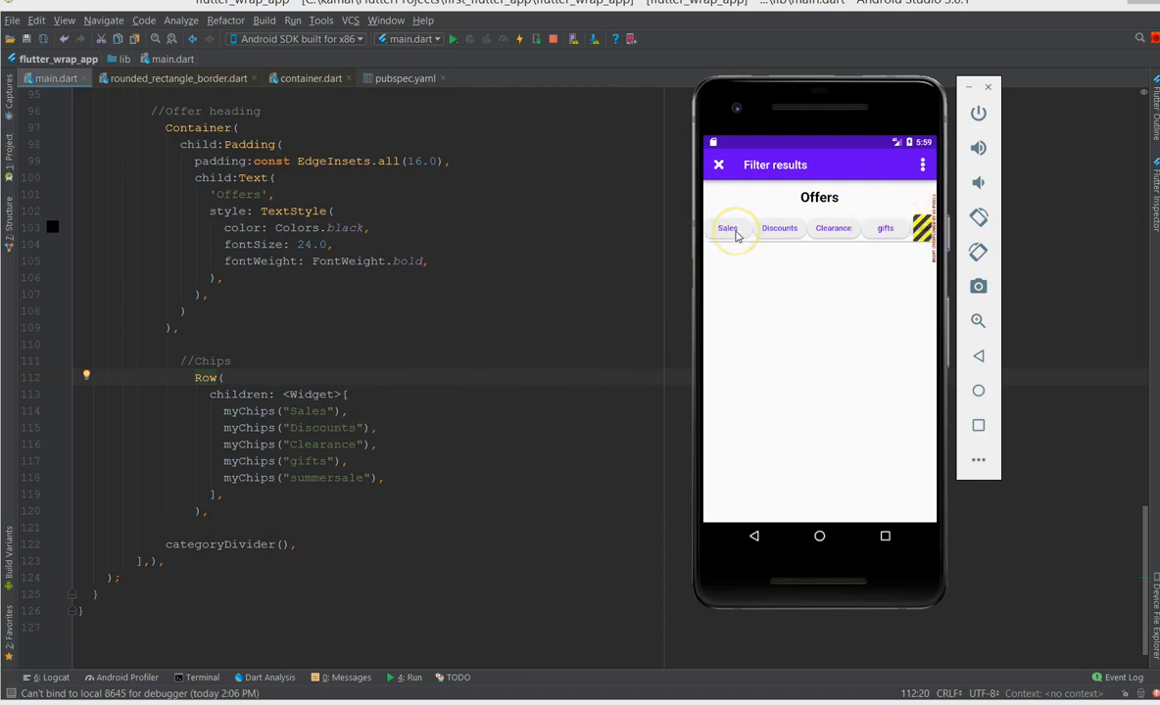
mouse_move(831, 239)
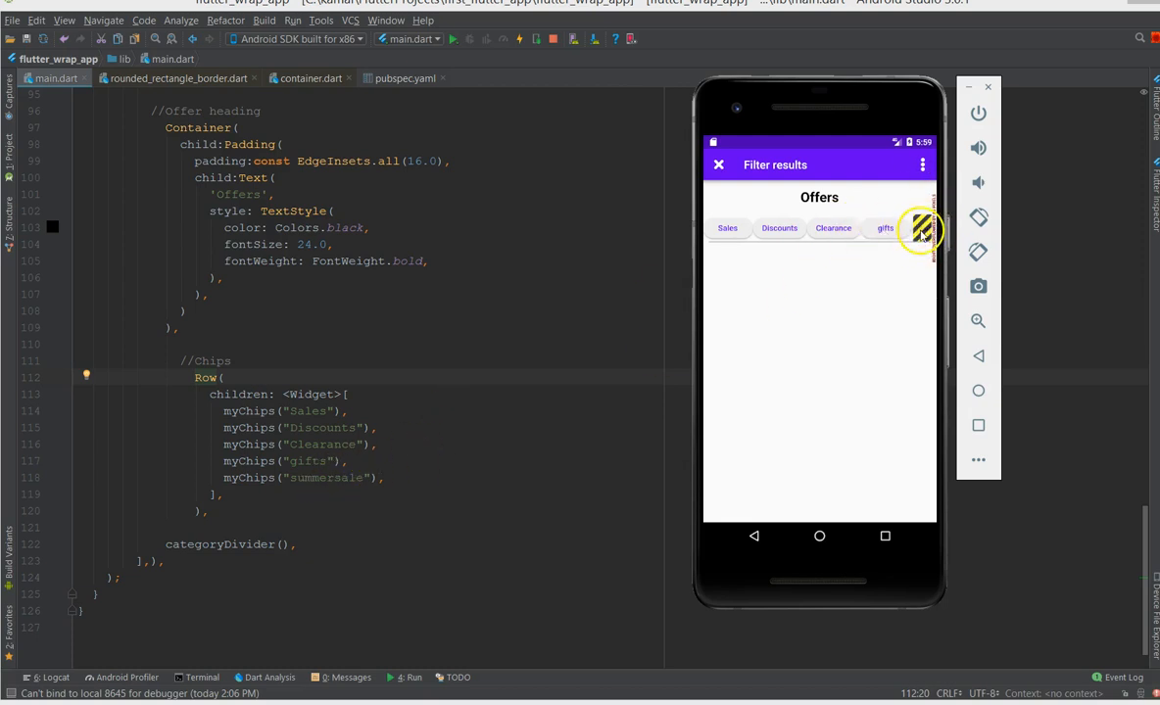
mouse_move(702, 245)
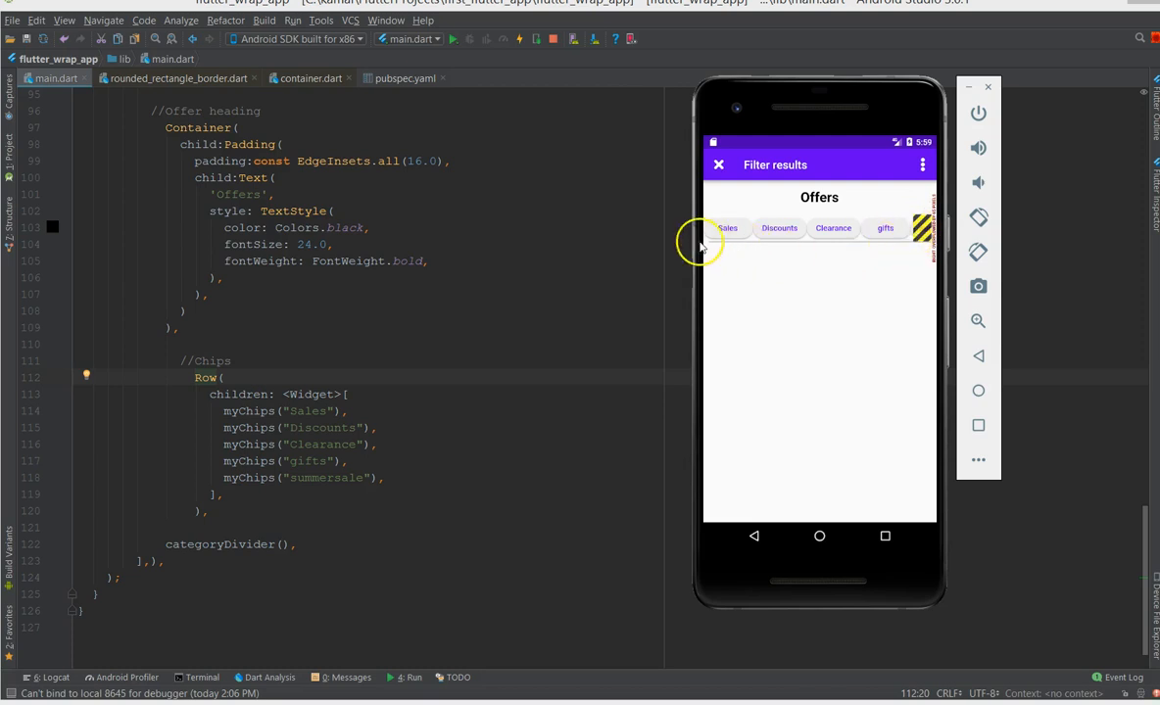
mouse_move(231, 382)
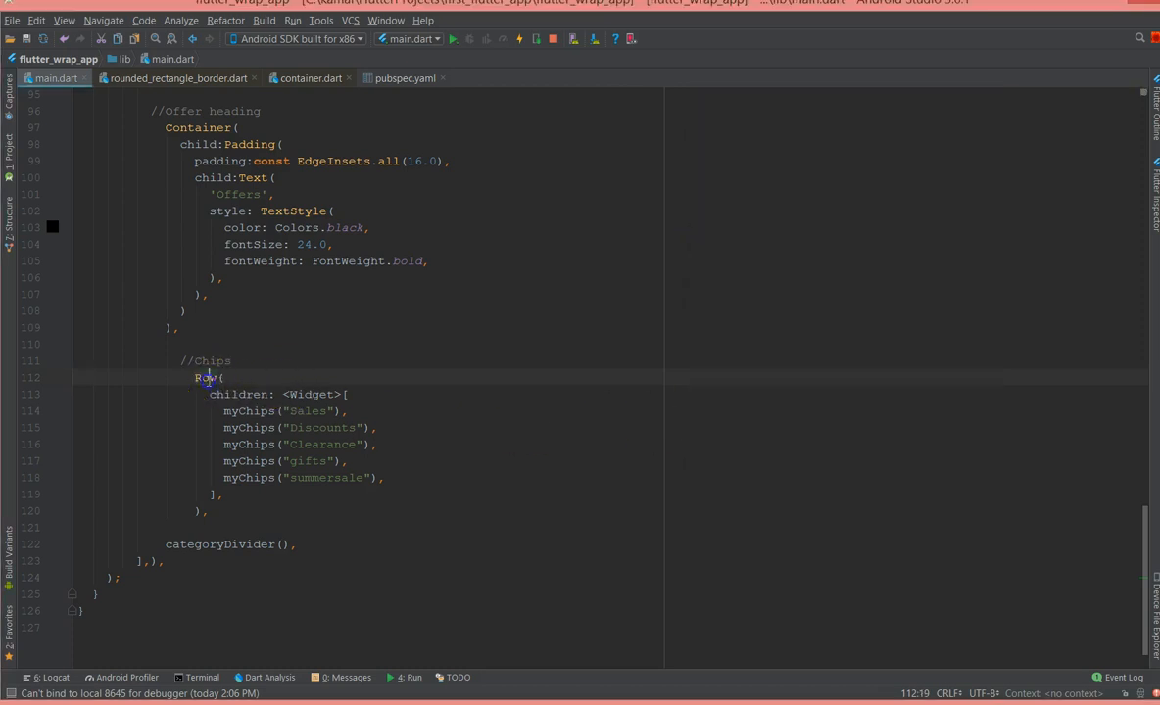
- Replace the Row with a Wrap and hot reload to see summersale wrap to a second line
double_click(204, 376)
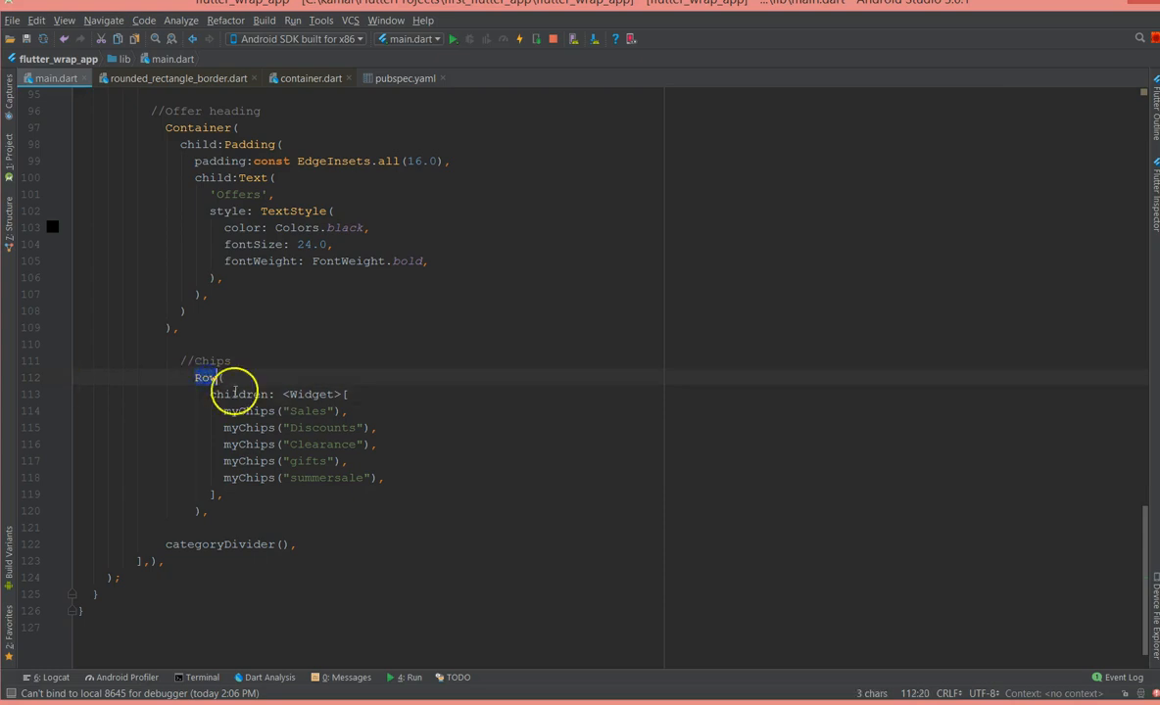
type("Wrap(")
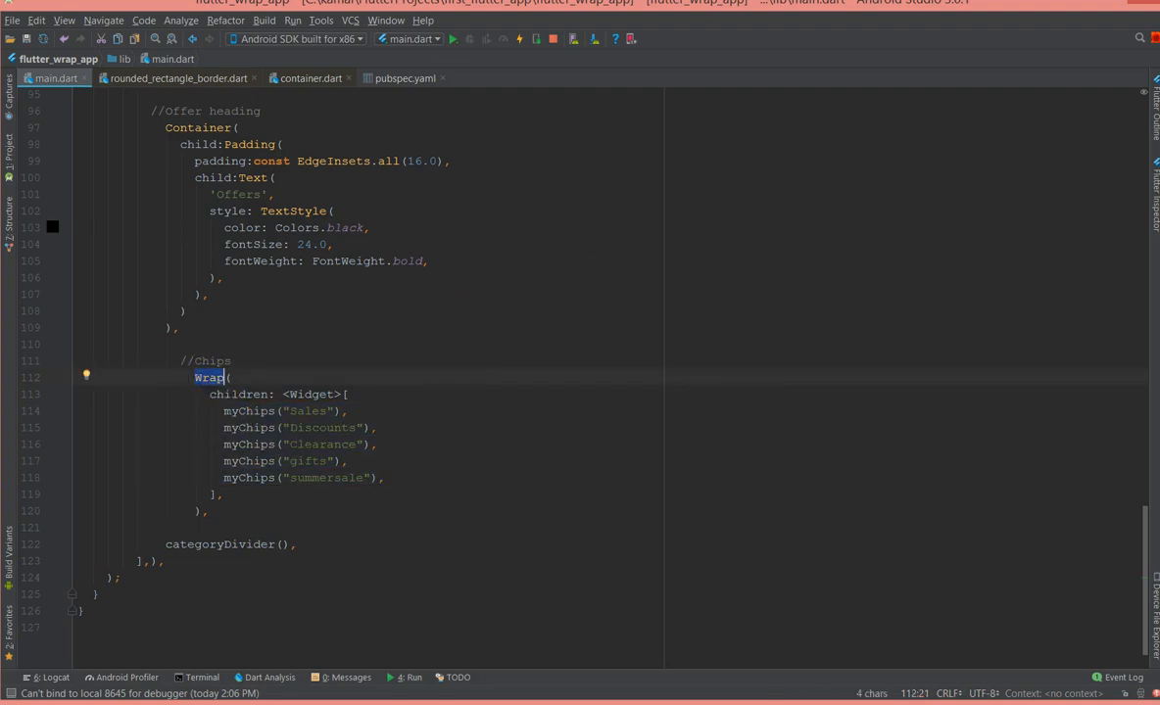
left_click(537, 39)
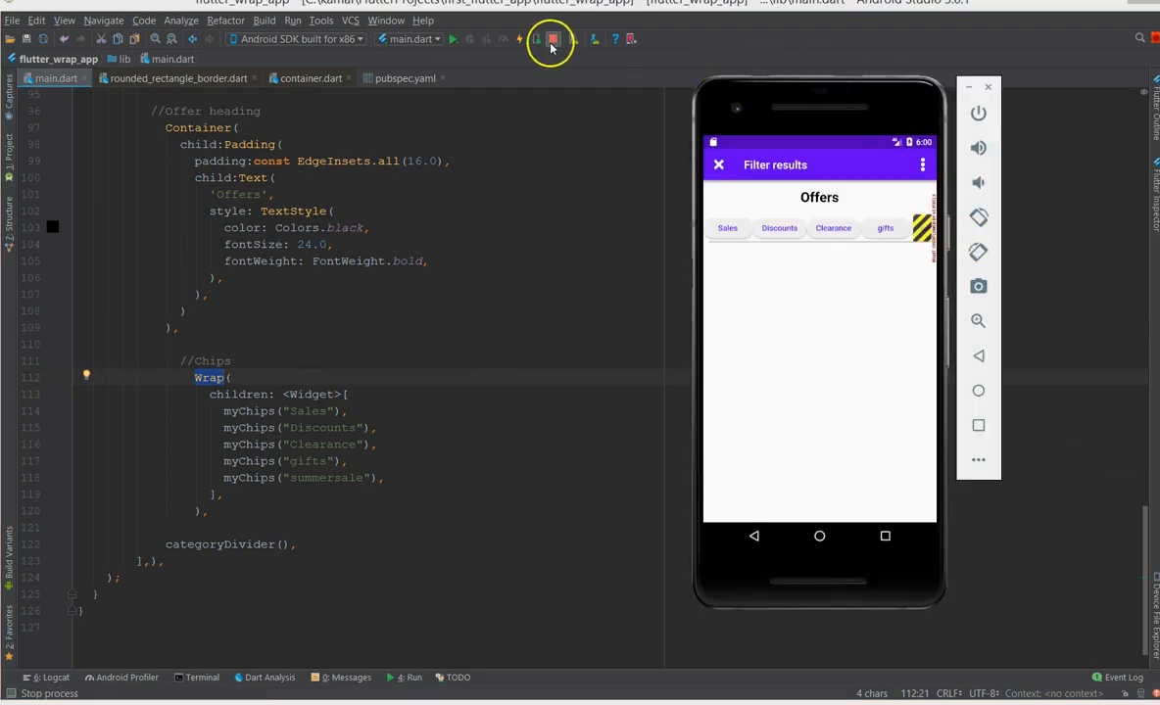
left_click(521, 39)
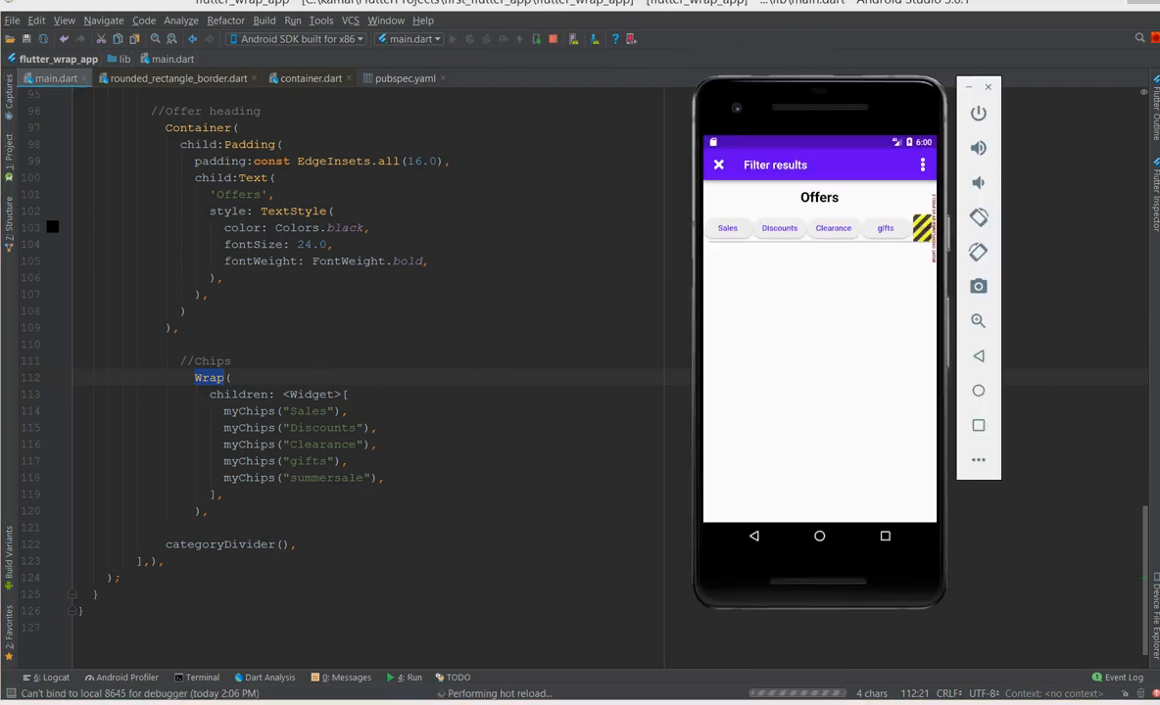
mouse_move(899, 400)
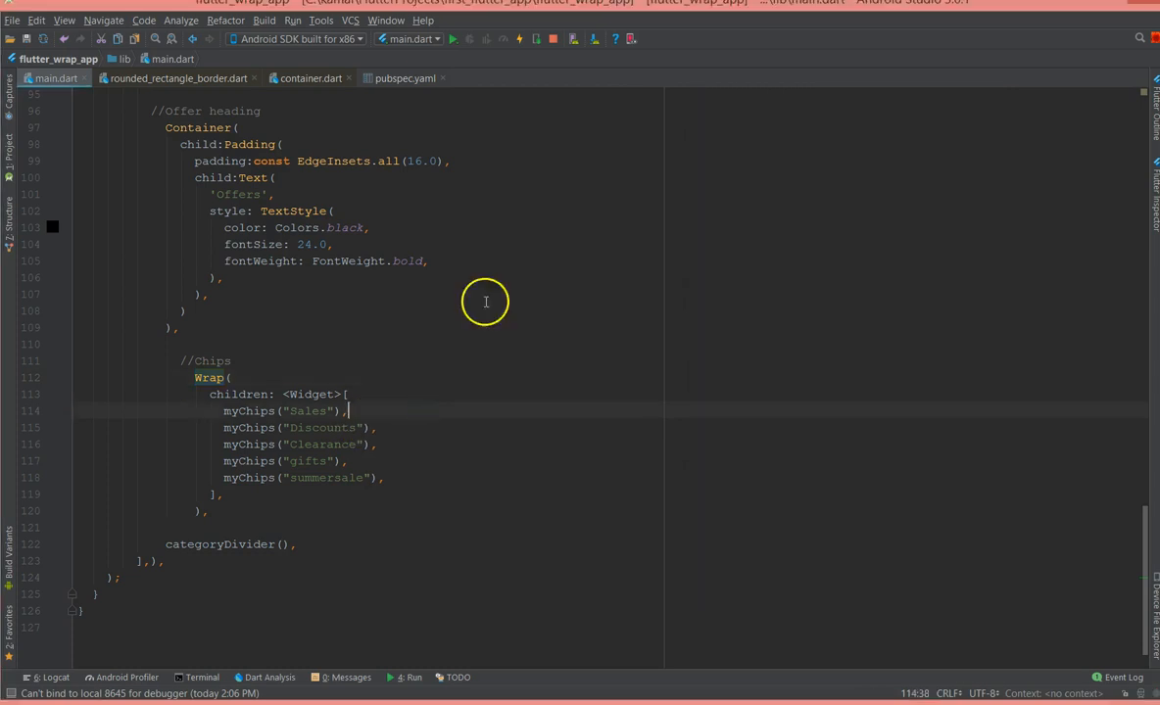
left_click(517, 39)
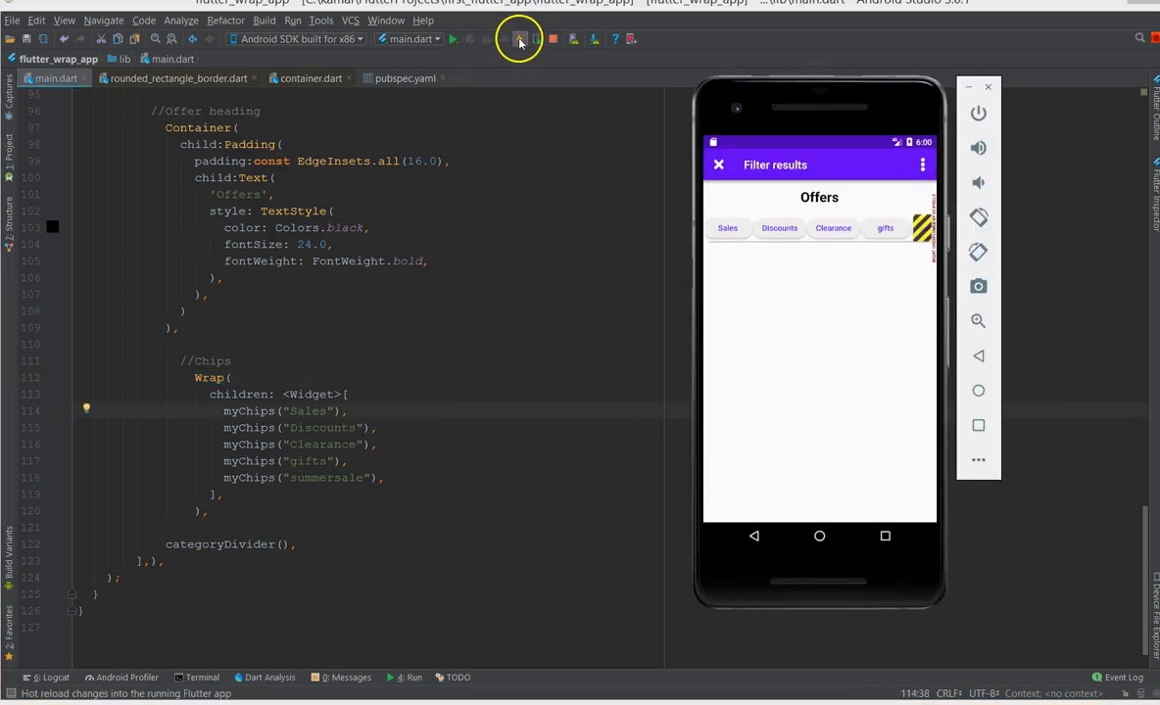
left_click(519, 39)
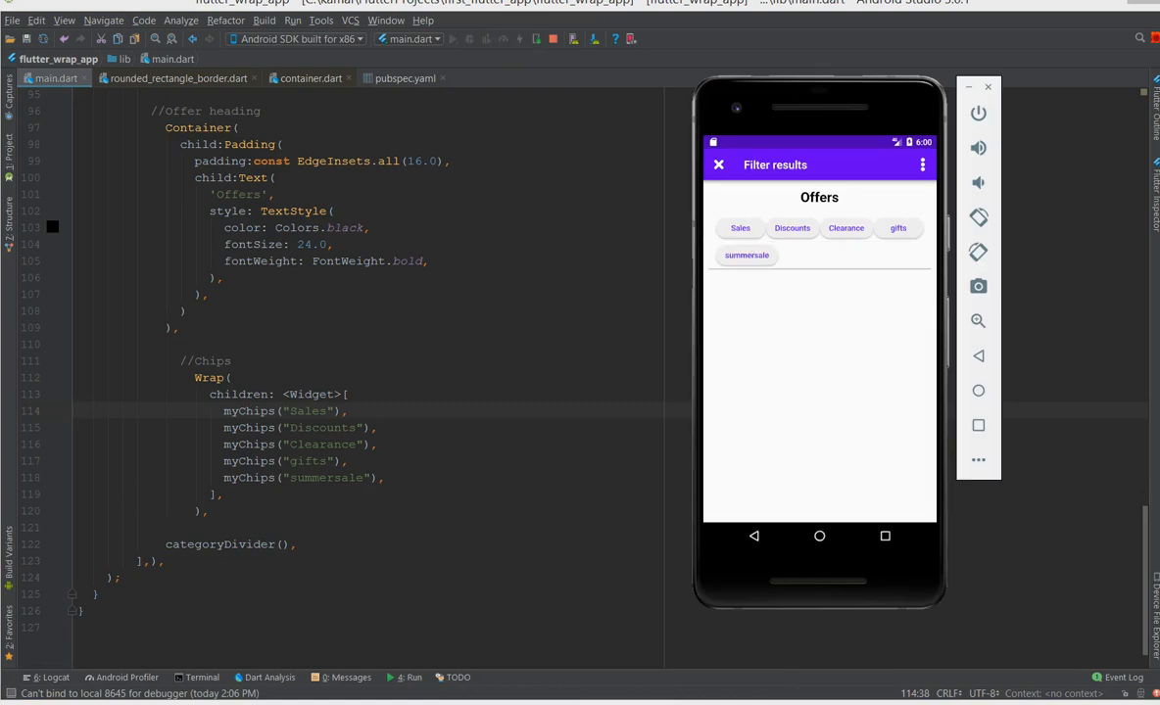
mouse_move(905, 235)
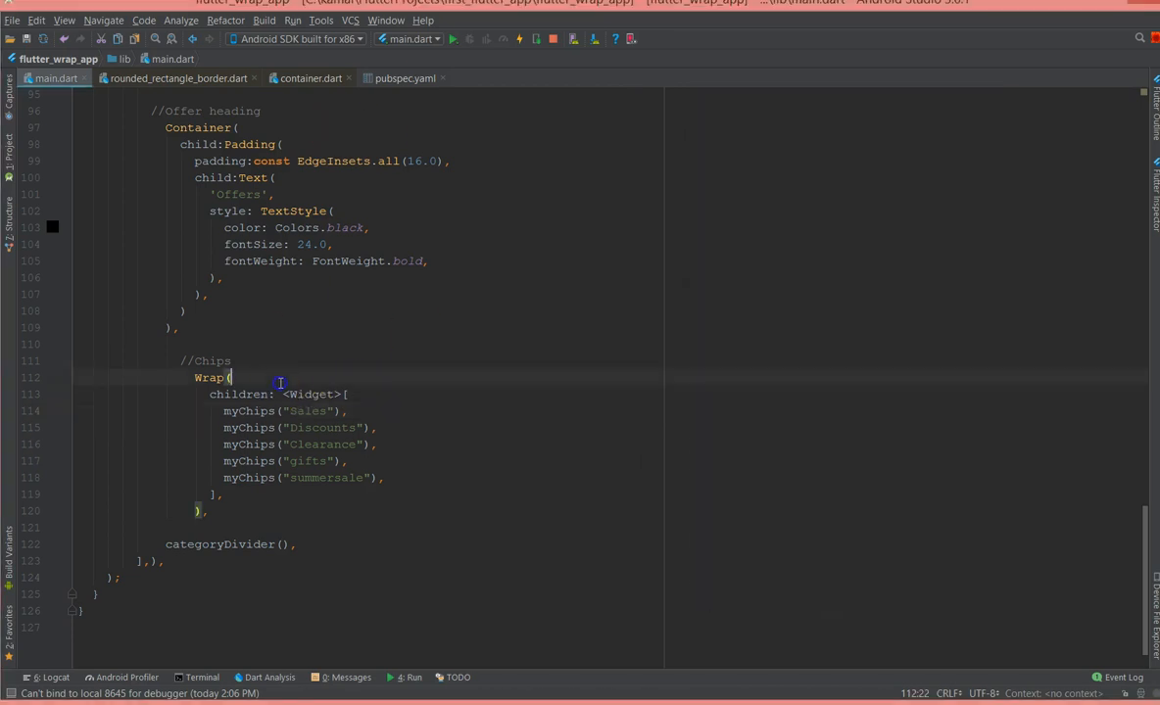
- Give the Wrap direction Axis.horizontal, spacing 10.0 and runSpacing 5.0
type("direction: ,")
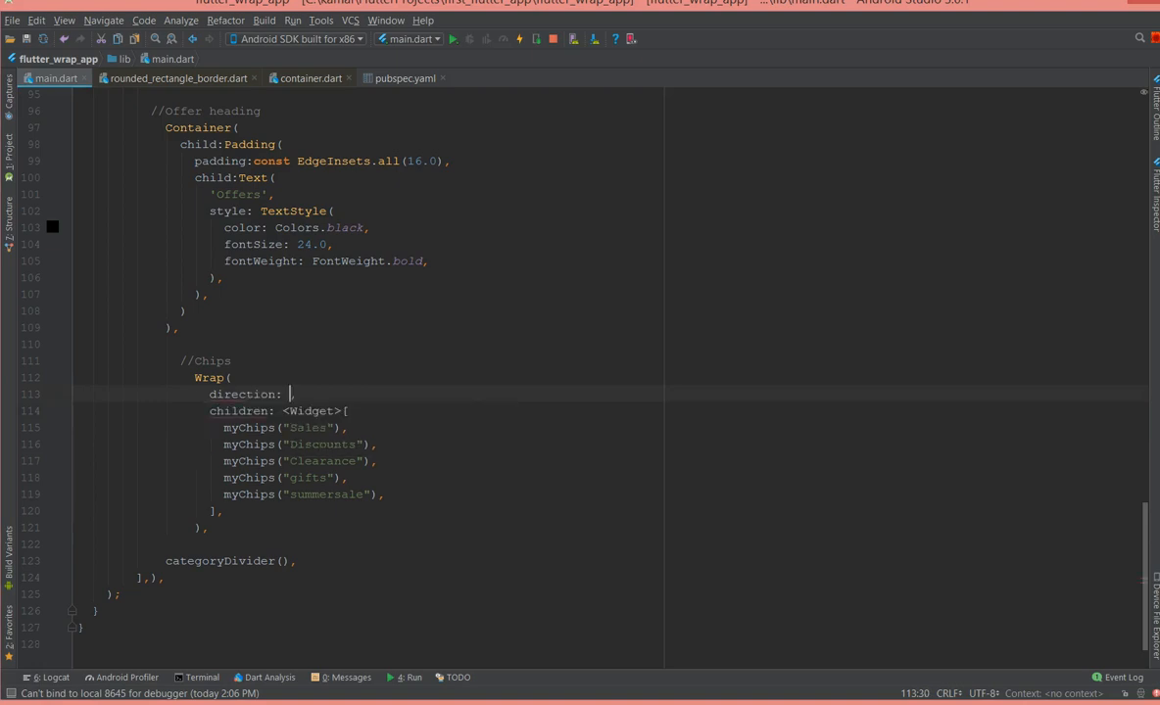
type("Axis.")
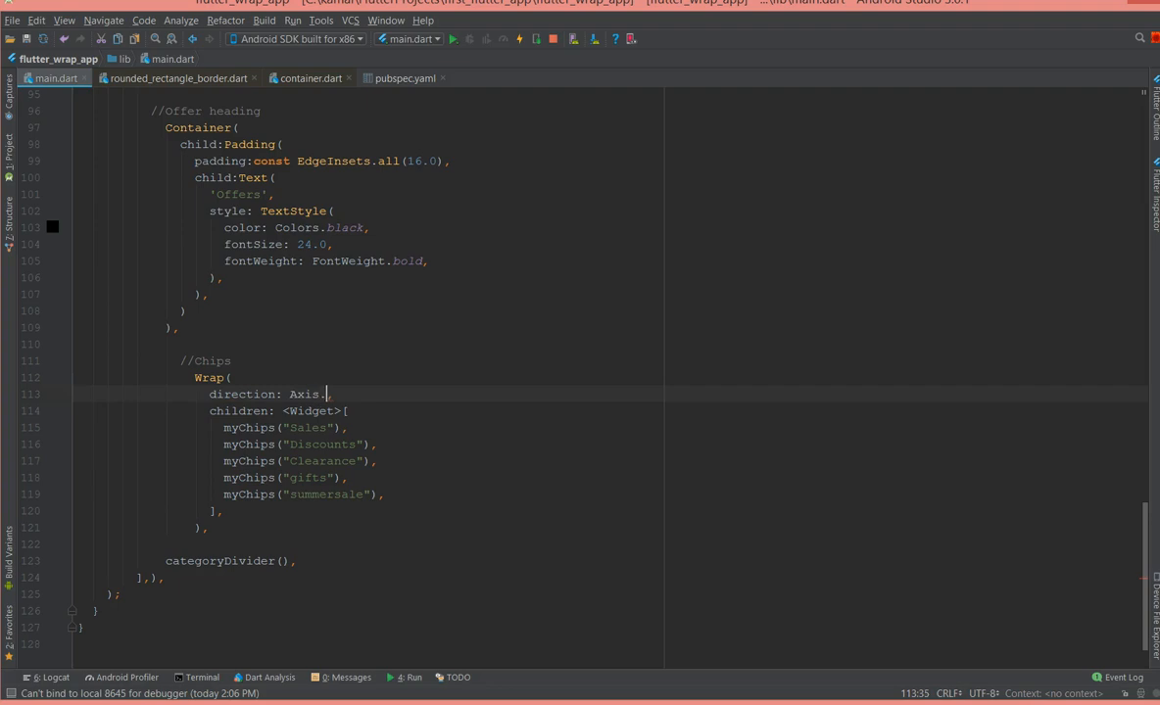
type("horizontal")
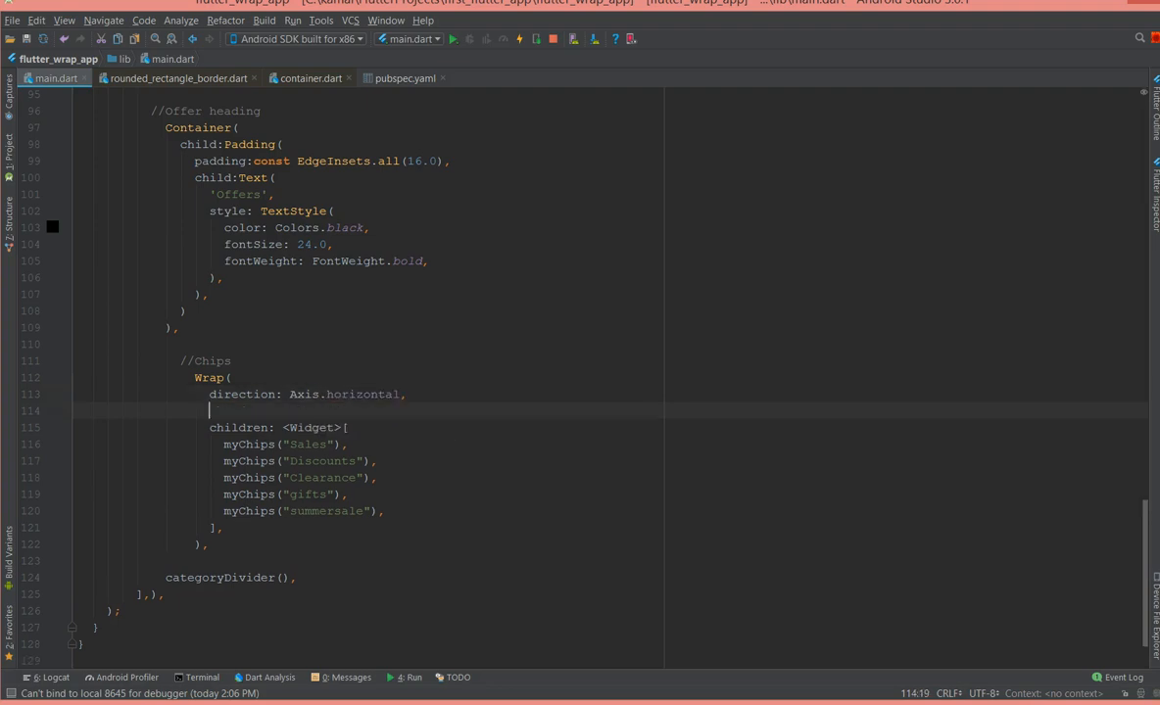
type("spaci")
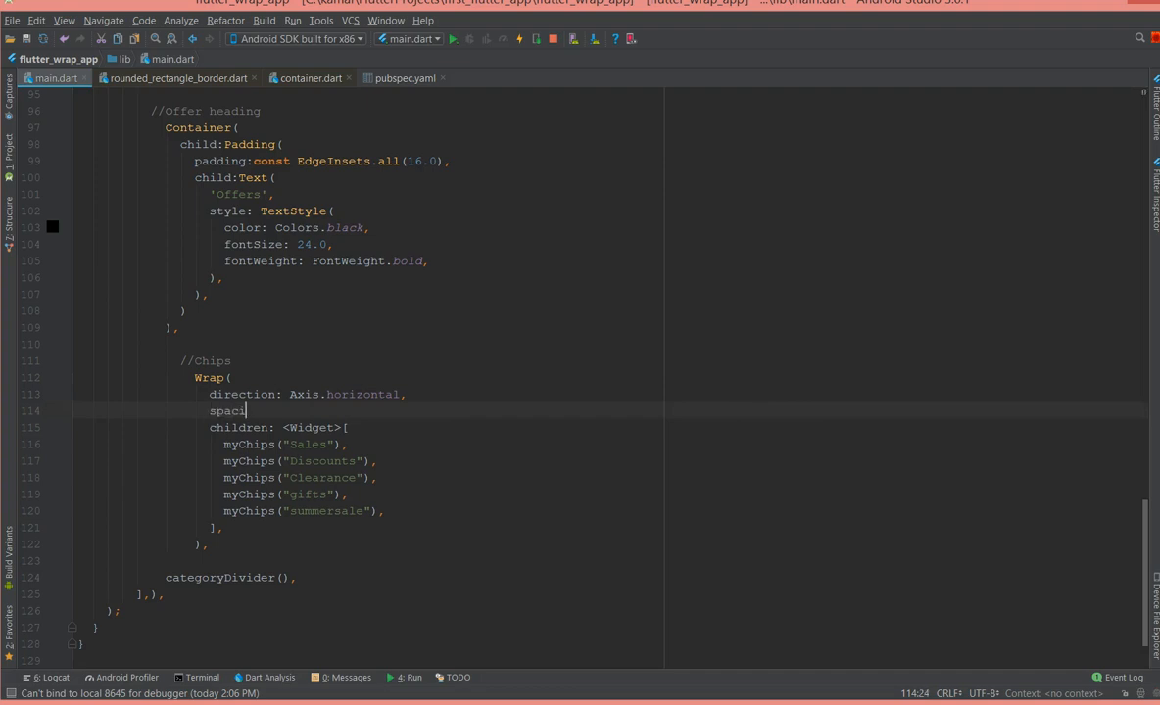
type("ng:")
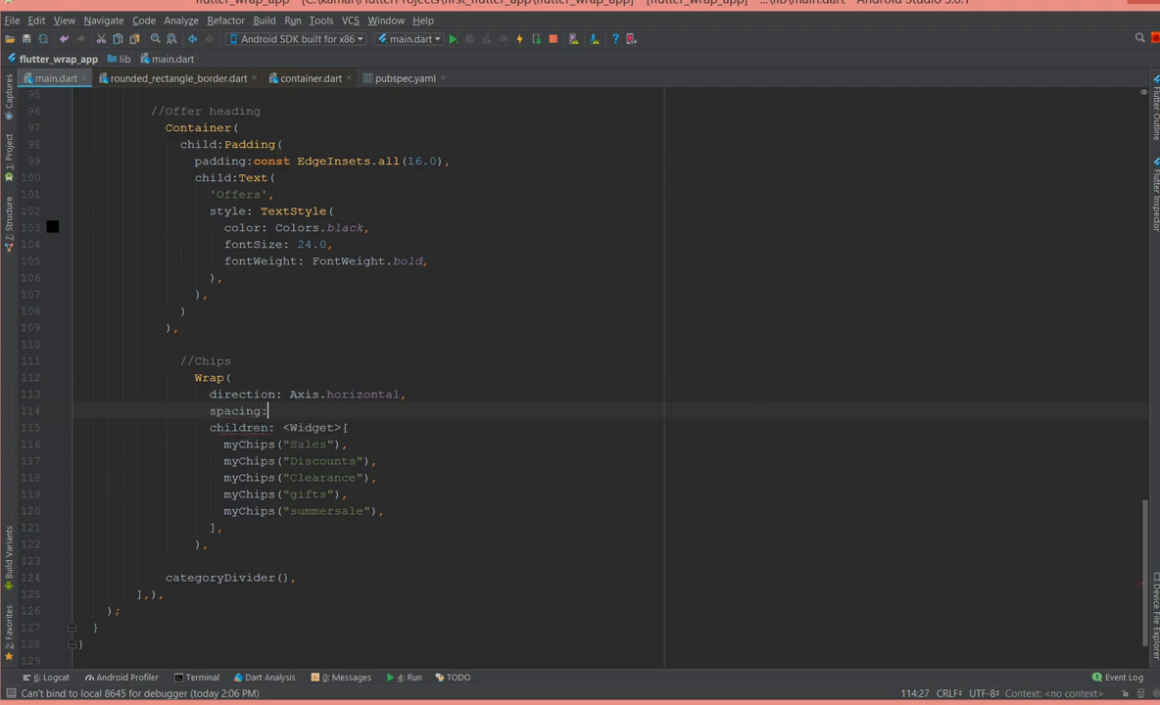
type("10.0")
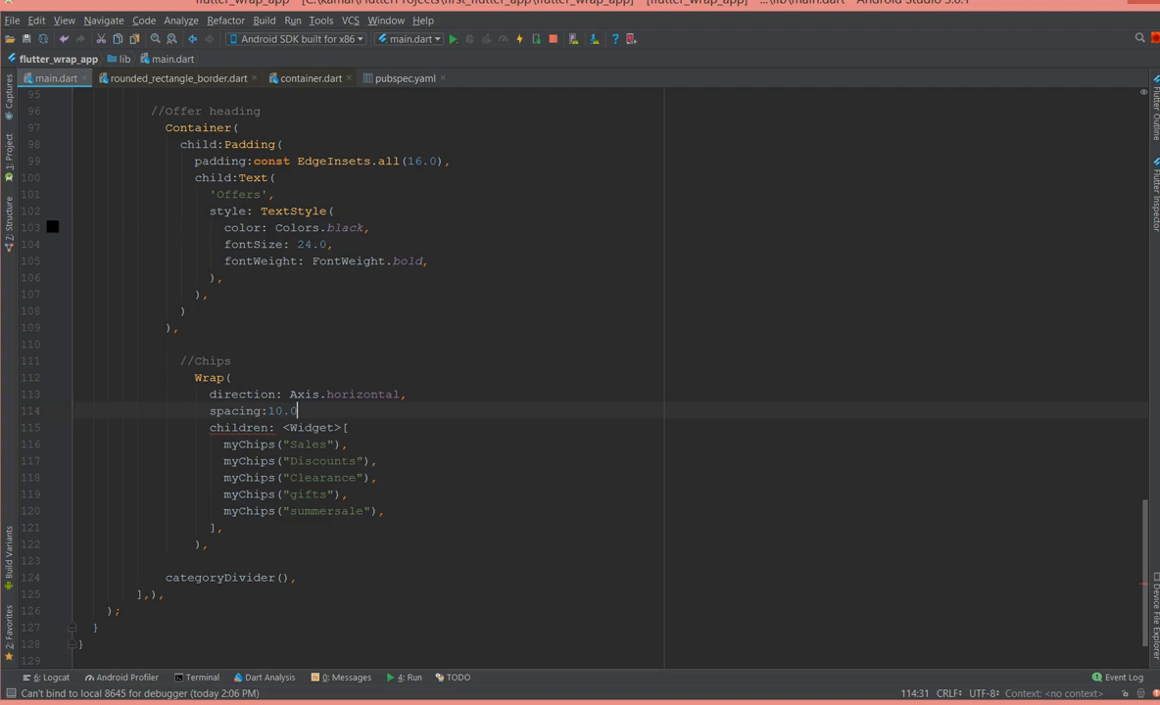
type(",")
type("runspacing")
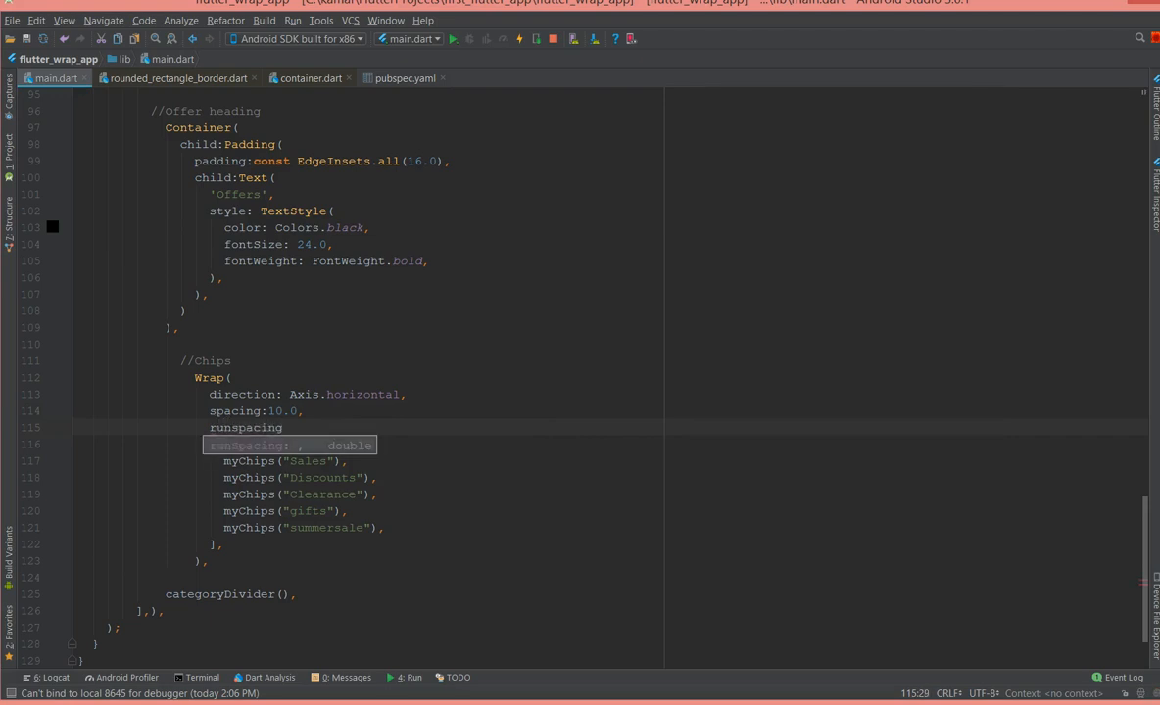
type(":5.0,")
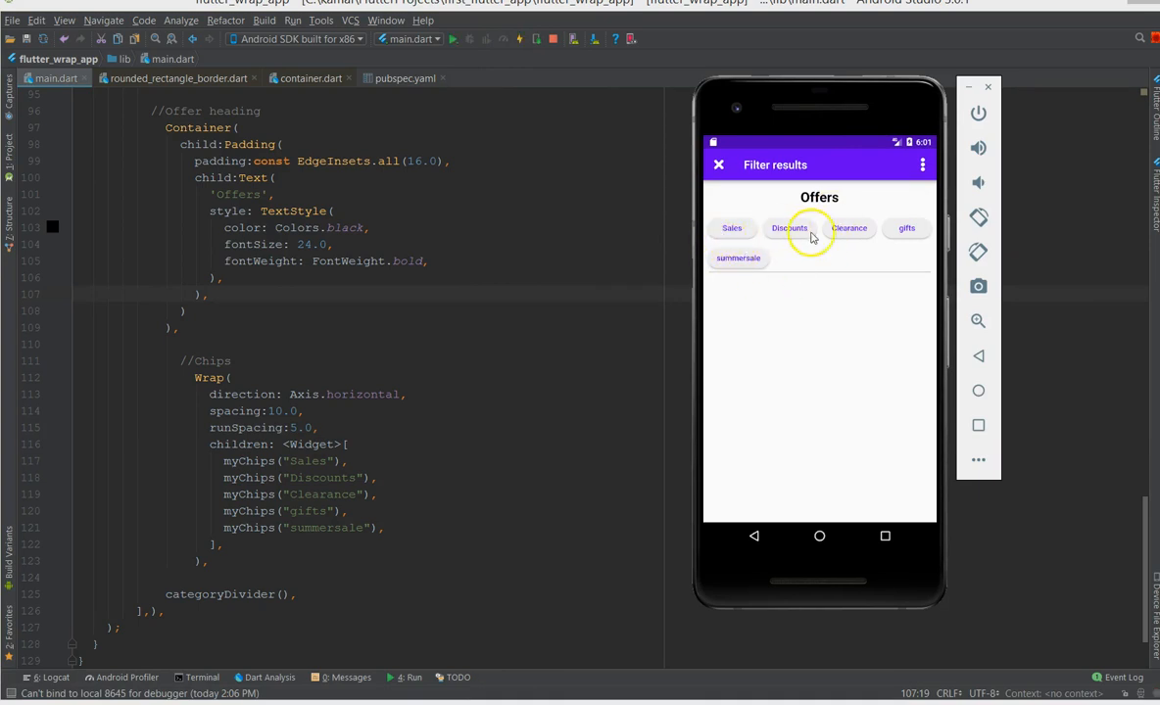
mouse_move(921, 223)
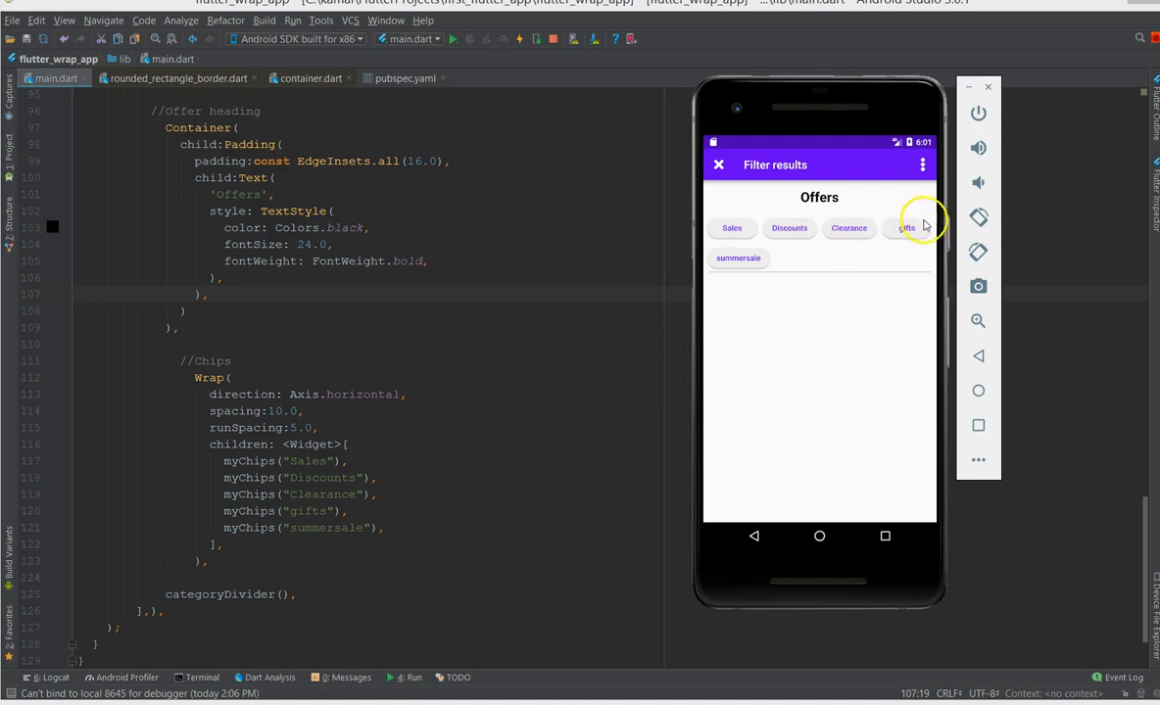
mouse_move(725, 239)
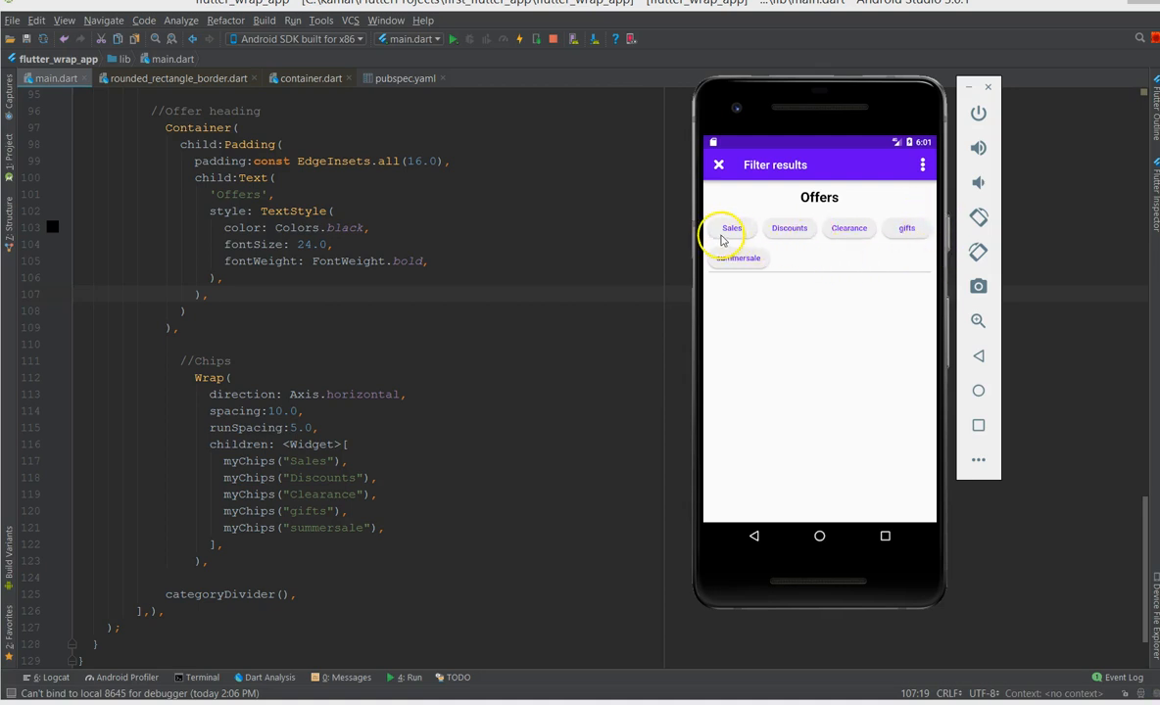
mouse_move(933, 235)
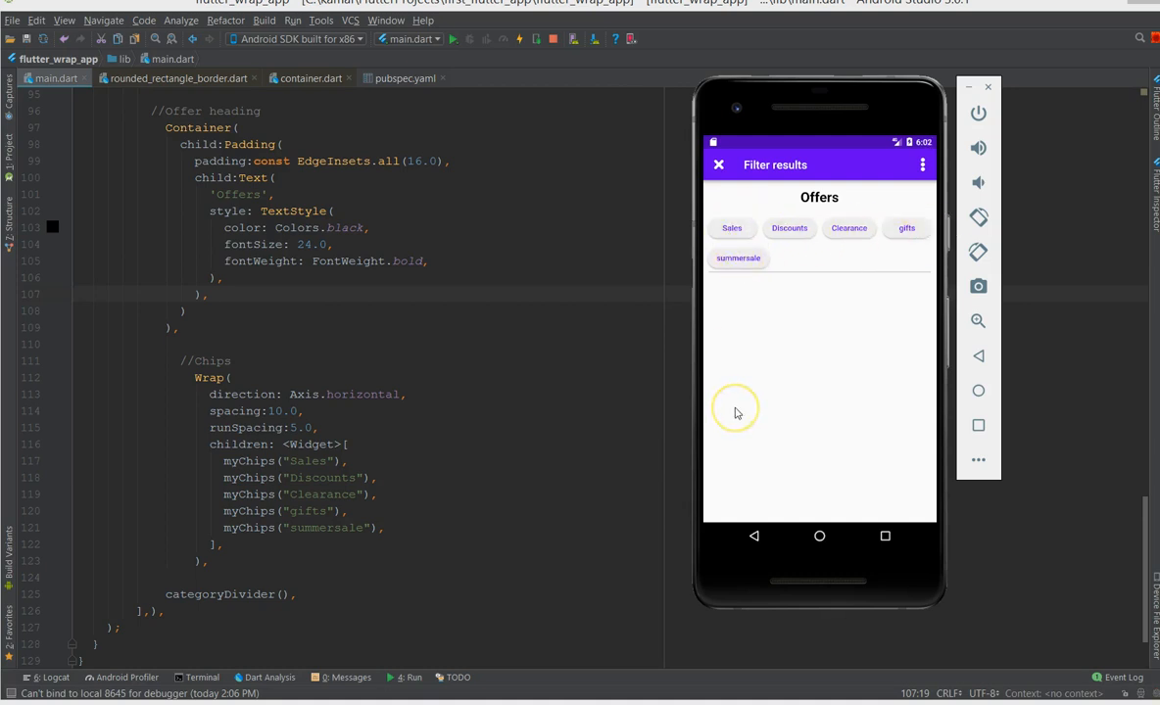
mouse_move(737, 412)
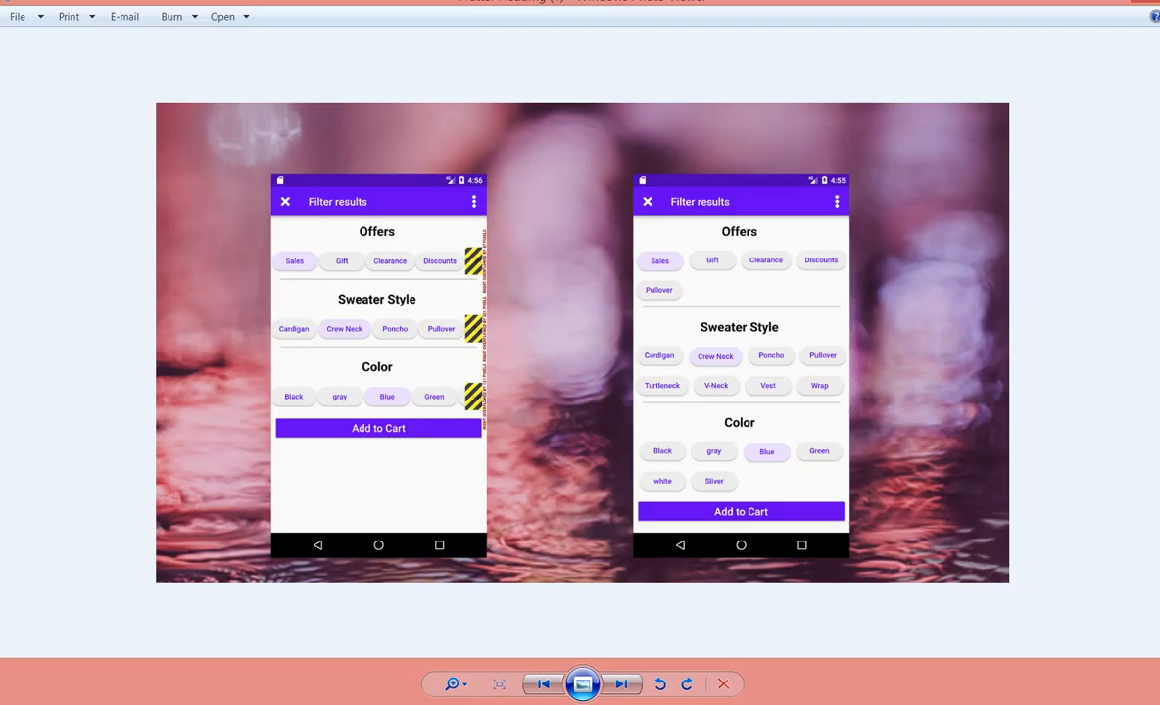
mouse_move(1070, 474)
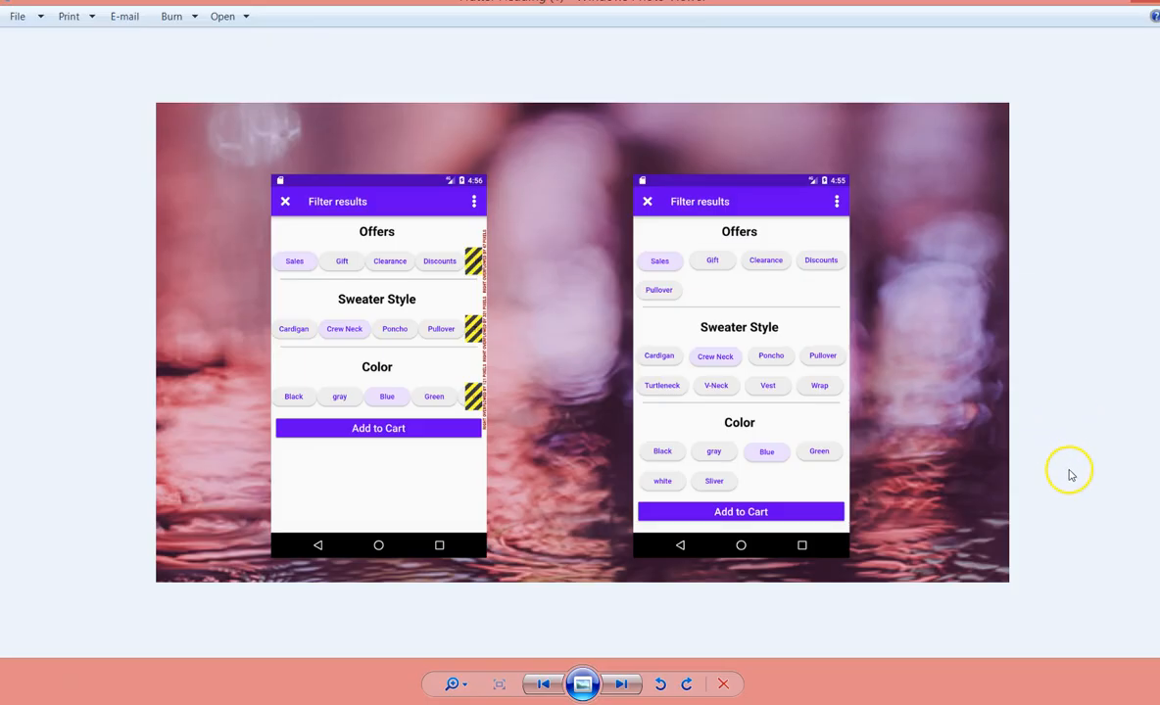
mouse_move(779, 311)
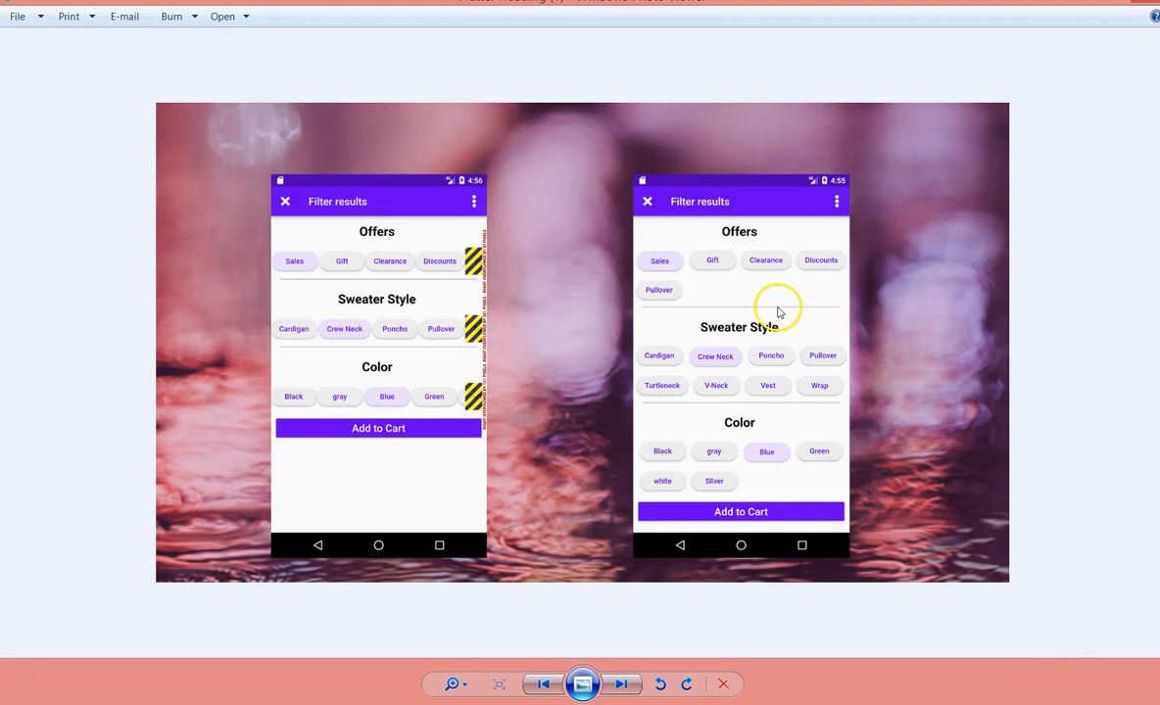
mouse_move(278, 286)
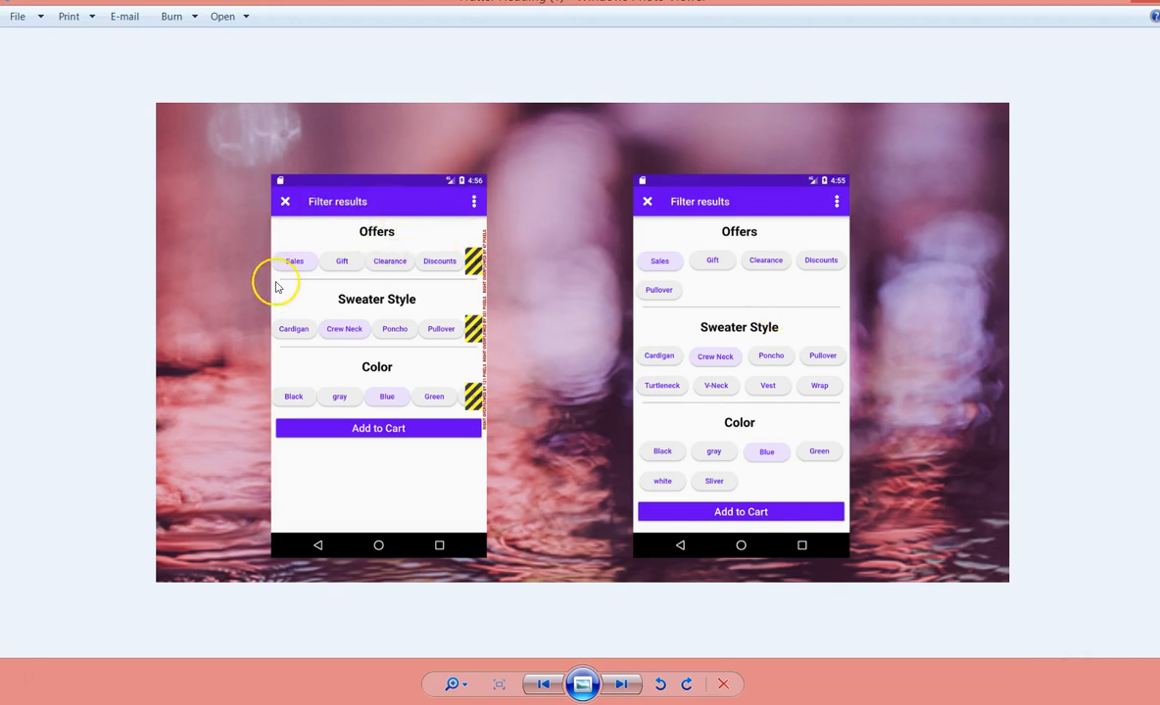
mouse_move(278, 272)
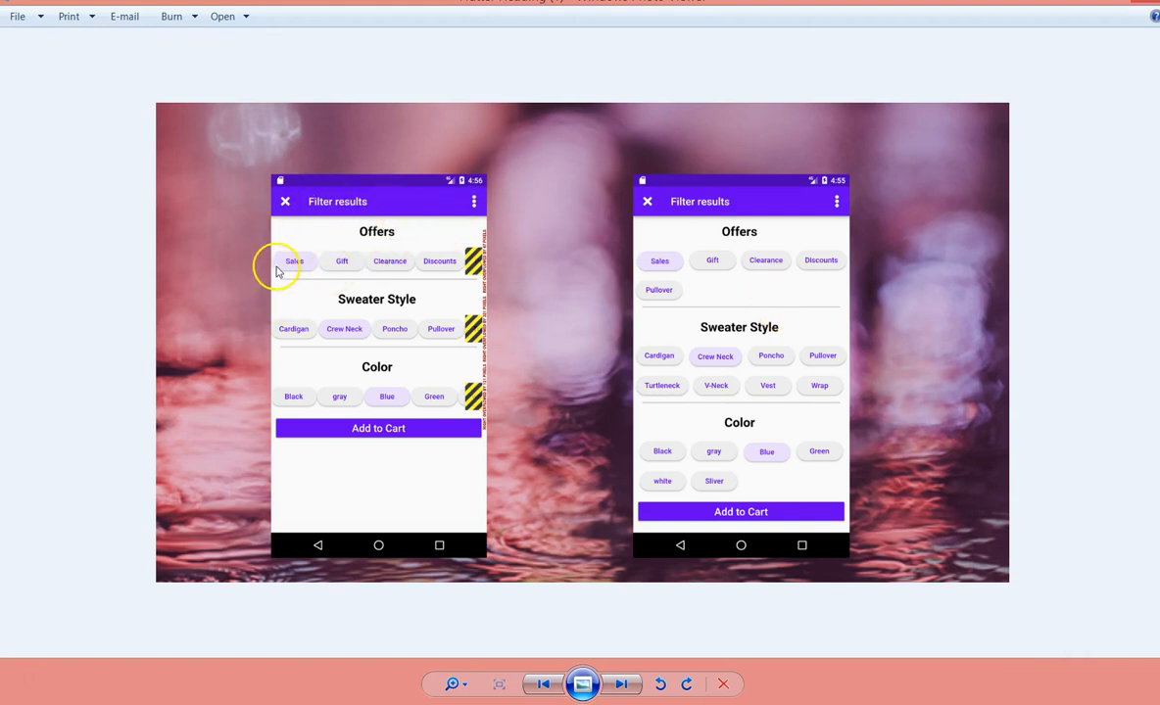
mouse_move(450, 264)
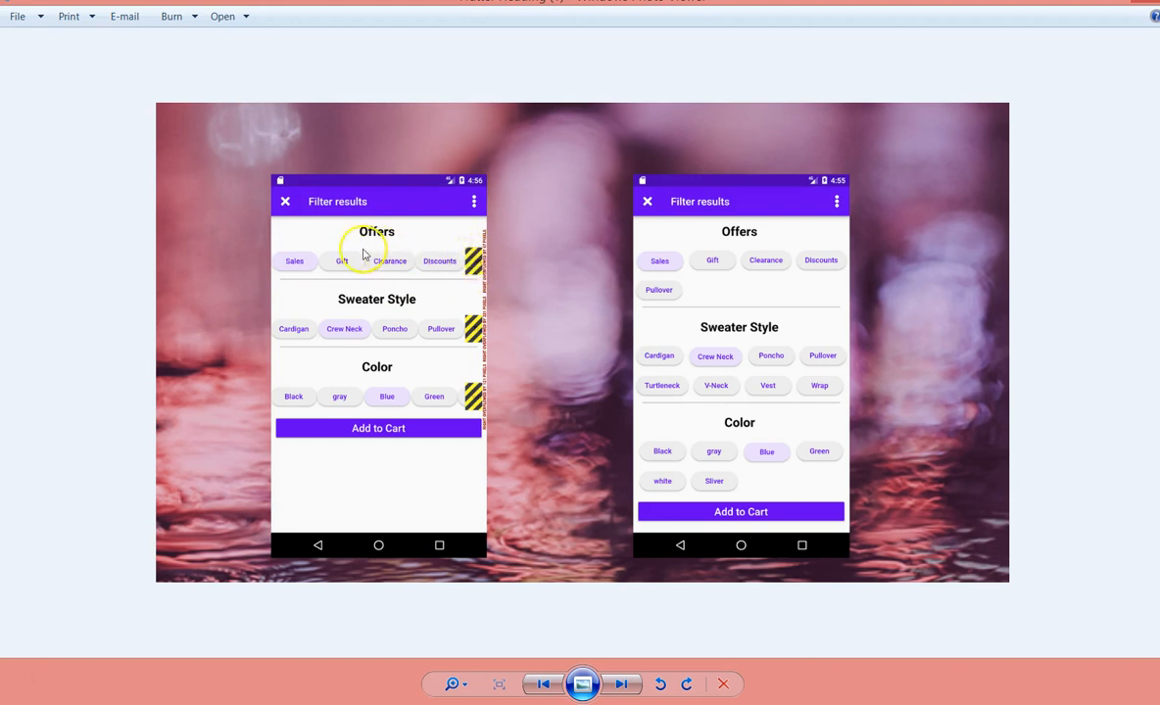
mouse_move(494, 278)
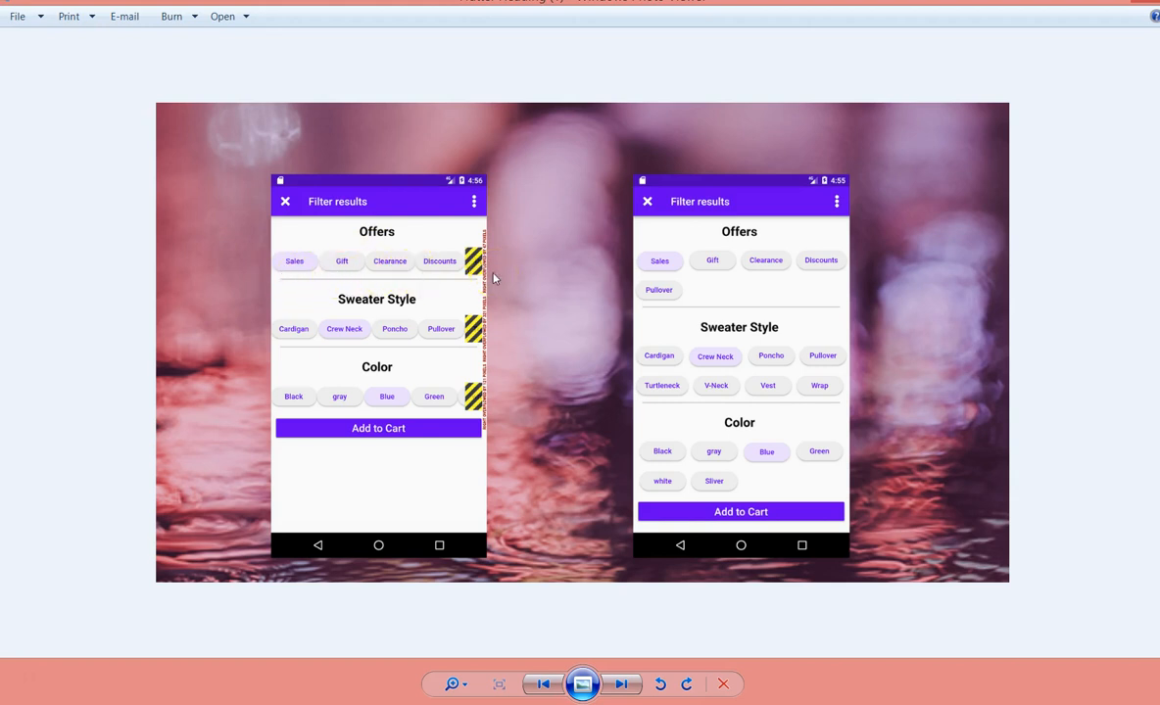
mouse_move(637, 271)
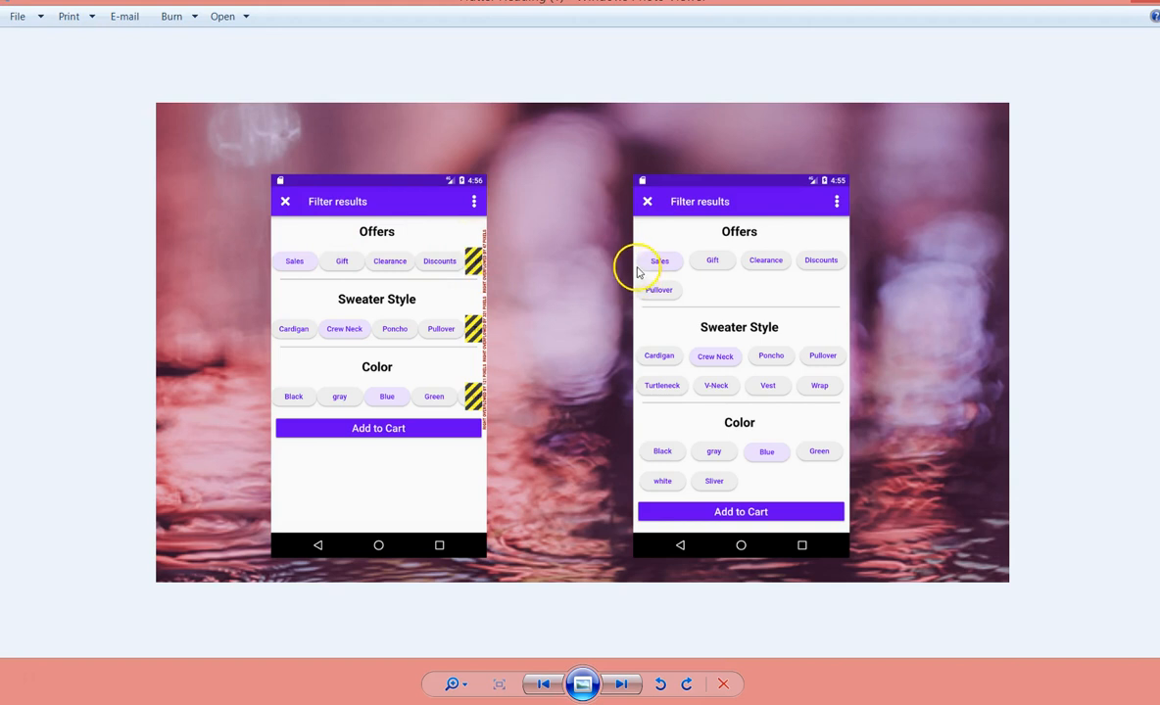
mouse_move(713, 275)
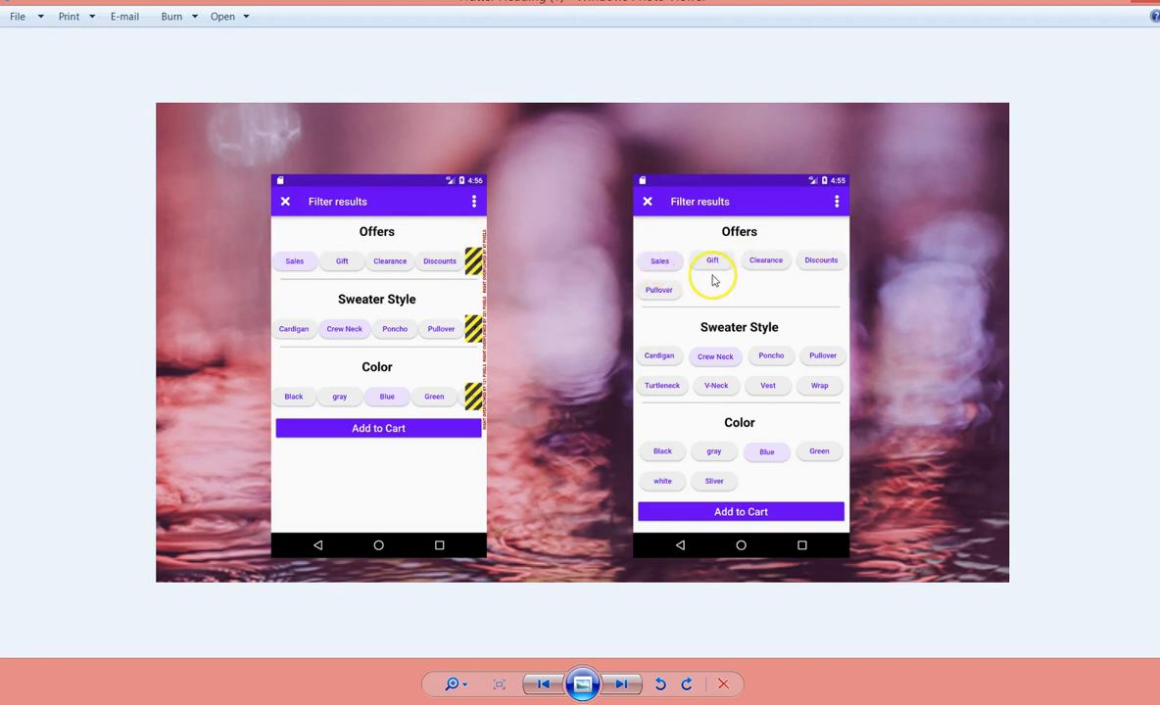
mouse_move(668, 328)
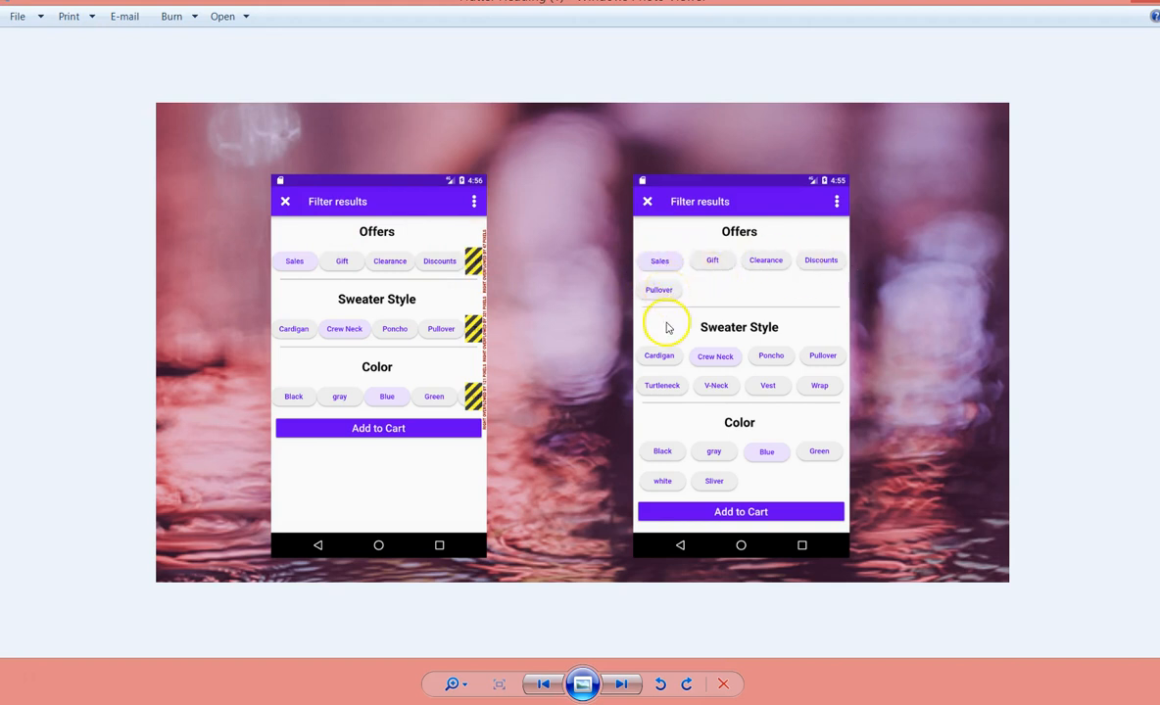
mouse_move(615, 392)
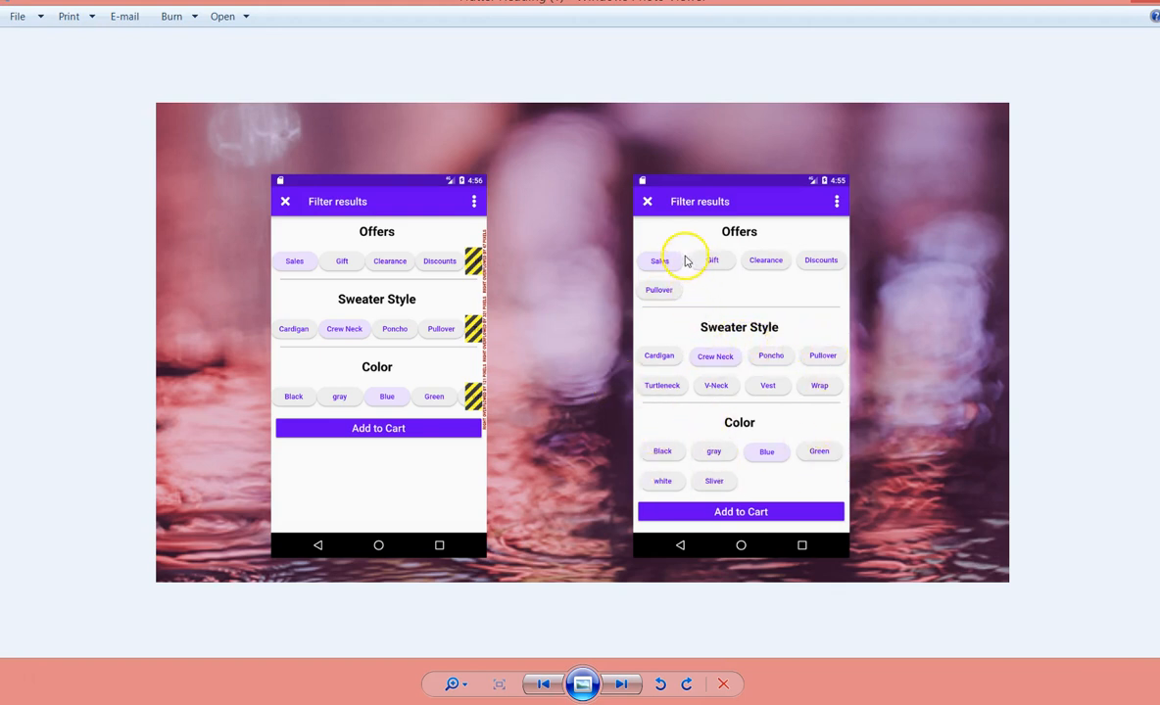
mouse_move(674, 282)
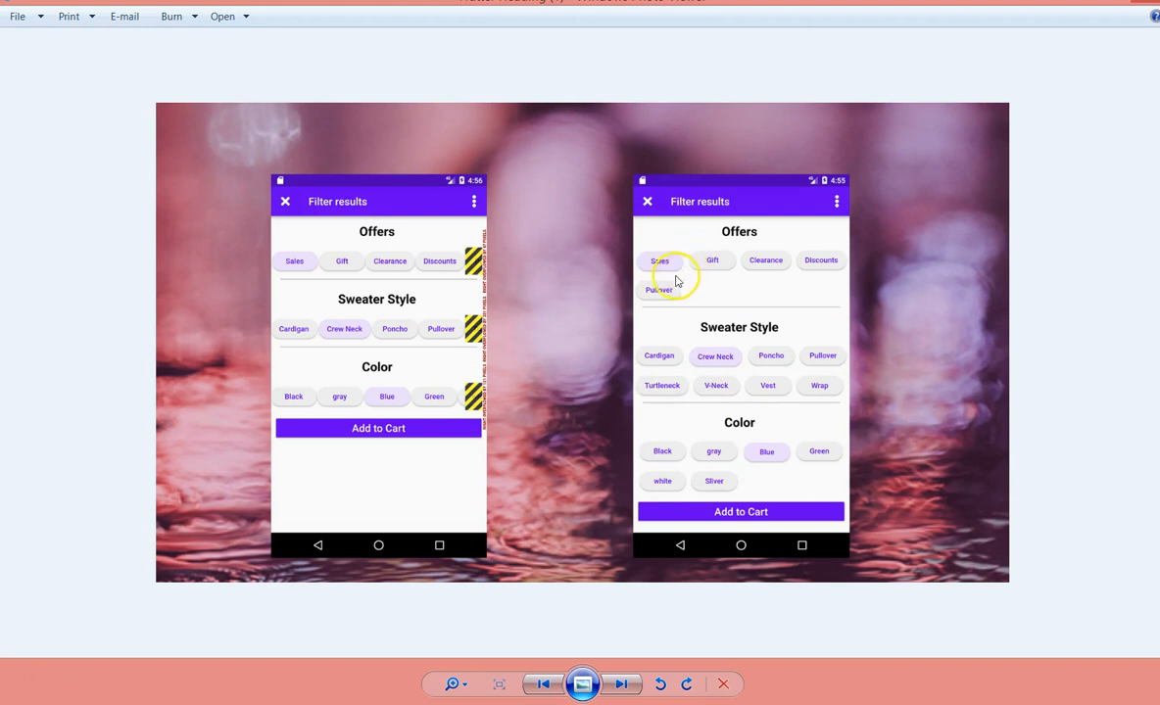